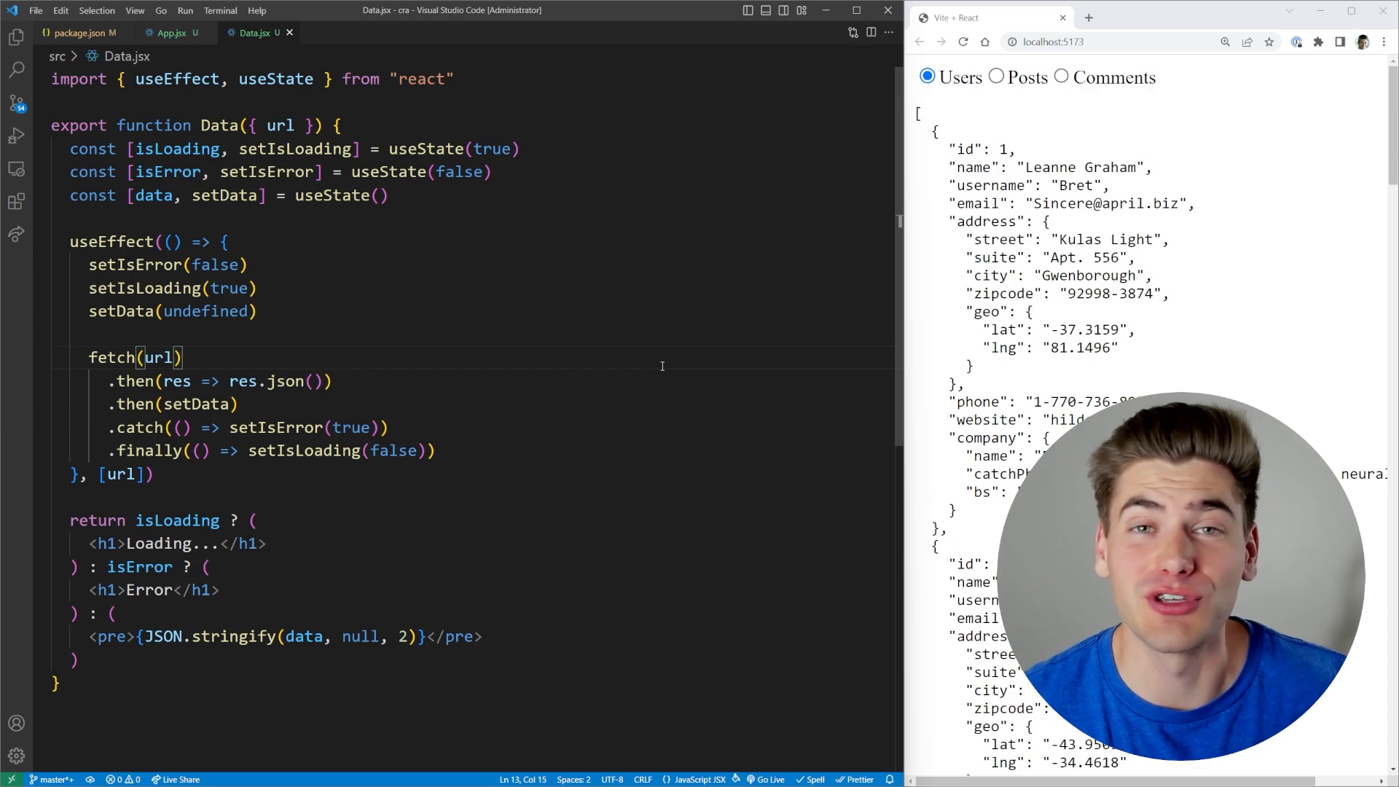
Step: Bring up package.json showing react and react-dom on experimental versions
key(ctrl+a)
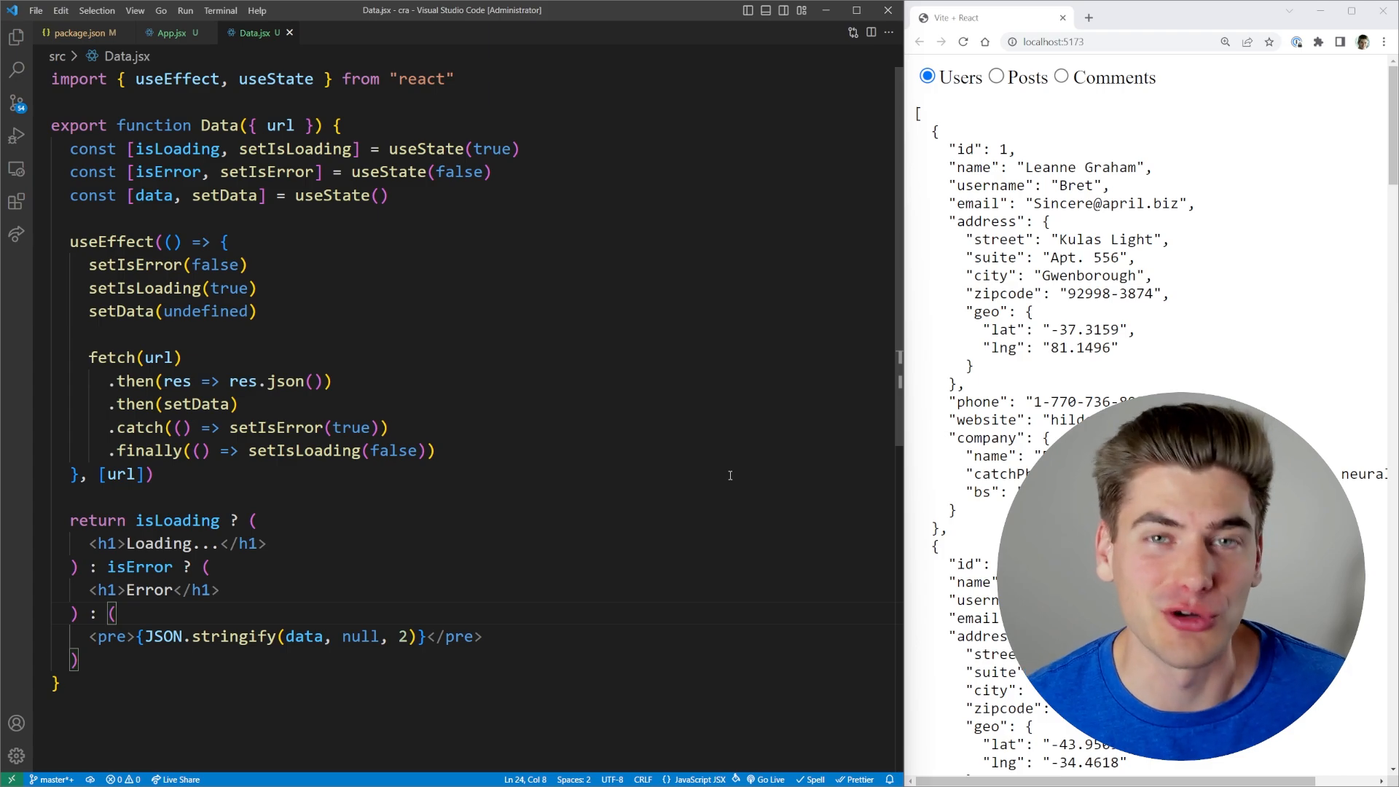
click(388, 427)
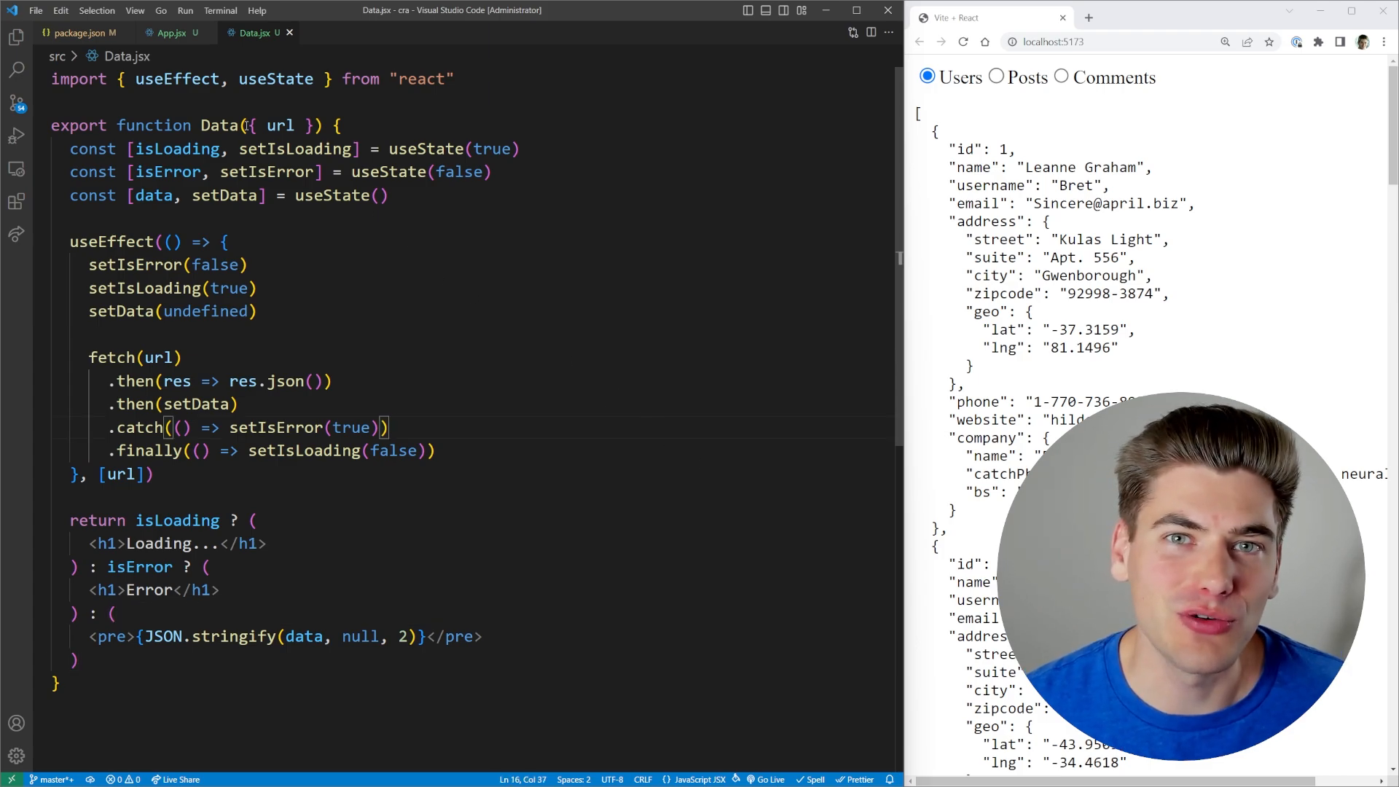
click(80, 34)
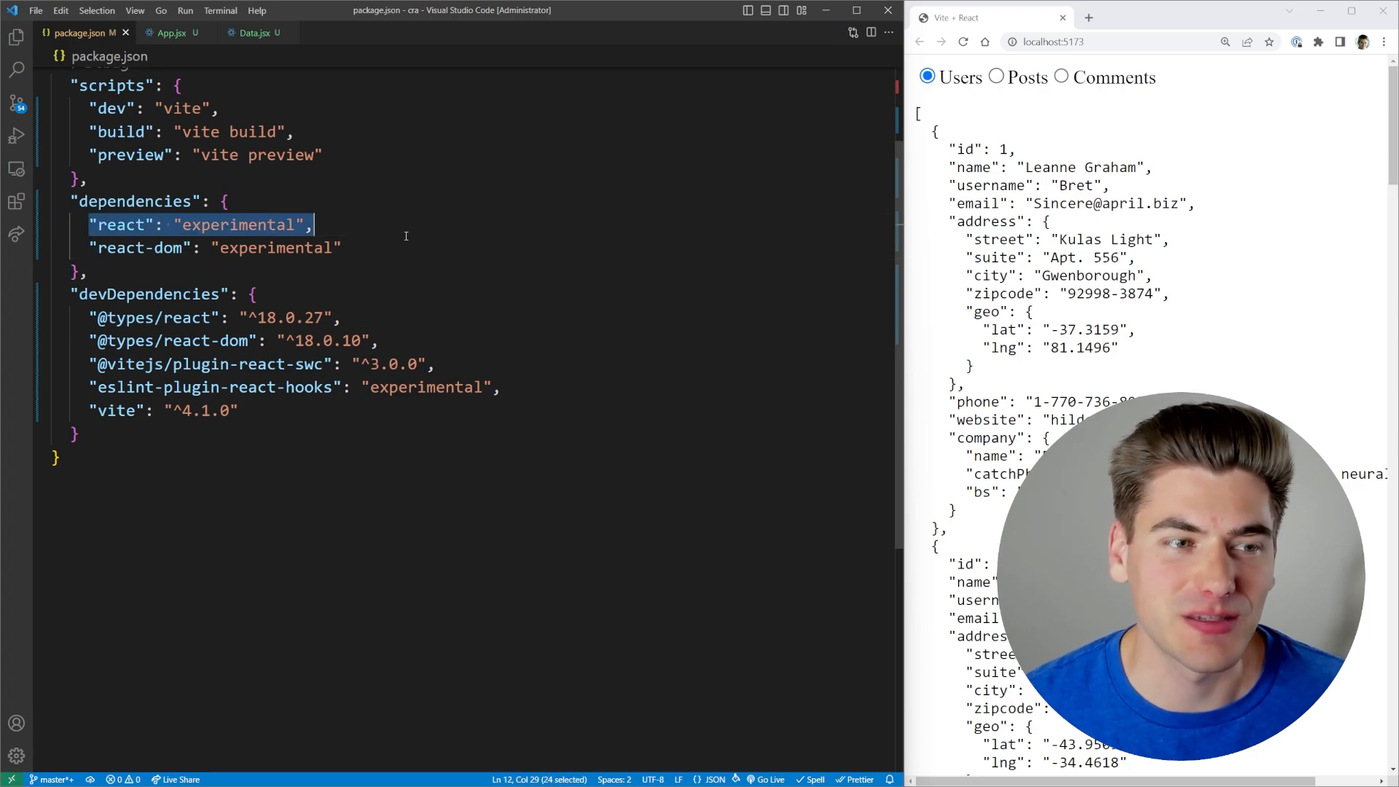
Step: Highlight the experimental react version, then switch to App.jsx rendering Data with url
drag(312, 225, 341, 247)
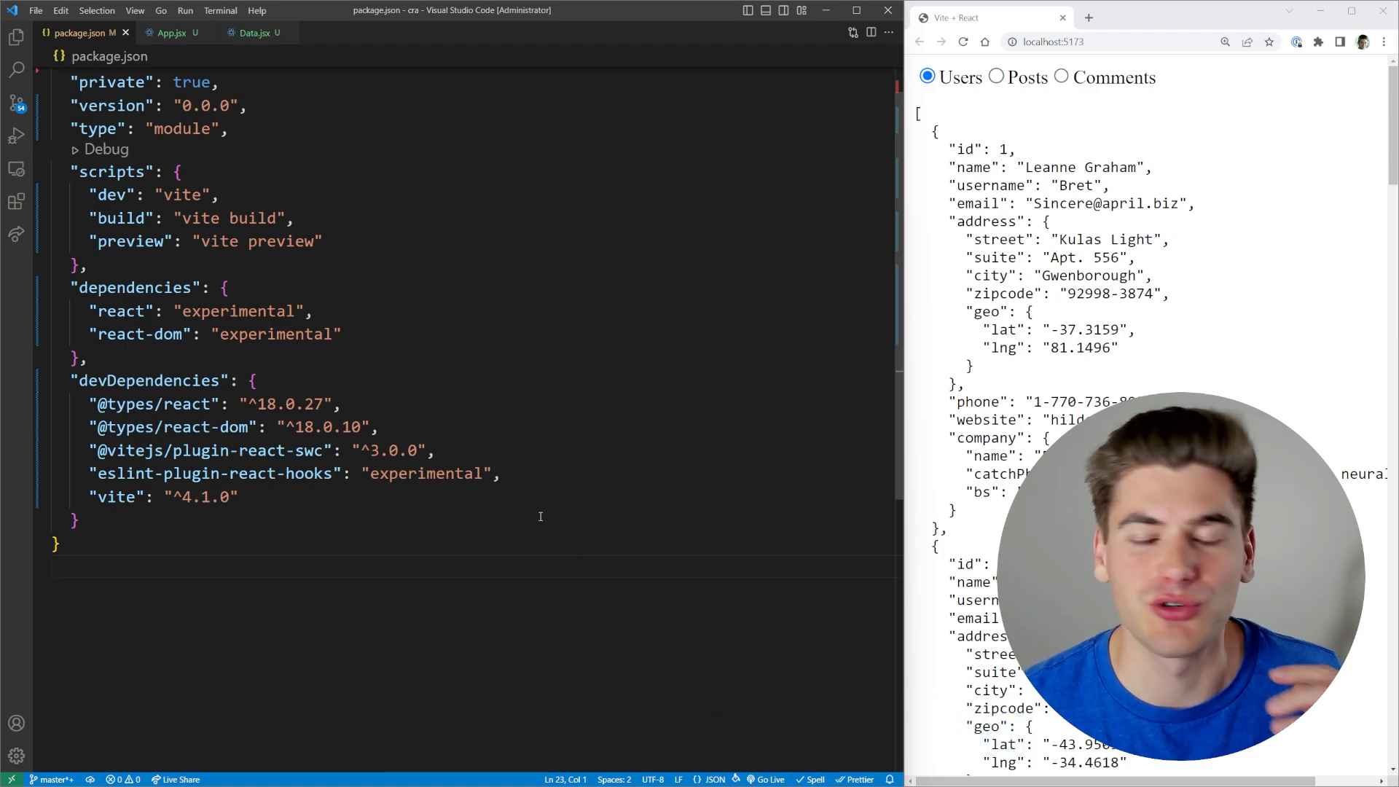
click(434, 450)
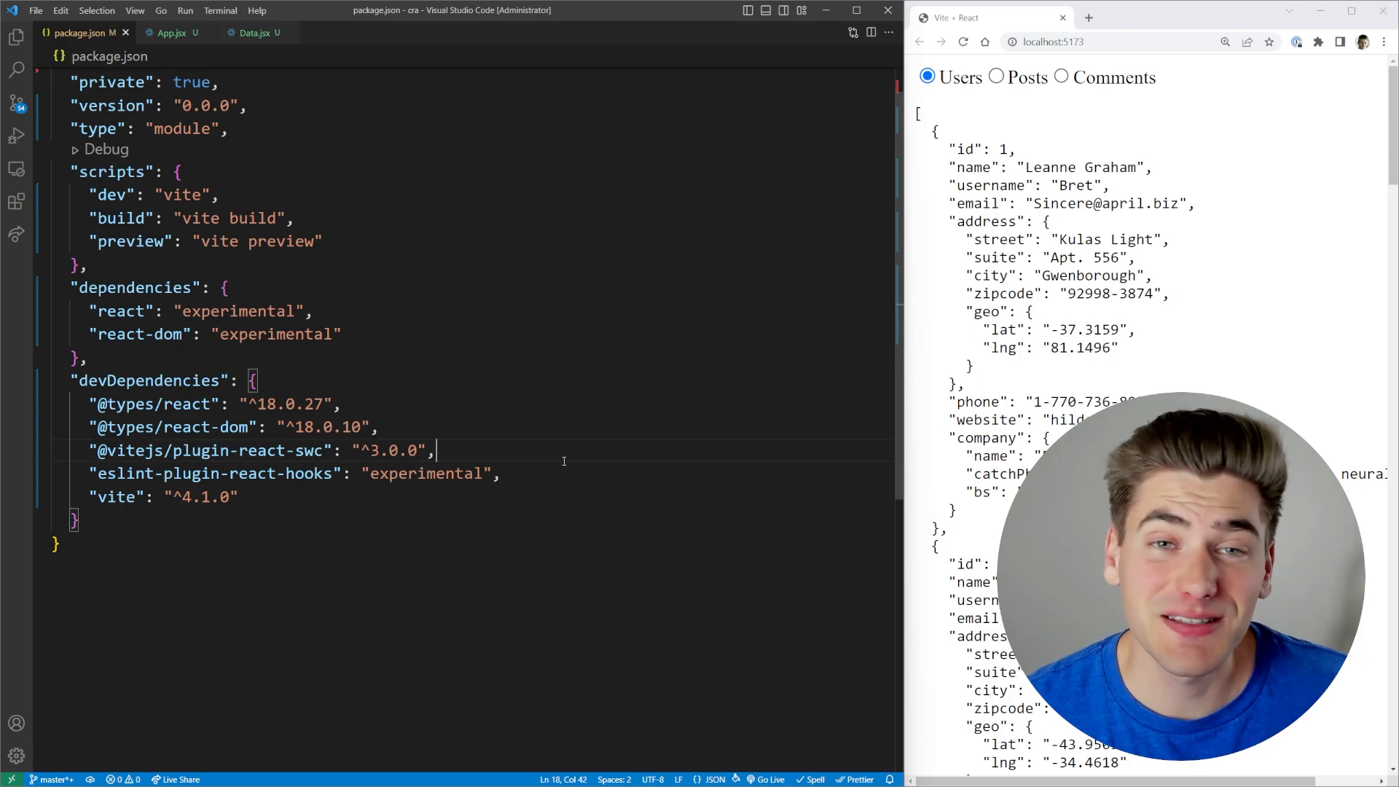
click(169, 33)
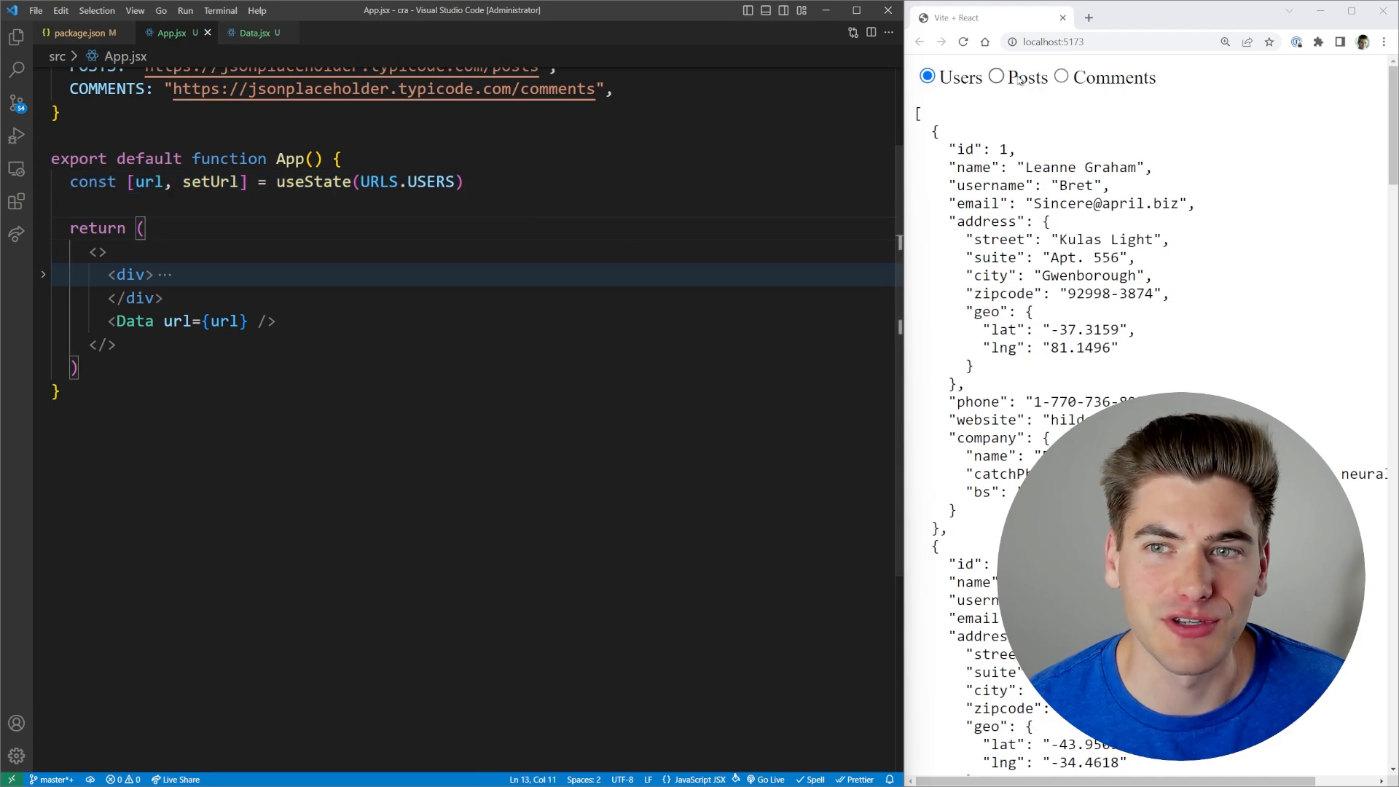
click(997, 78)
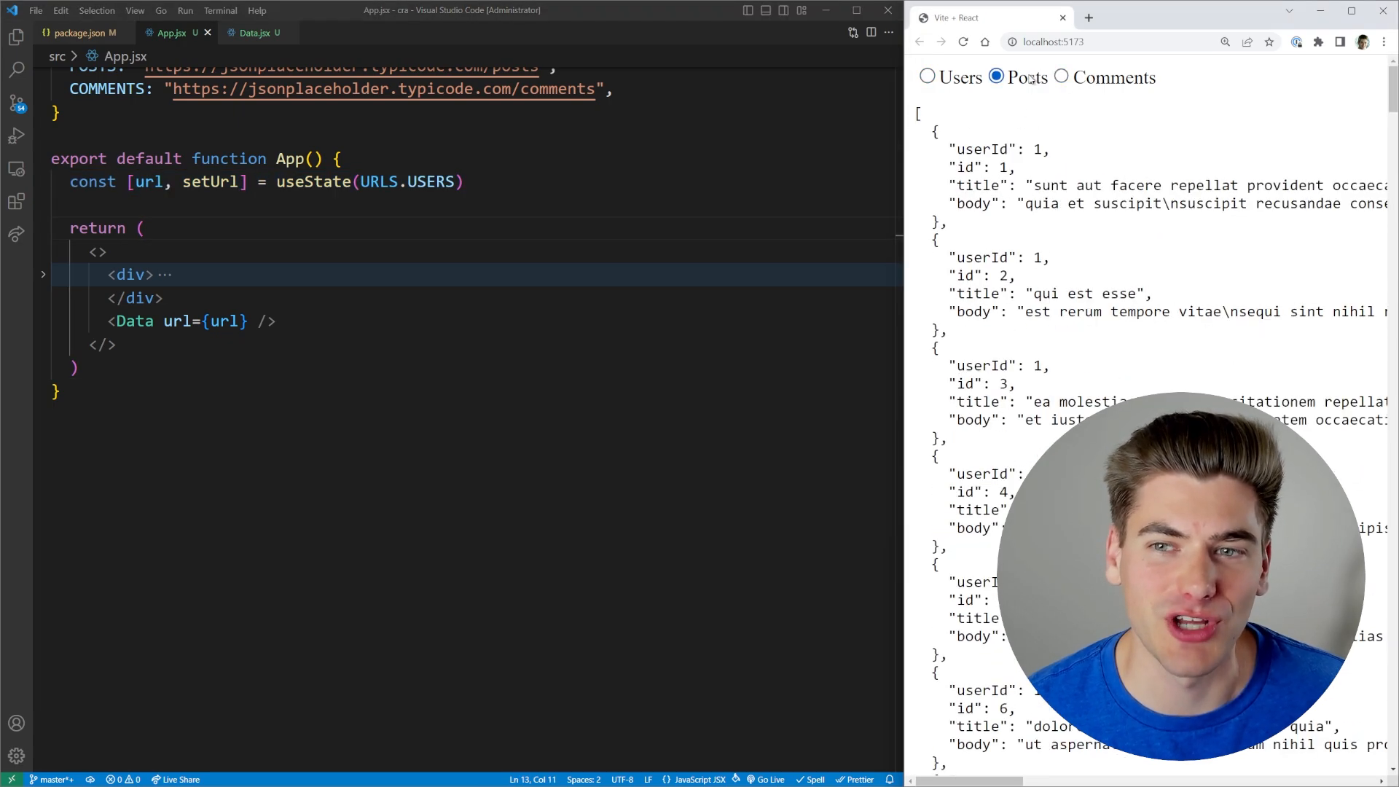
click(927, 77)
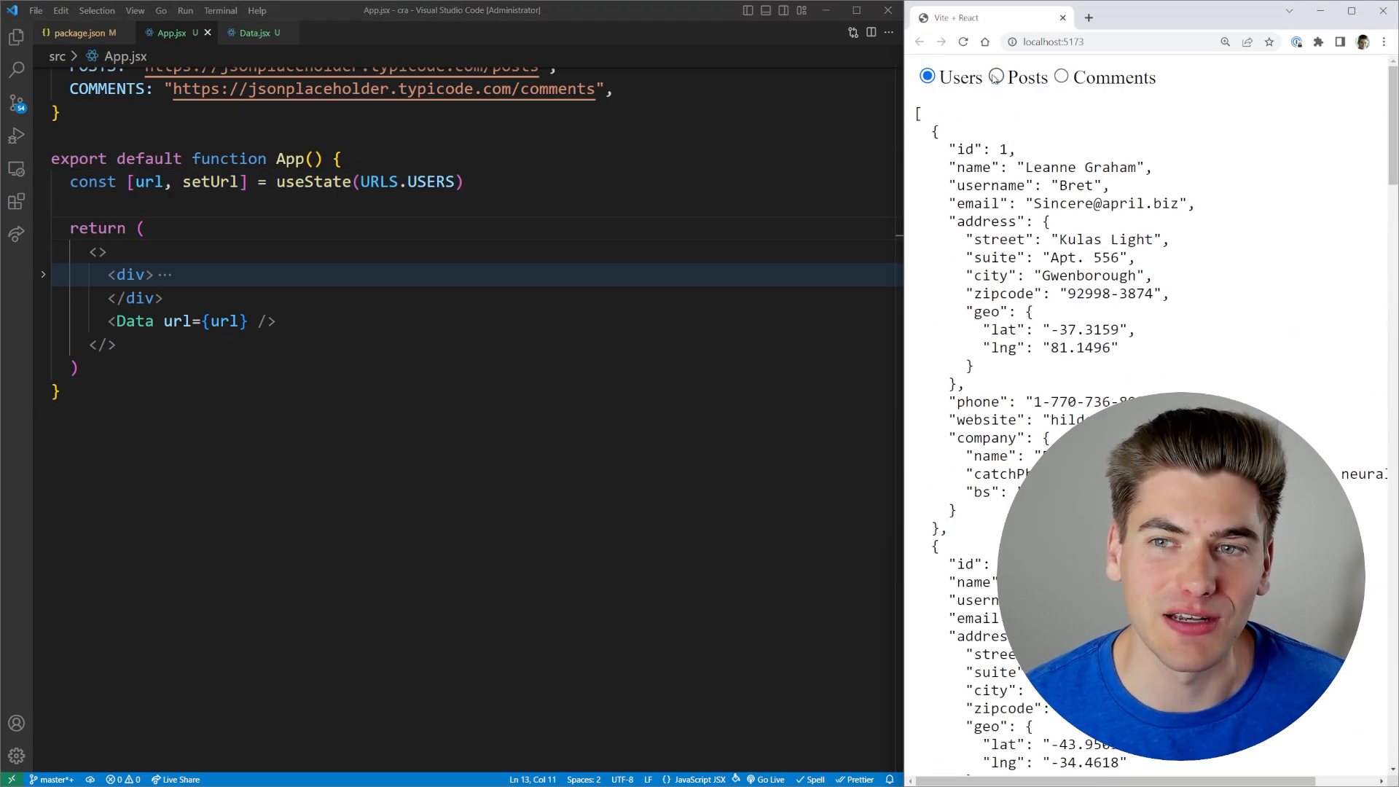
click(1061, 78)
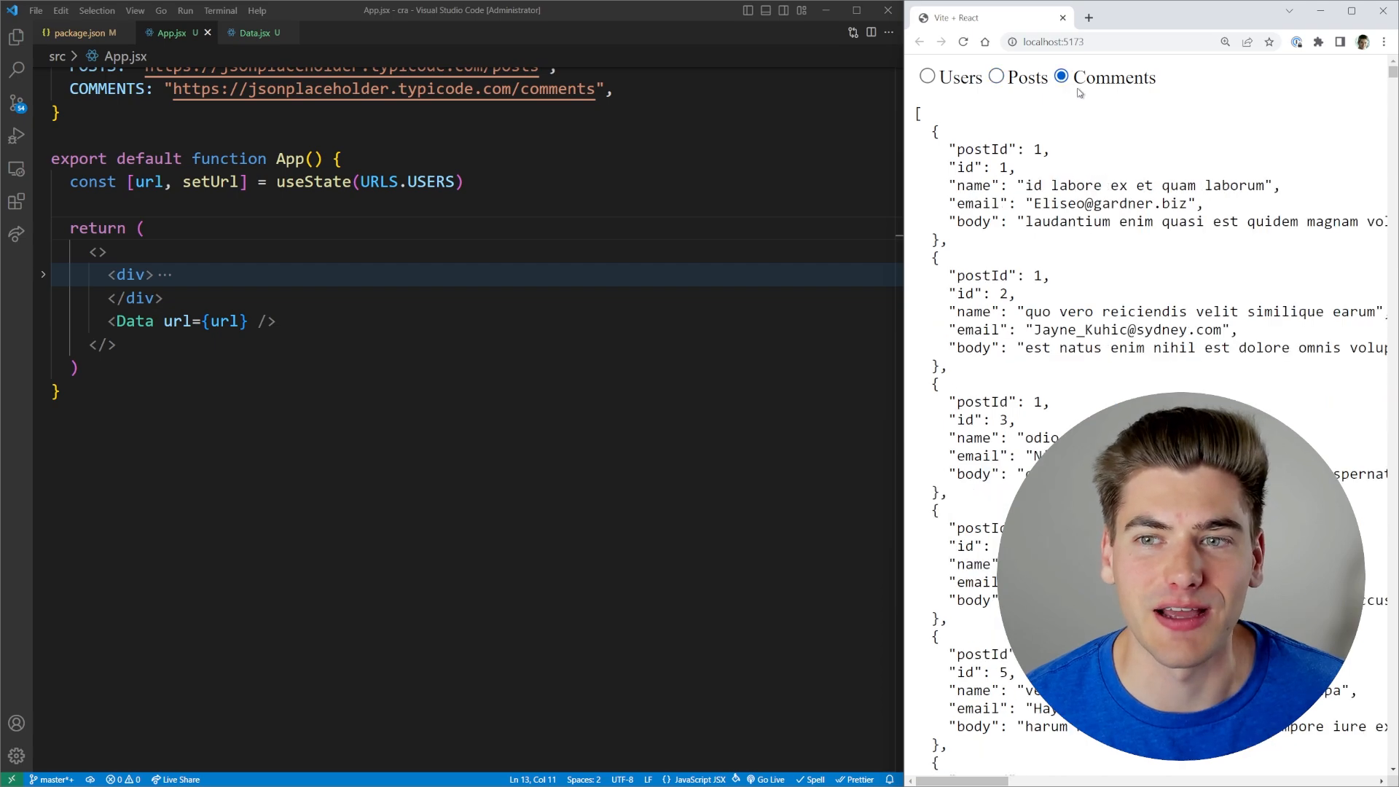
click(927, 77)
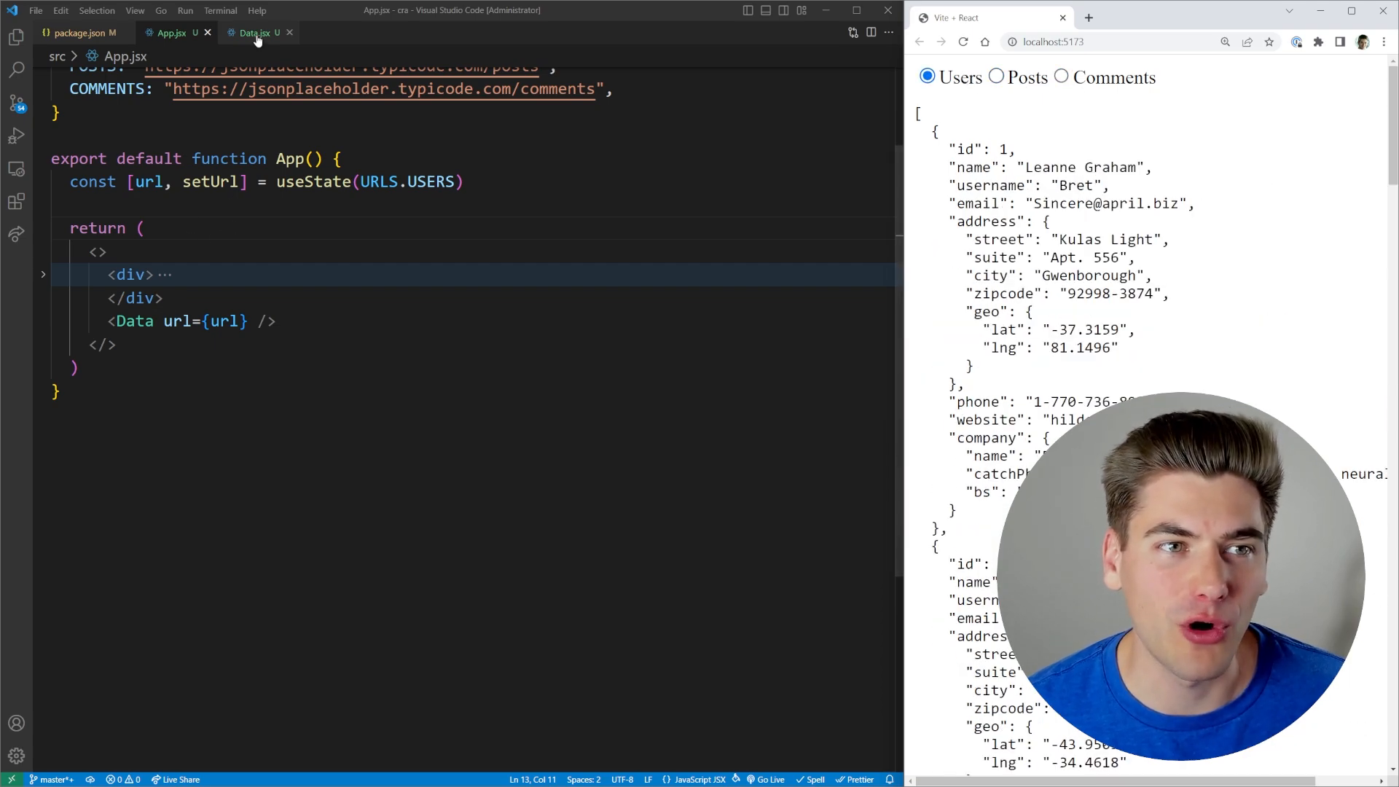
Step: Review Data.jsx's useEffect fetch, its finally chain and the pre output line
click(254, 32)
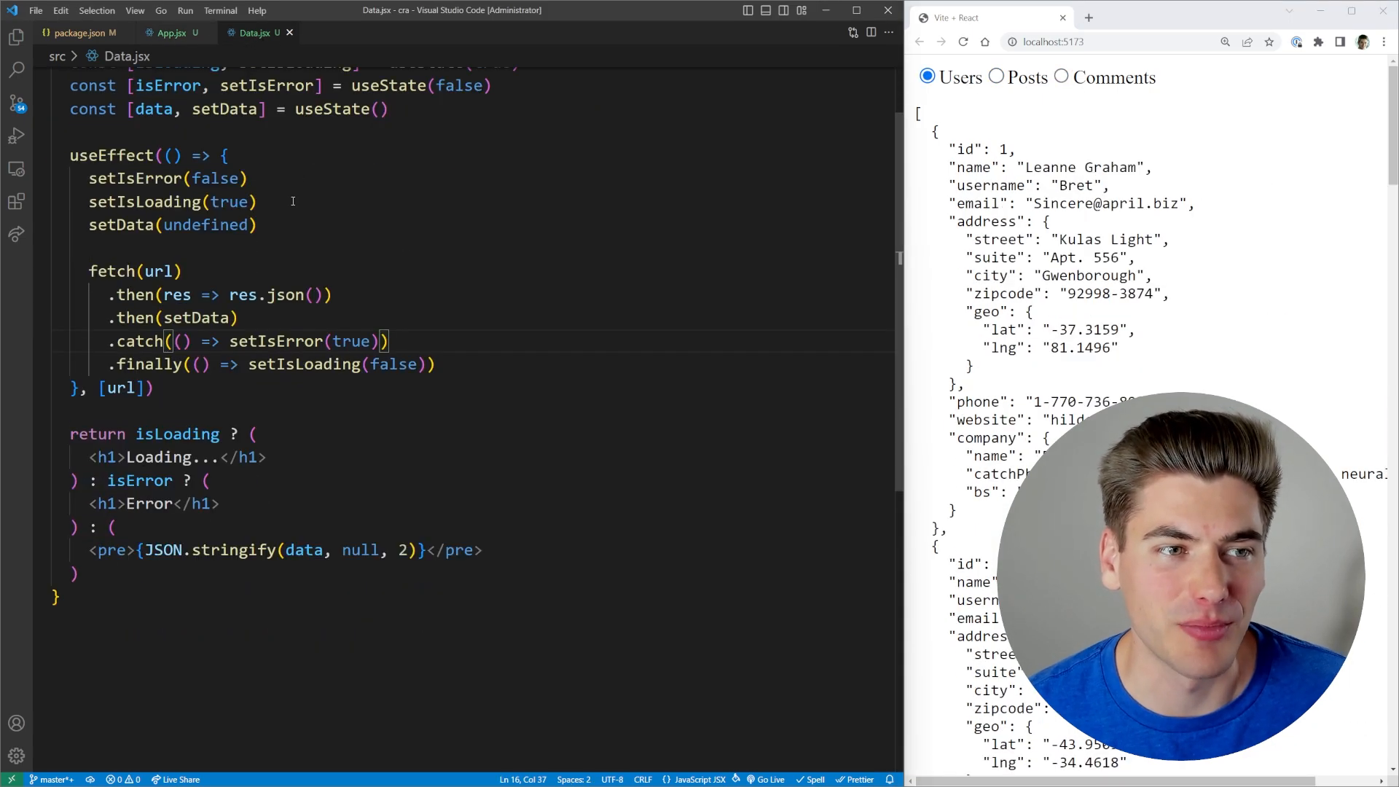
scroll(up, 3)
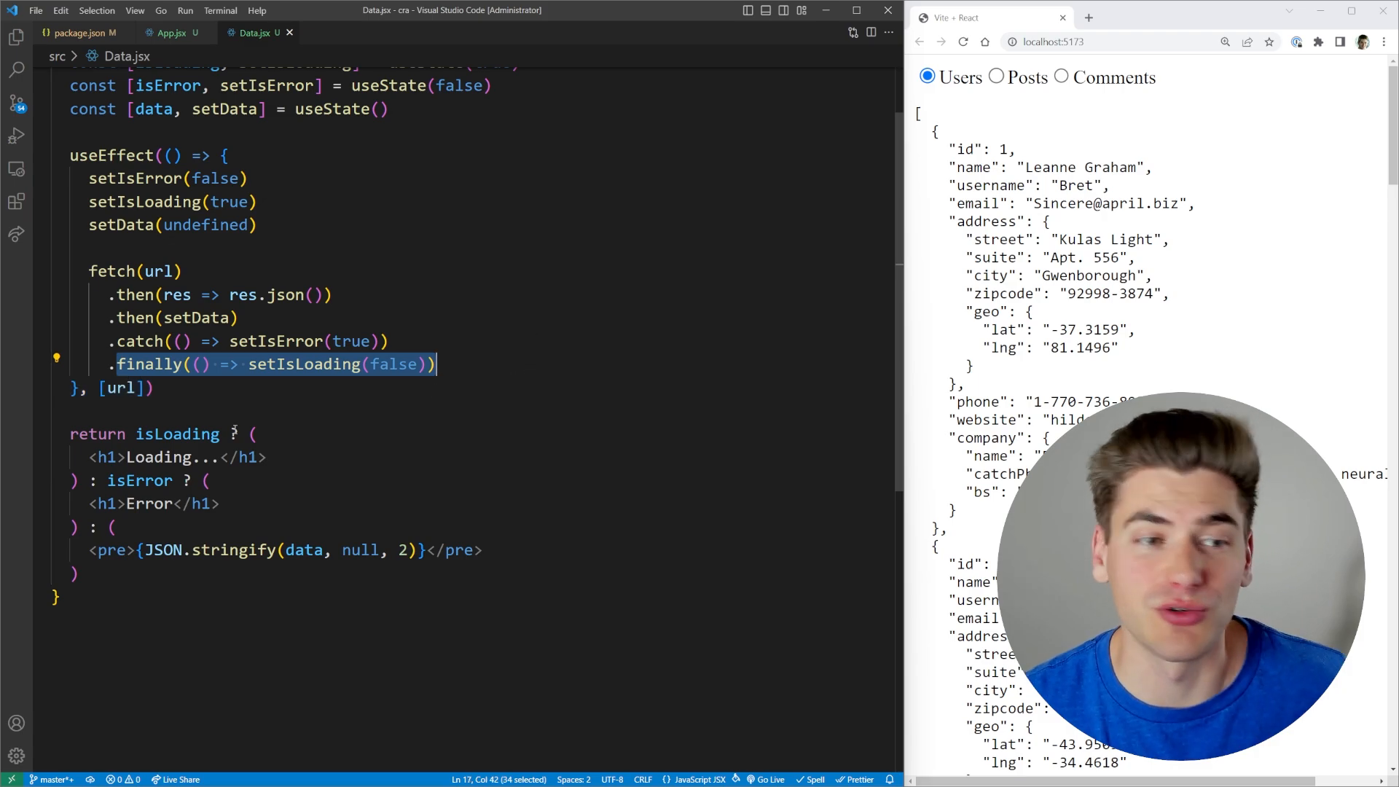
mouse_move(177, 435)
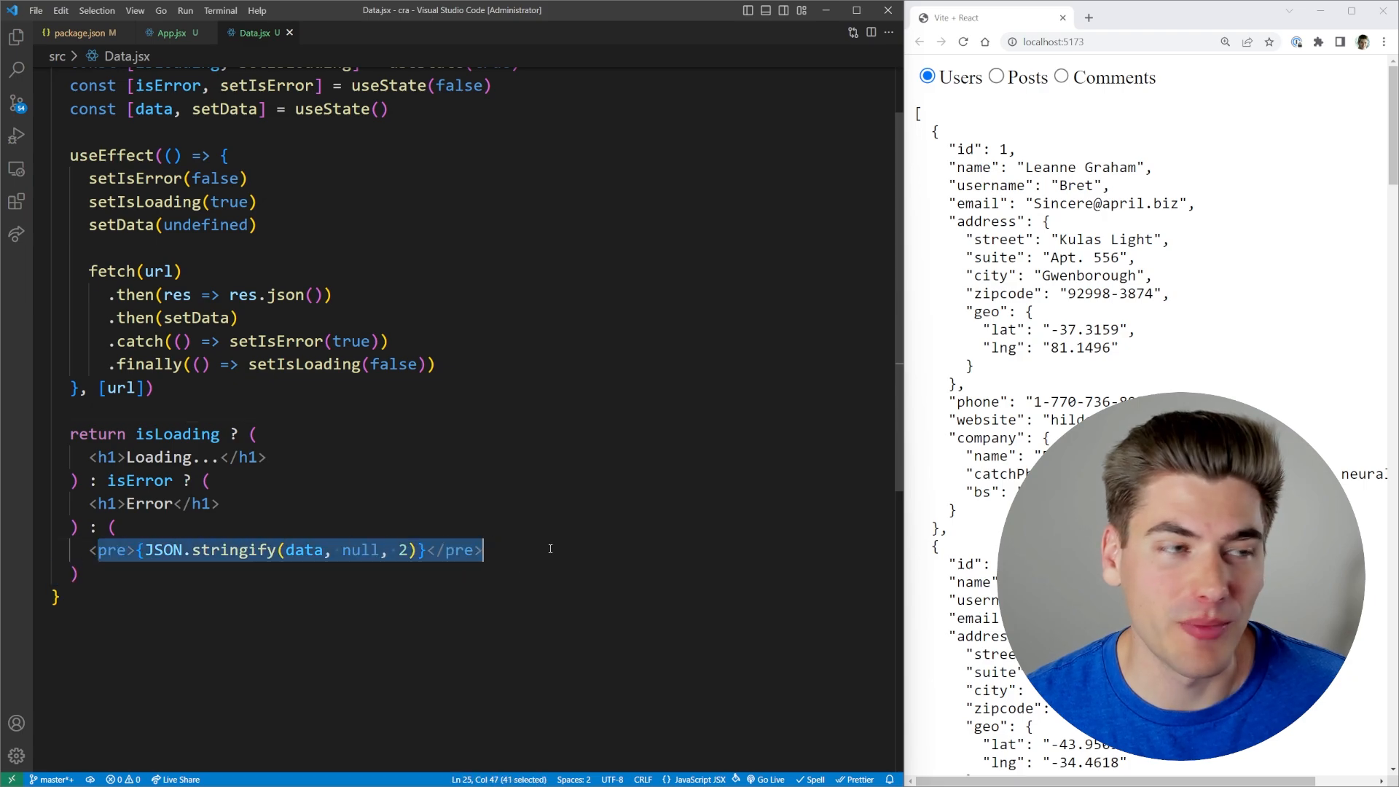
click(268, 456)
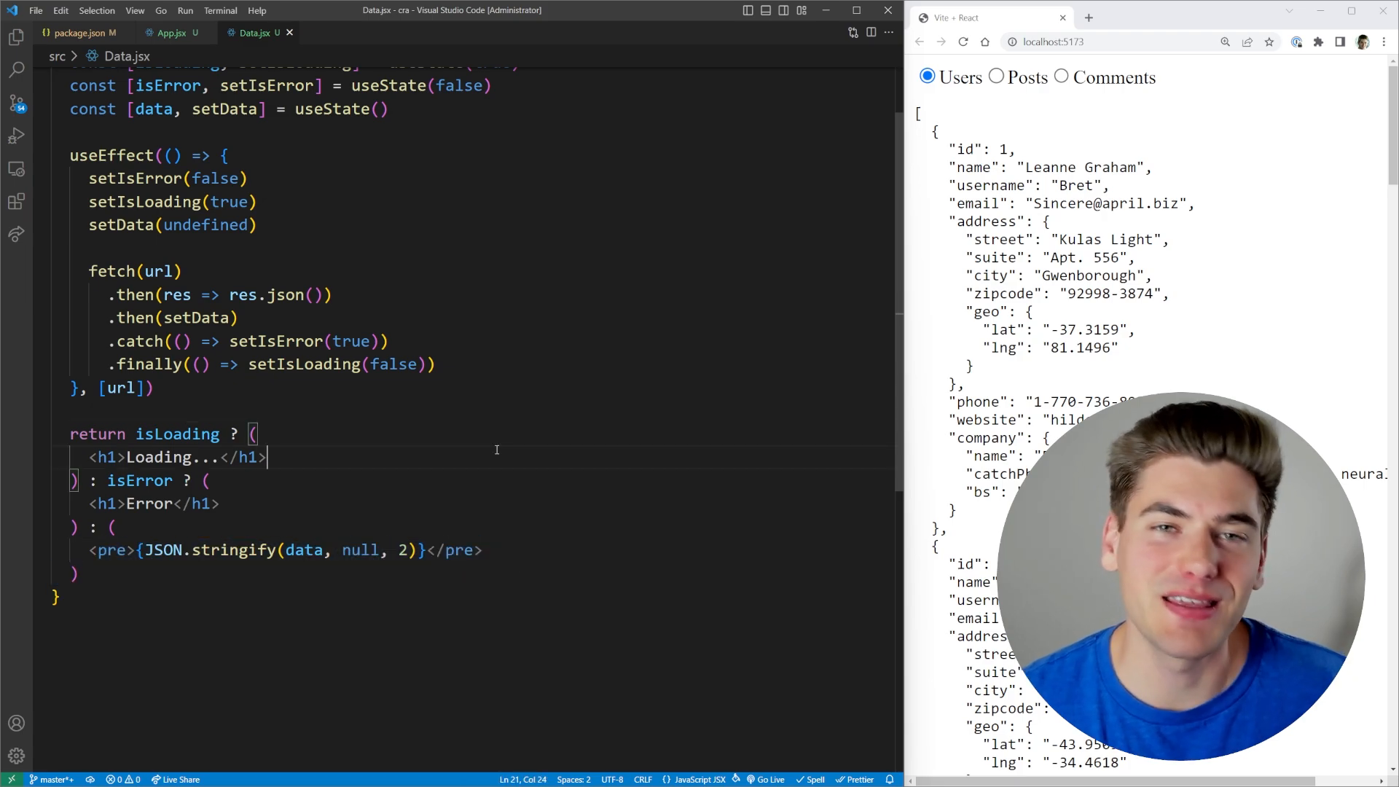
mouse_move(539, 418)
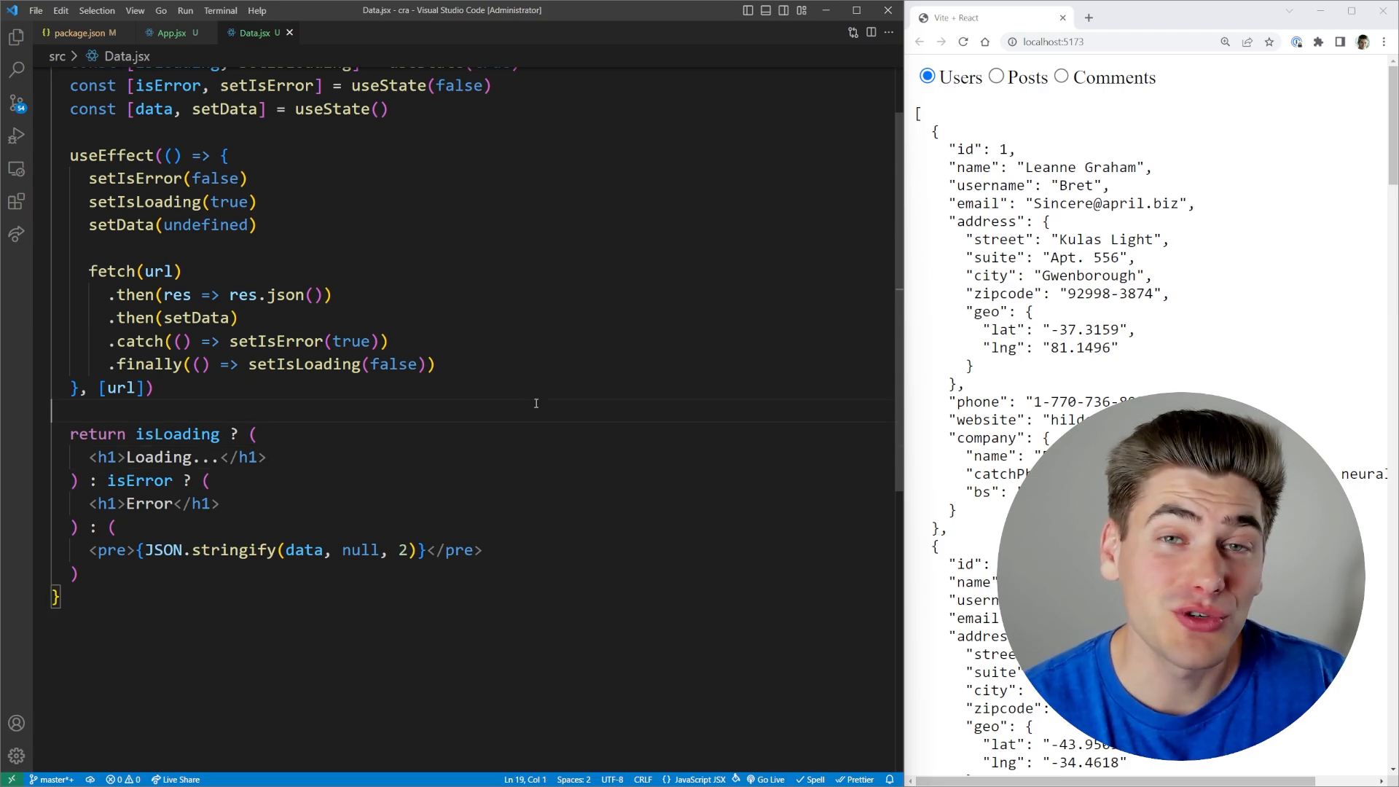
scroll(up, 3)
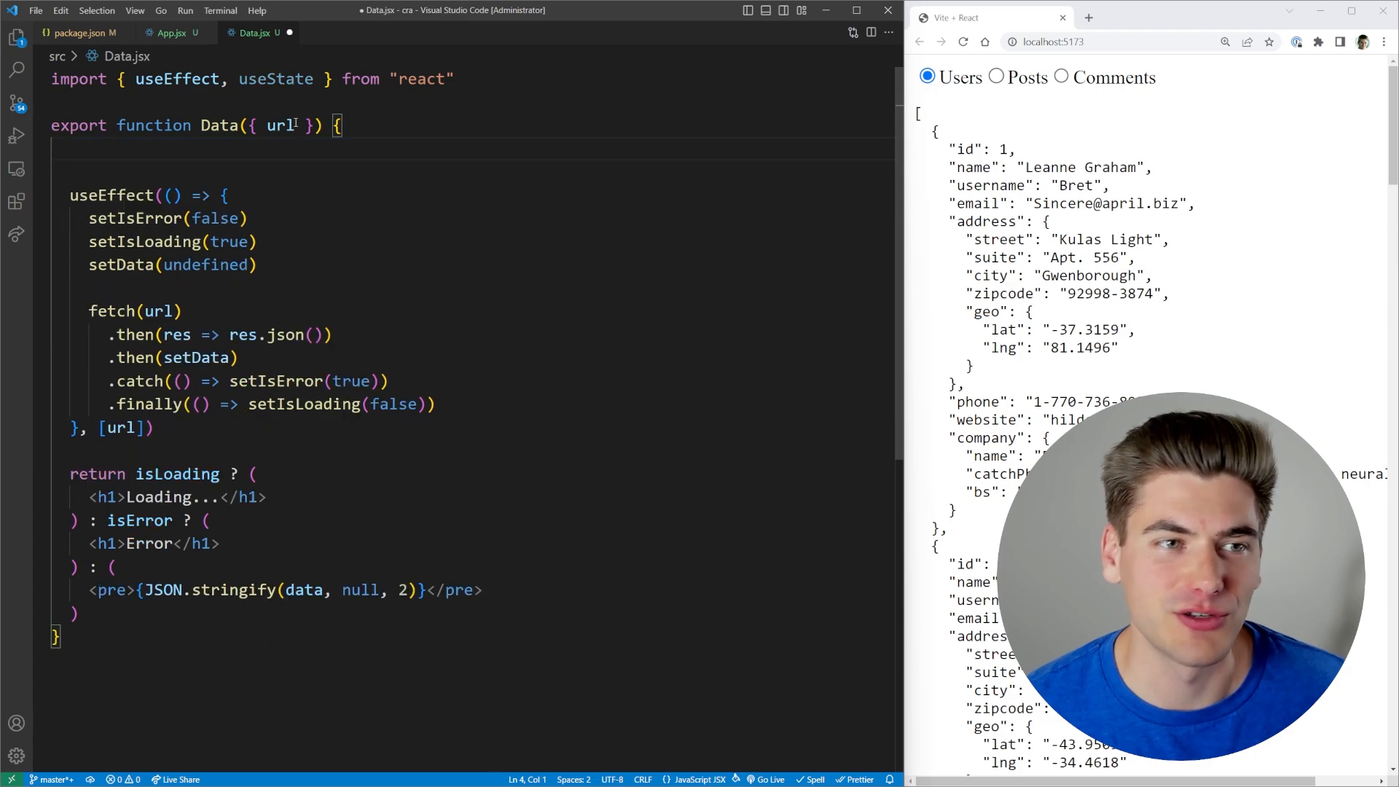
Step: Import use and set const data = use(fetch(url).then(res => res.json())), dropping state and useEffect
text(use)
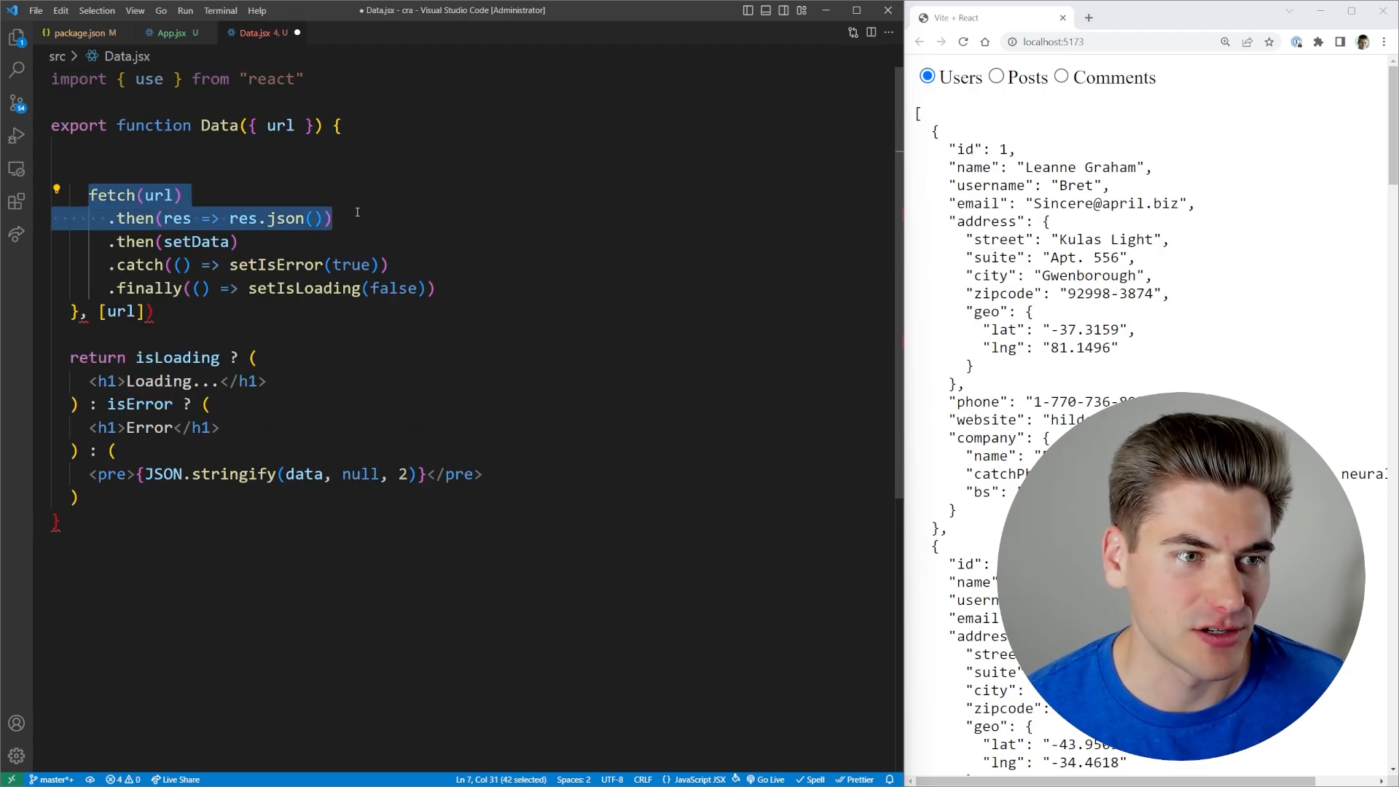
scroll(down, 3)
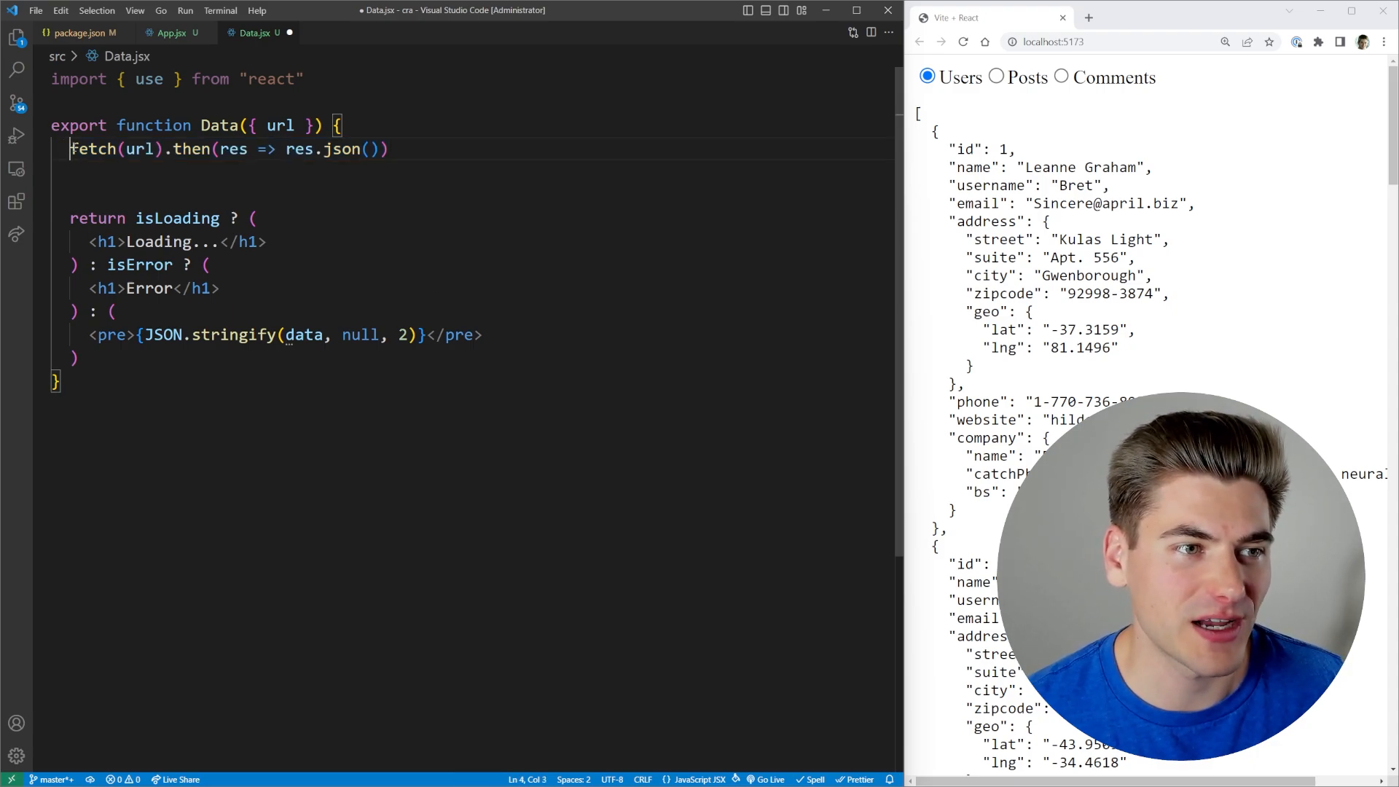
text(use()
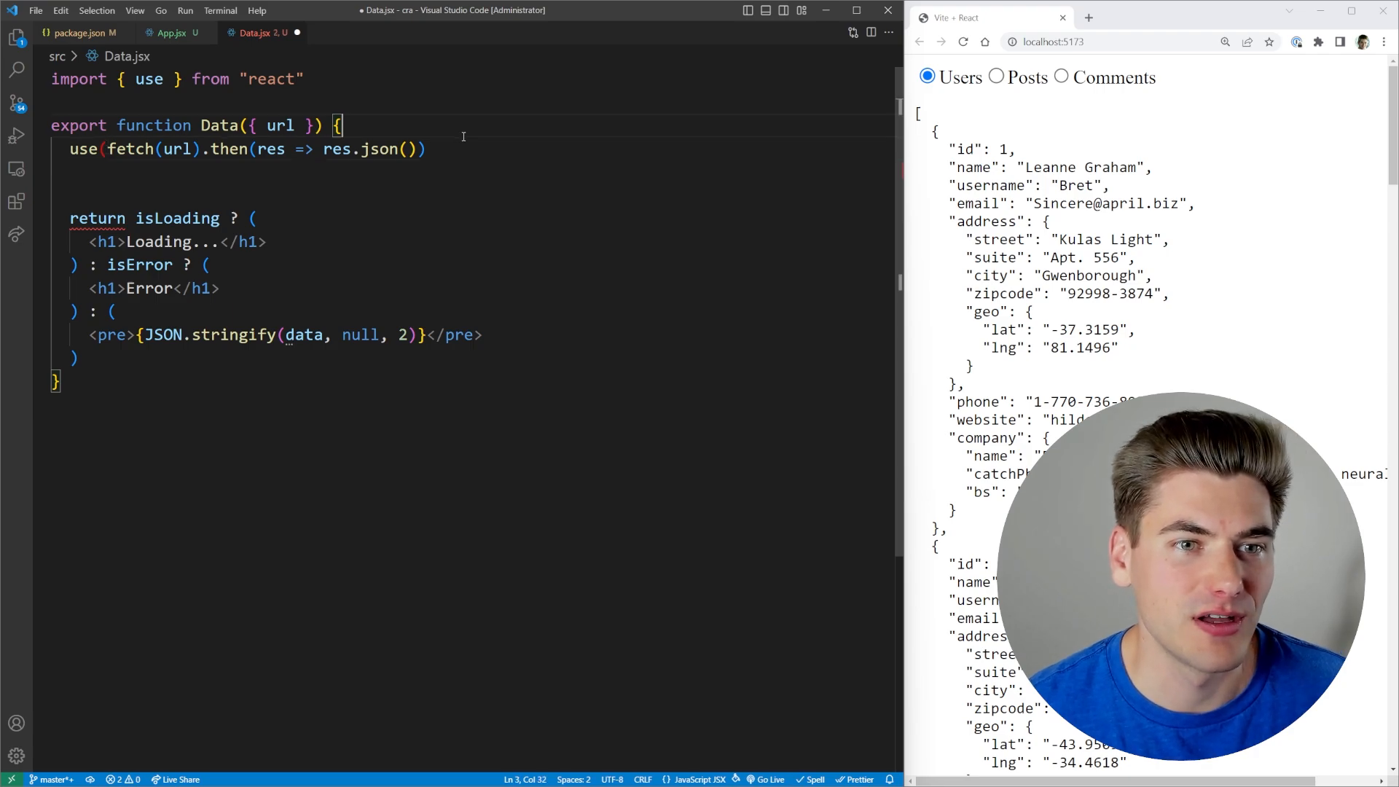
text())
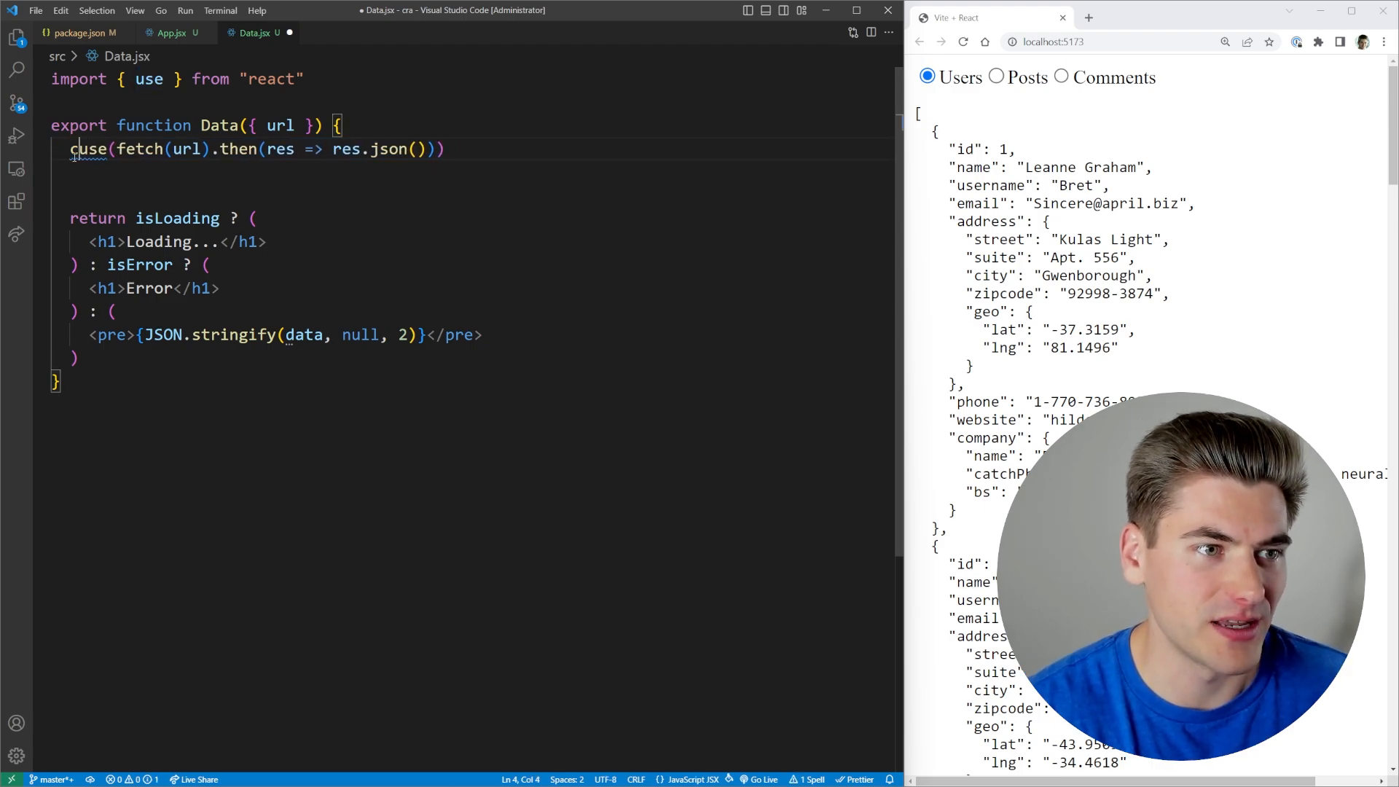
text(const data =)
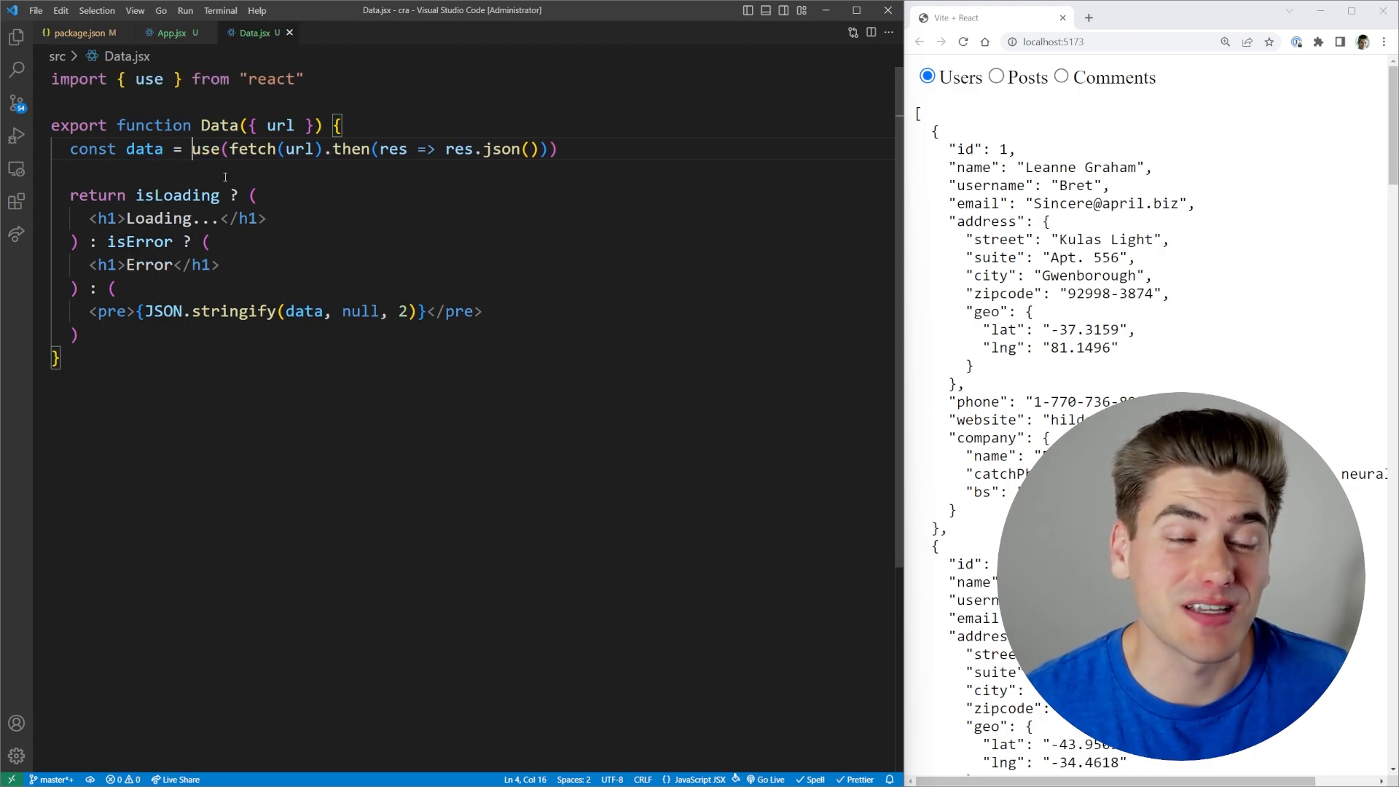
text(await)
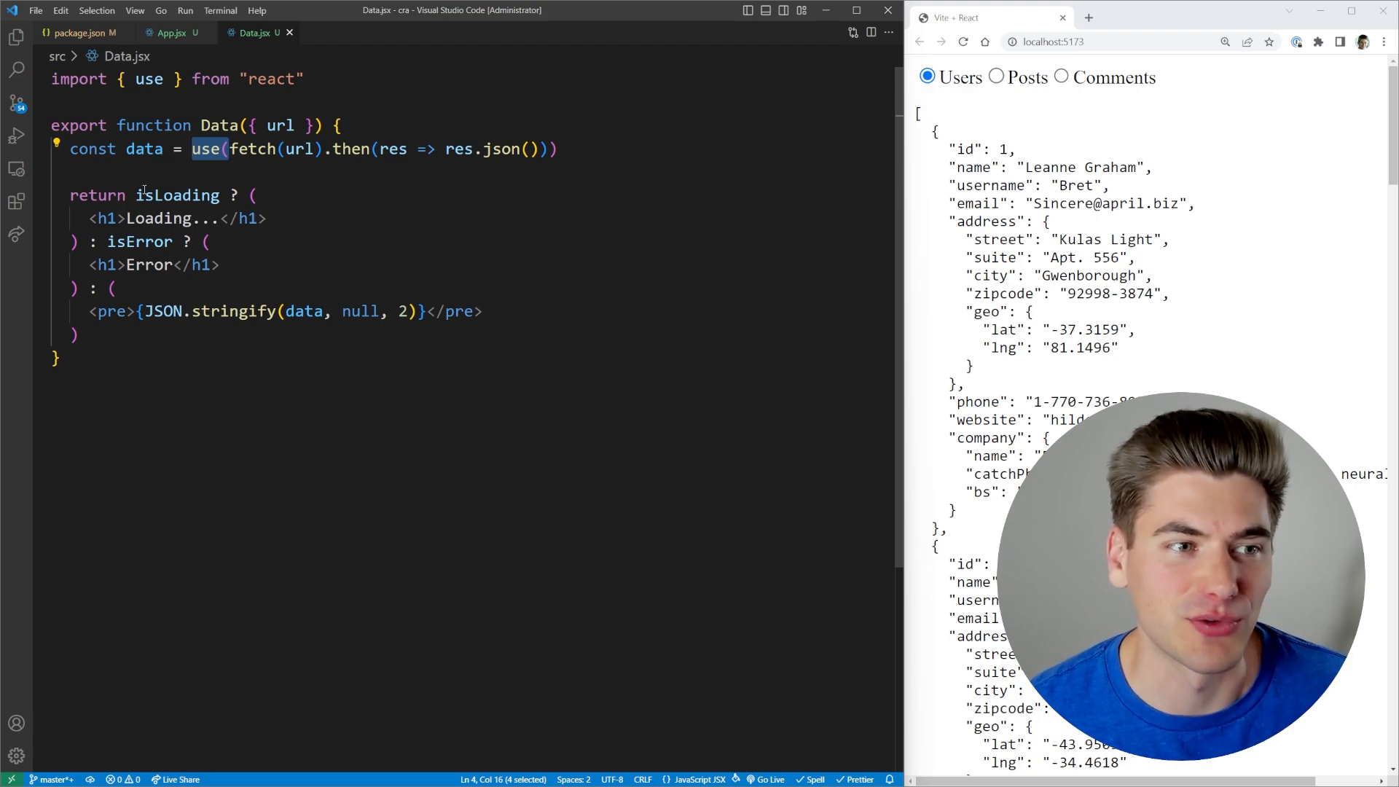
Step: Remove the isLoading/isError branches so Data returns only the stringified pre, and save
drag(134, 193, 219, 263)
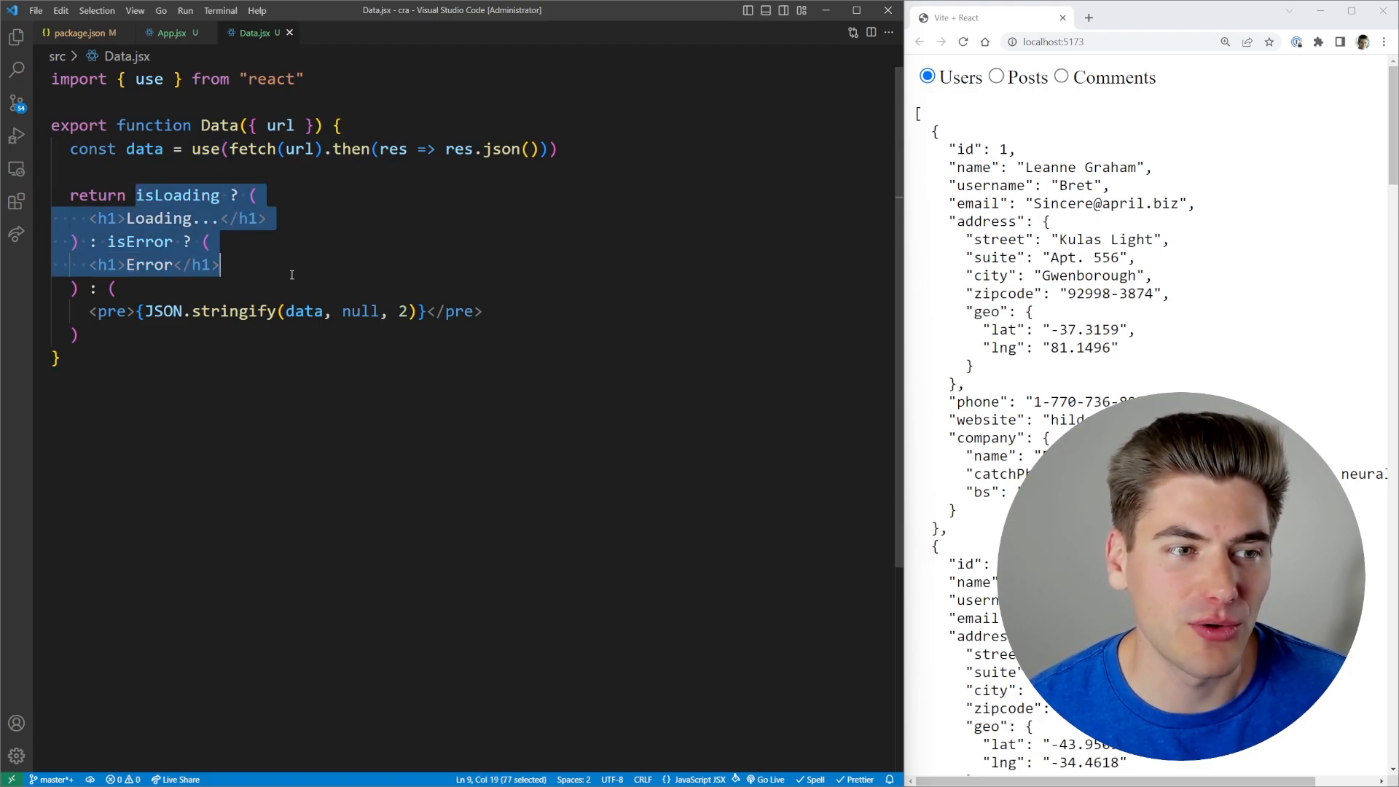
key(Delete)
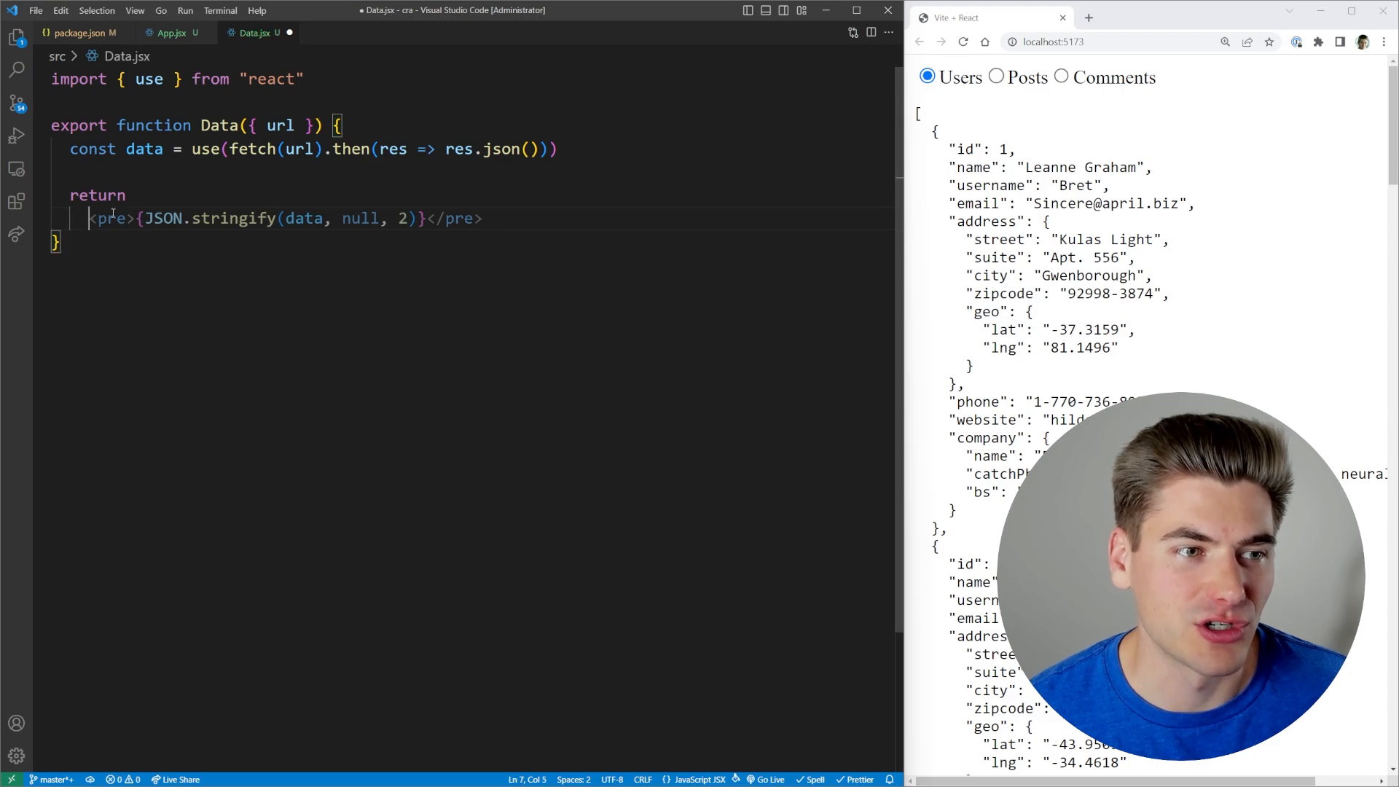
key(ctrl+s)
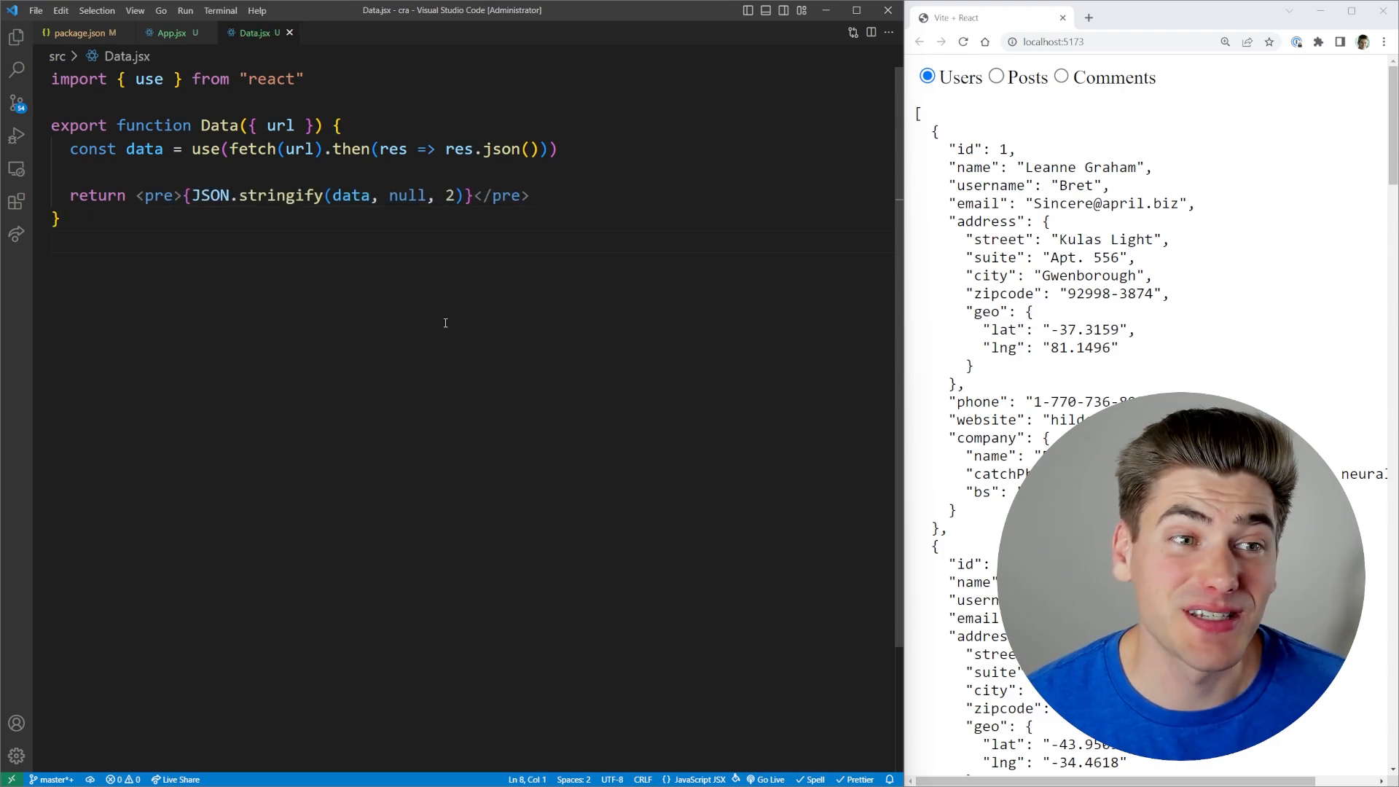
drag(68, 149, 529, 195)
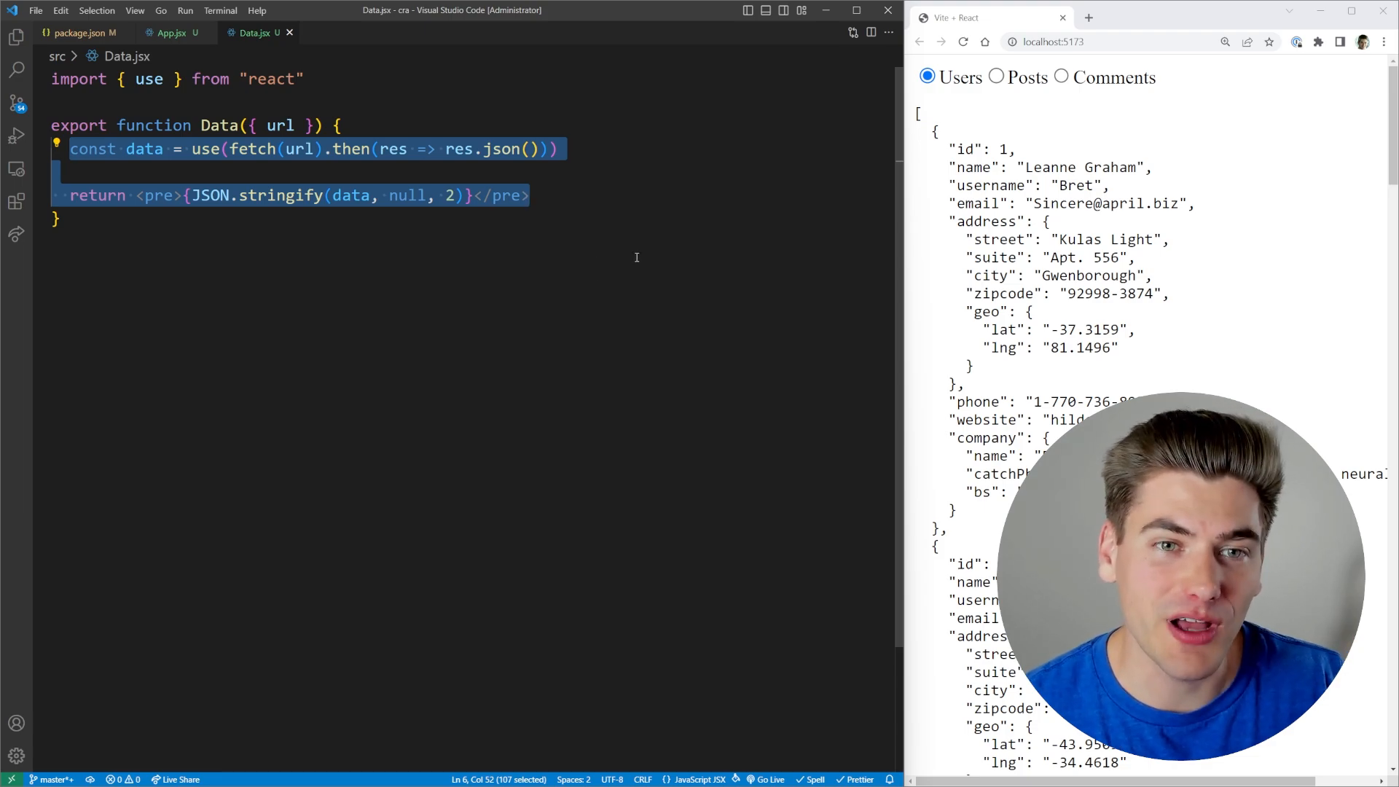
click(691, 263)
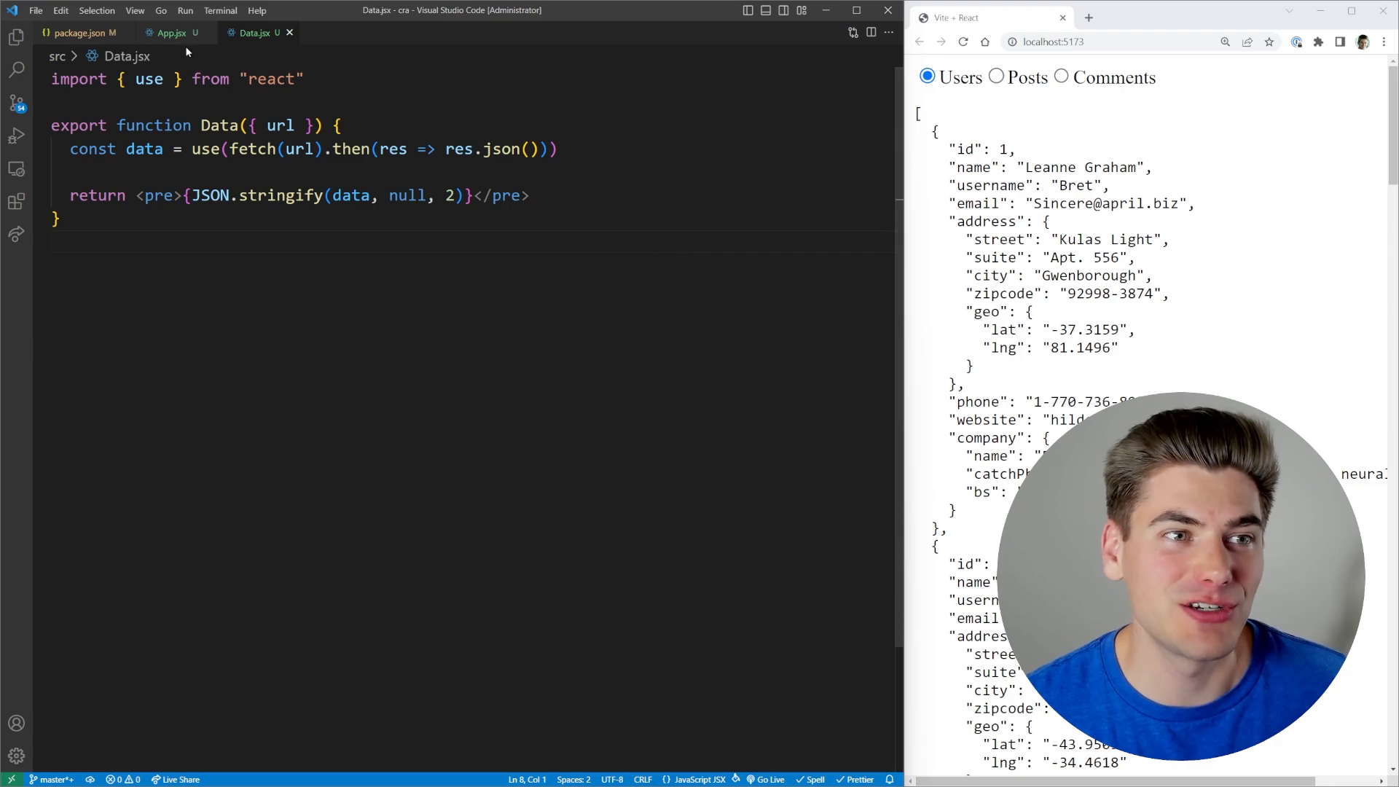
click(169, 33)
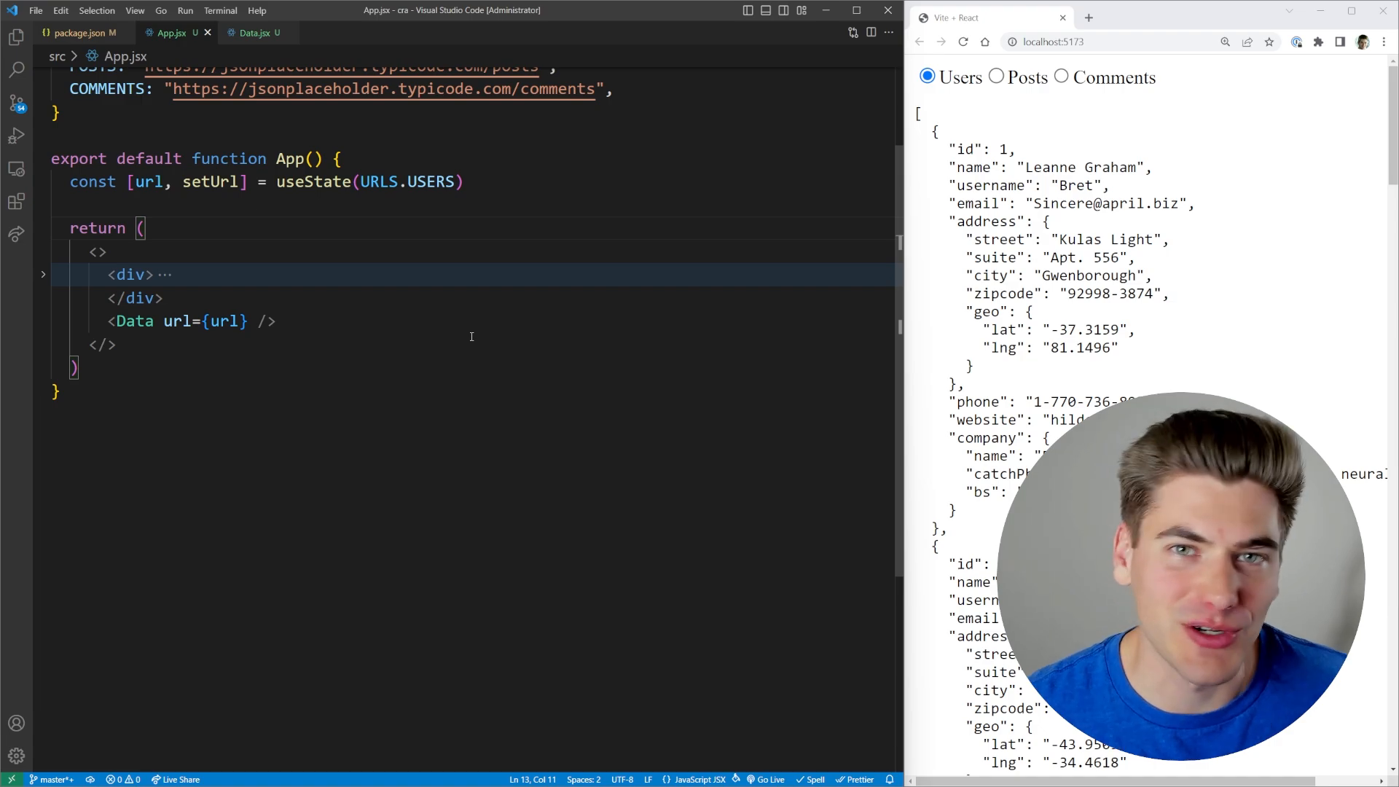
Step: Give Suspense a fallback={<div>Loading...</div>}, save, and load Posts in the browser
text(Suspense>)
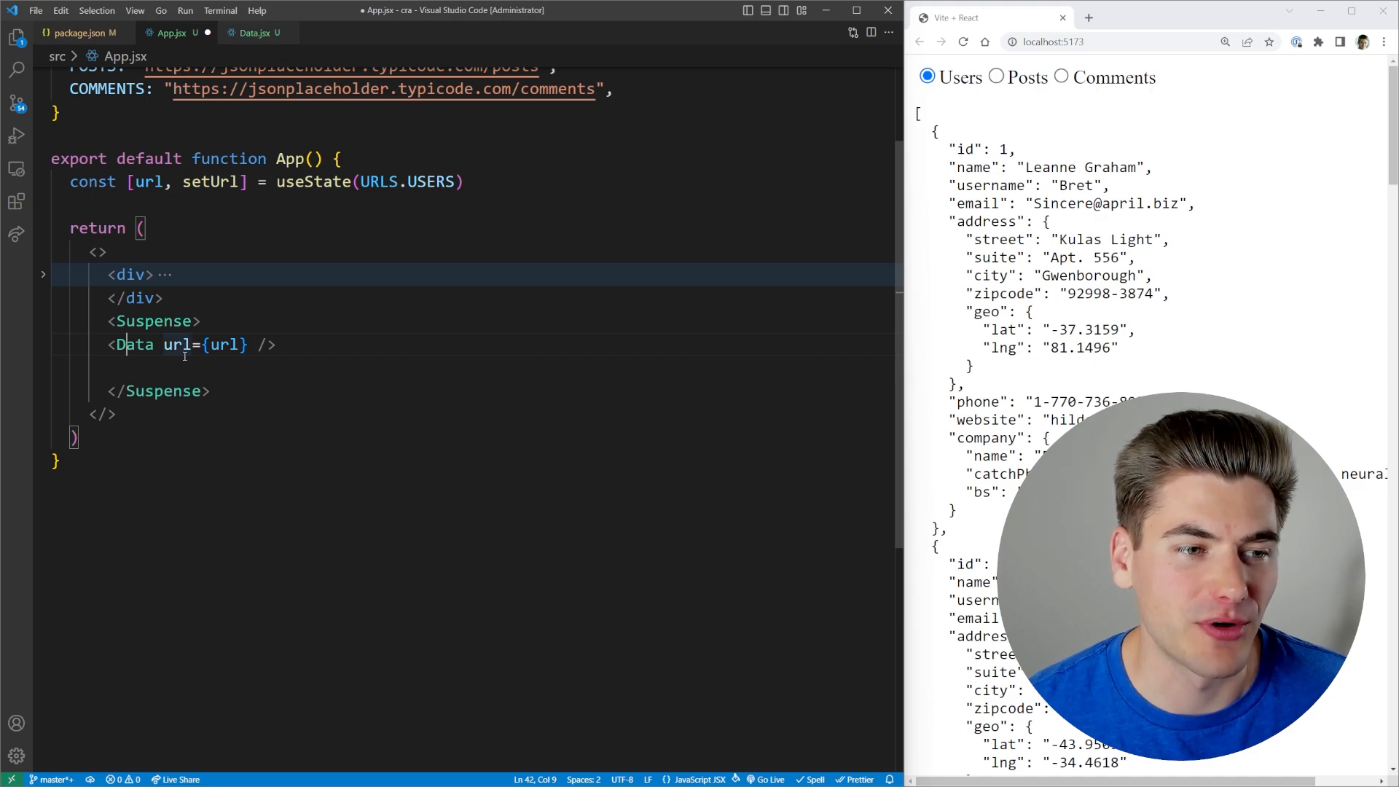
text(fallback=)
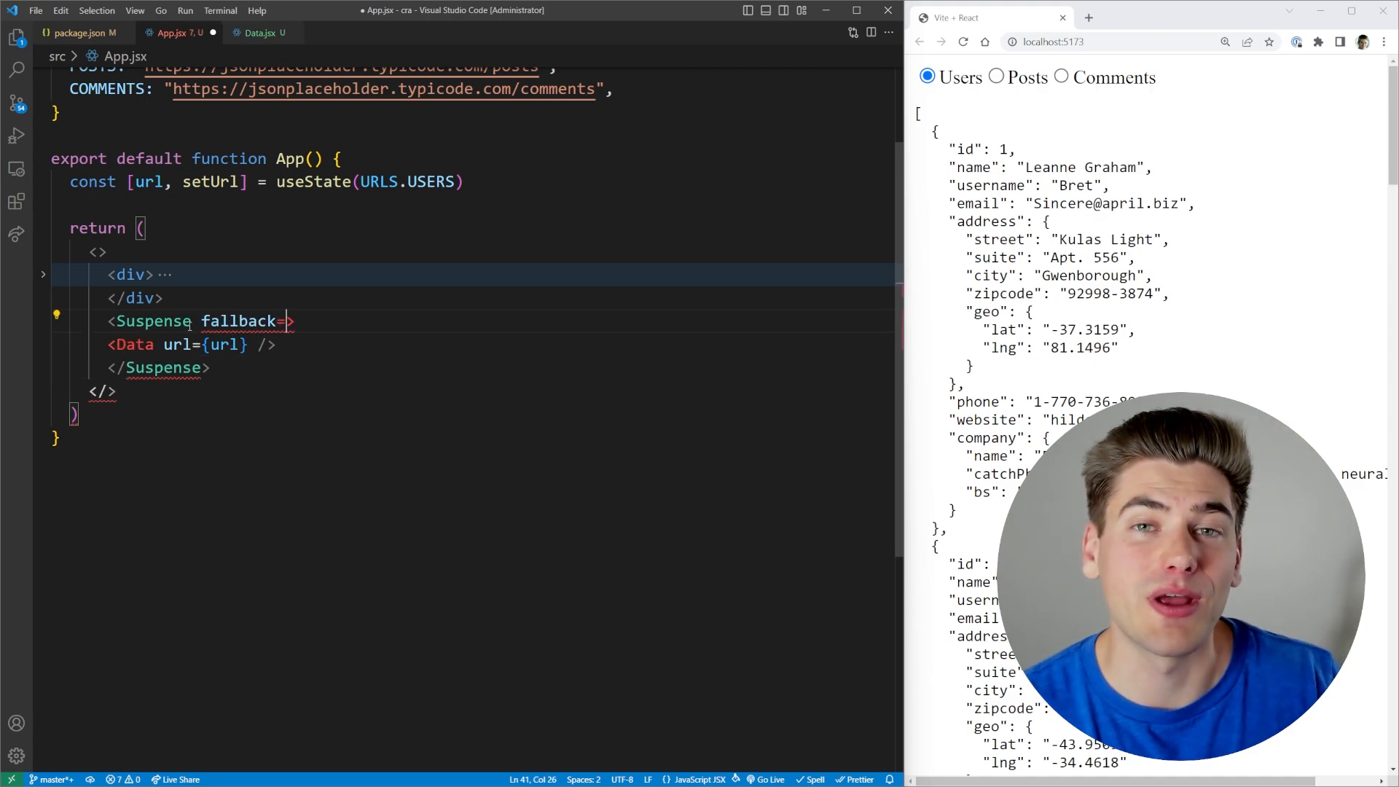
text(<div)
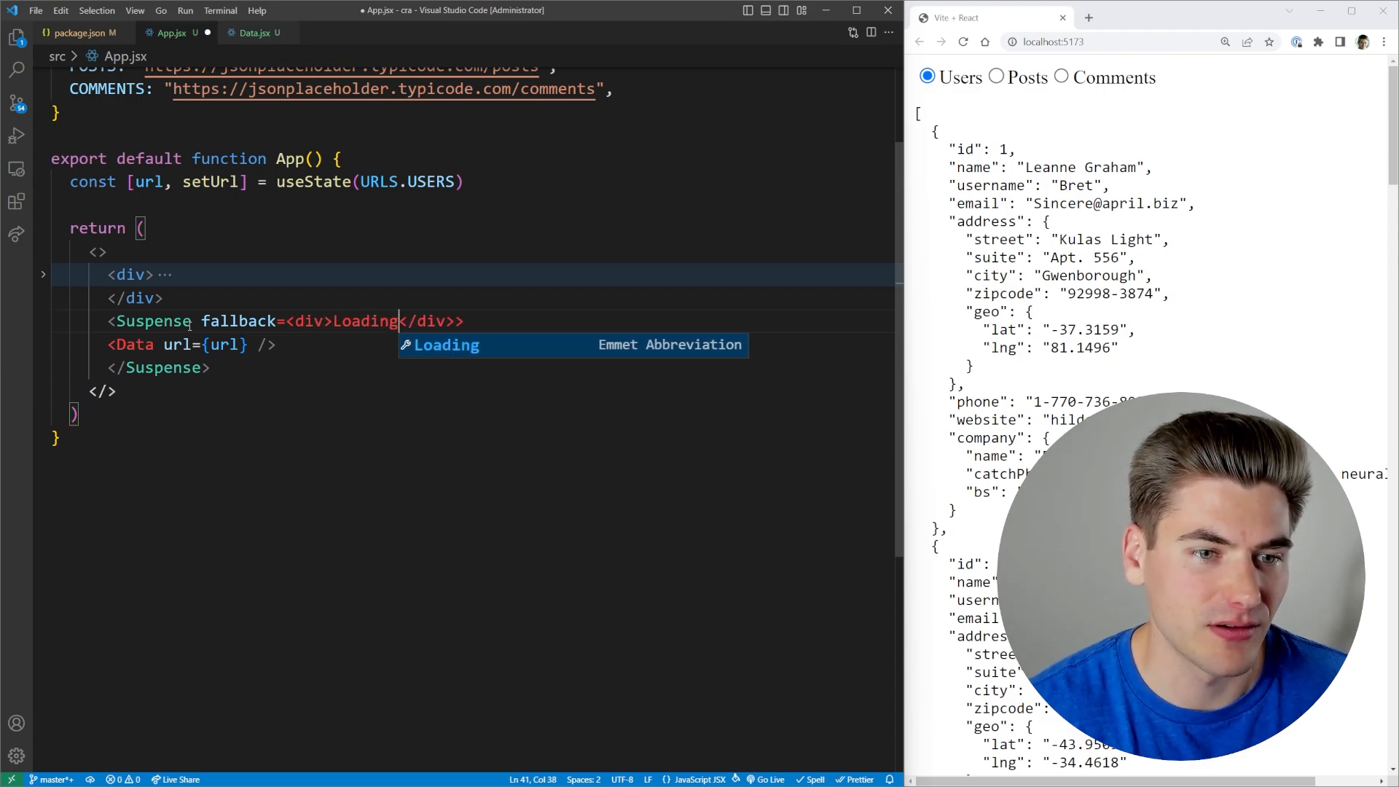
text(...)
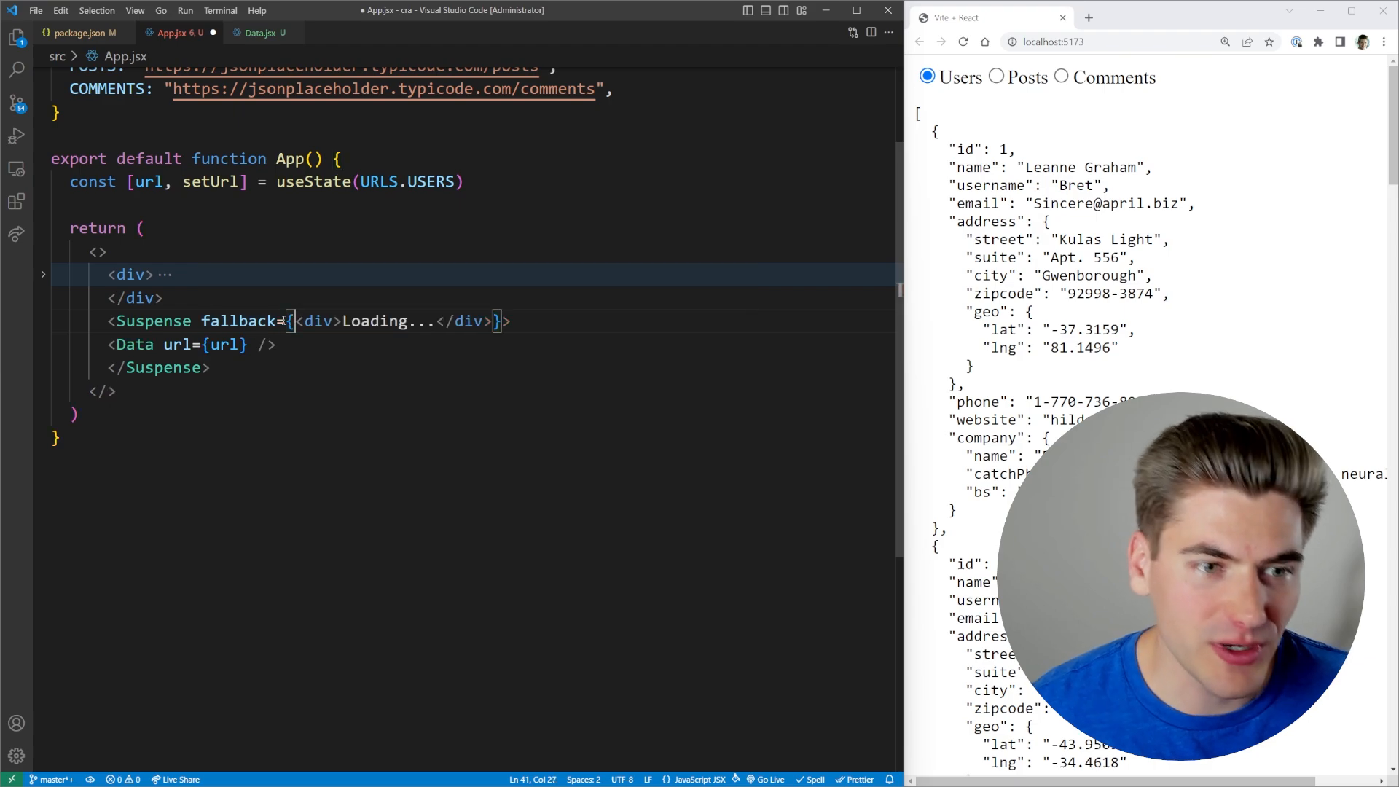
click(997, 77)
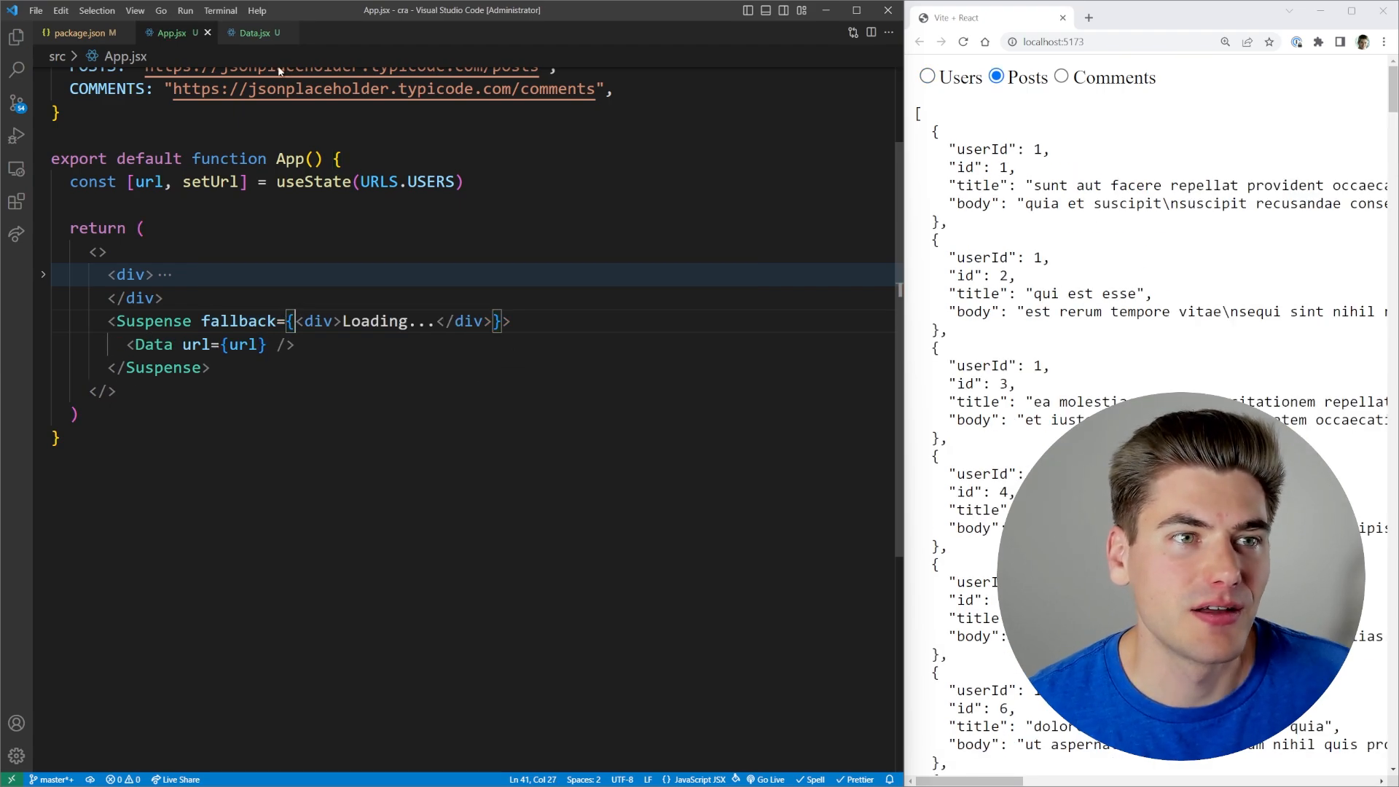
click(255, 33)
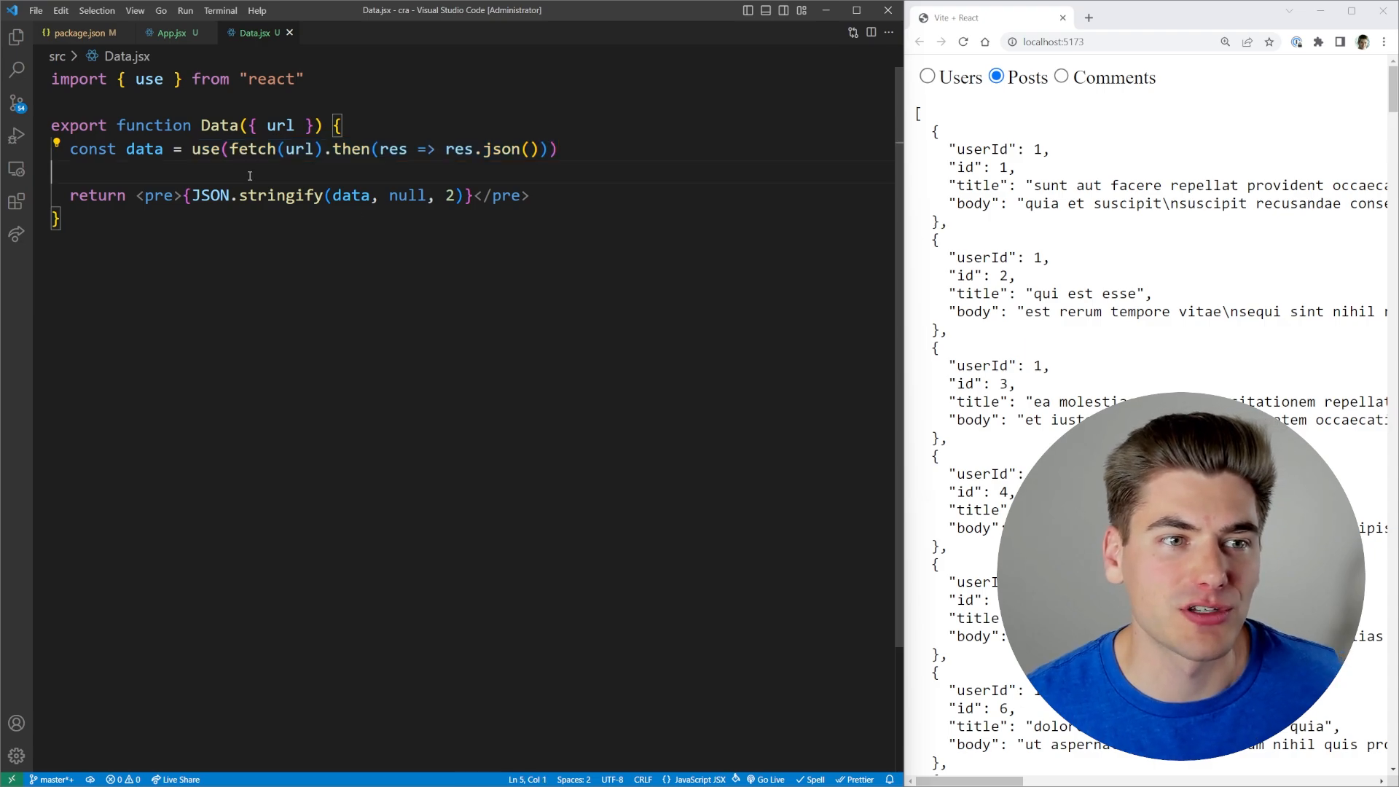
drag(192, 148, 557, 149)
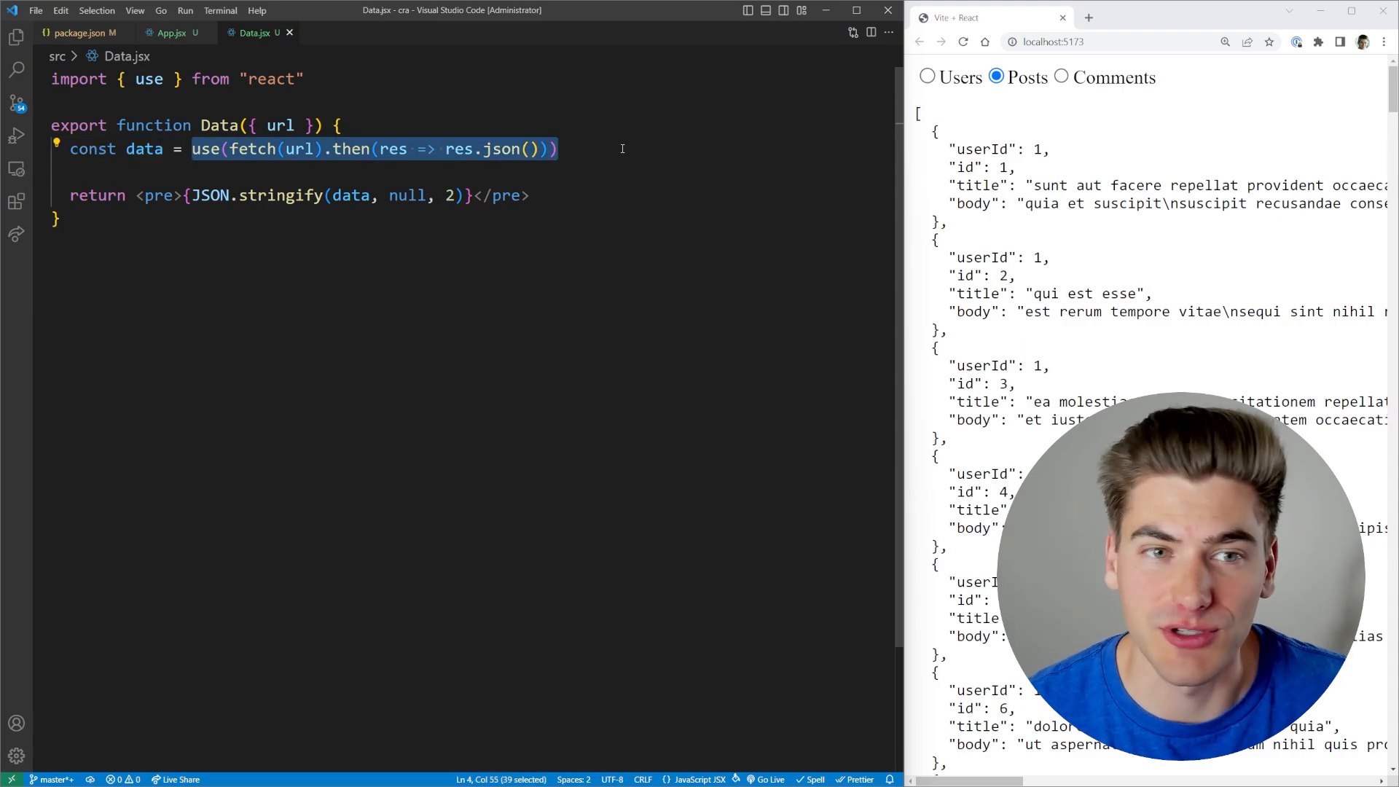
click(169, 34)
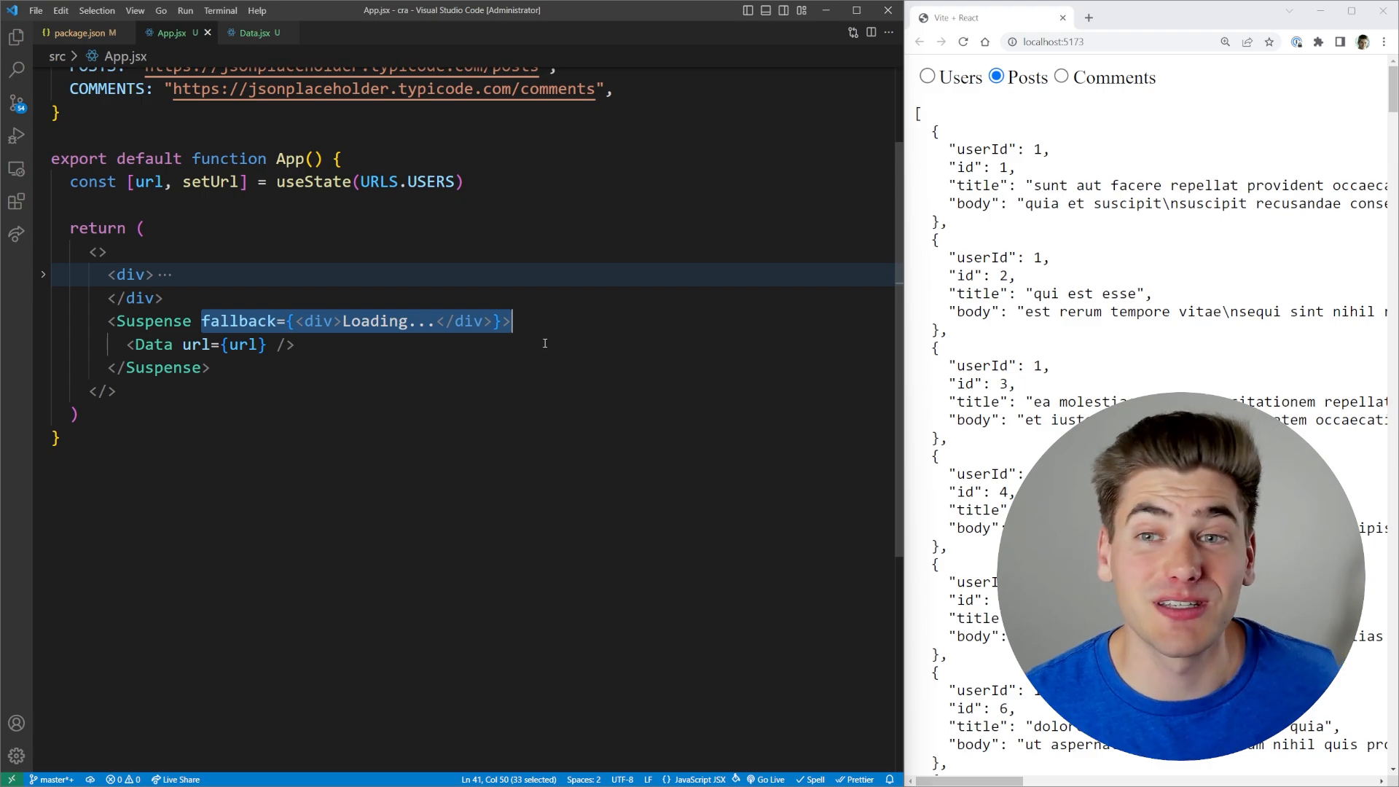
click(254, 33)
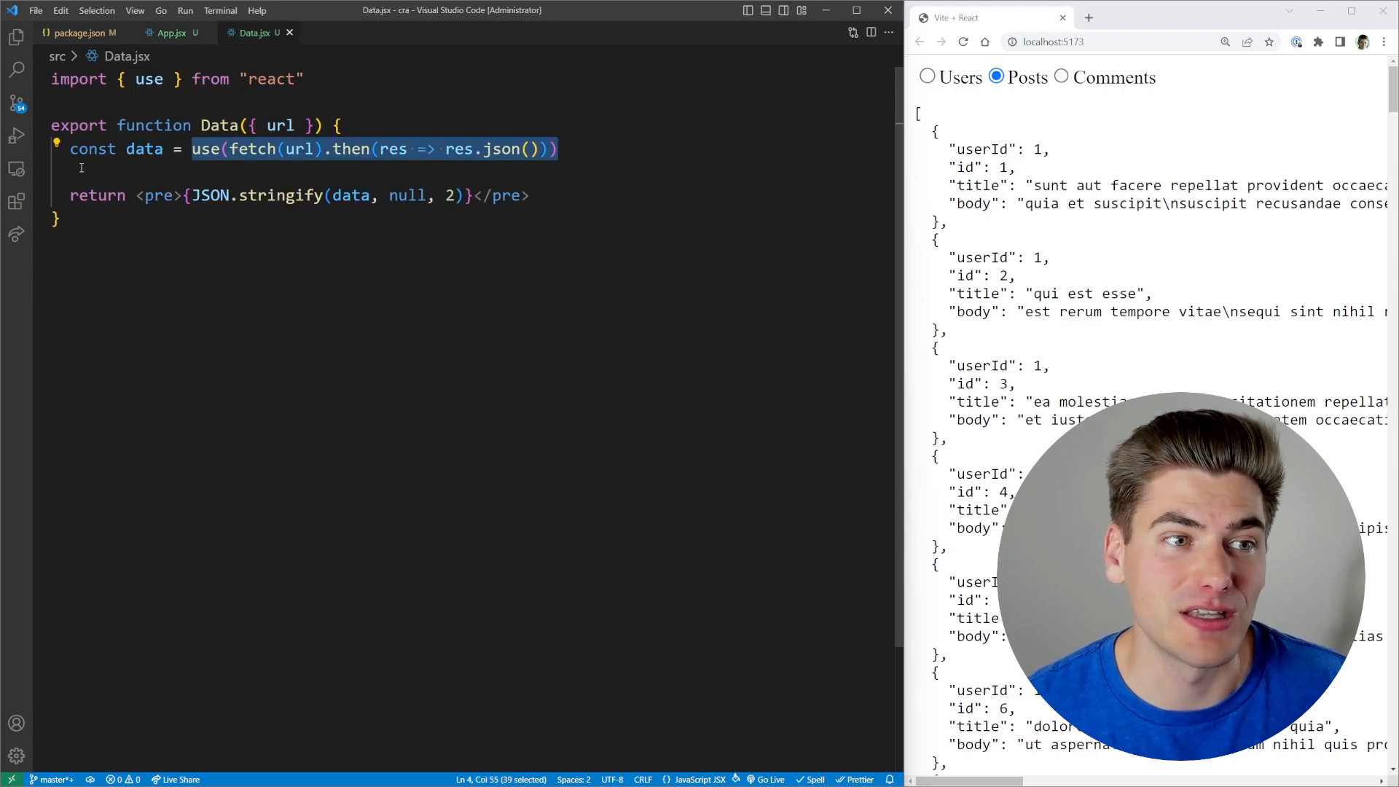
click(171, 33)
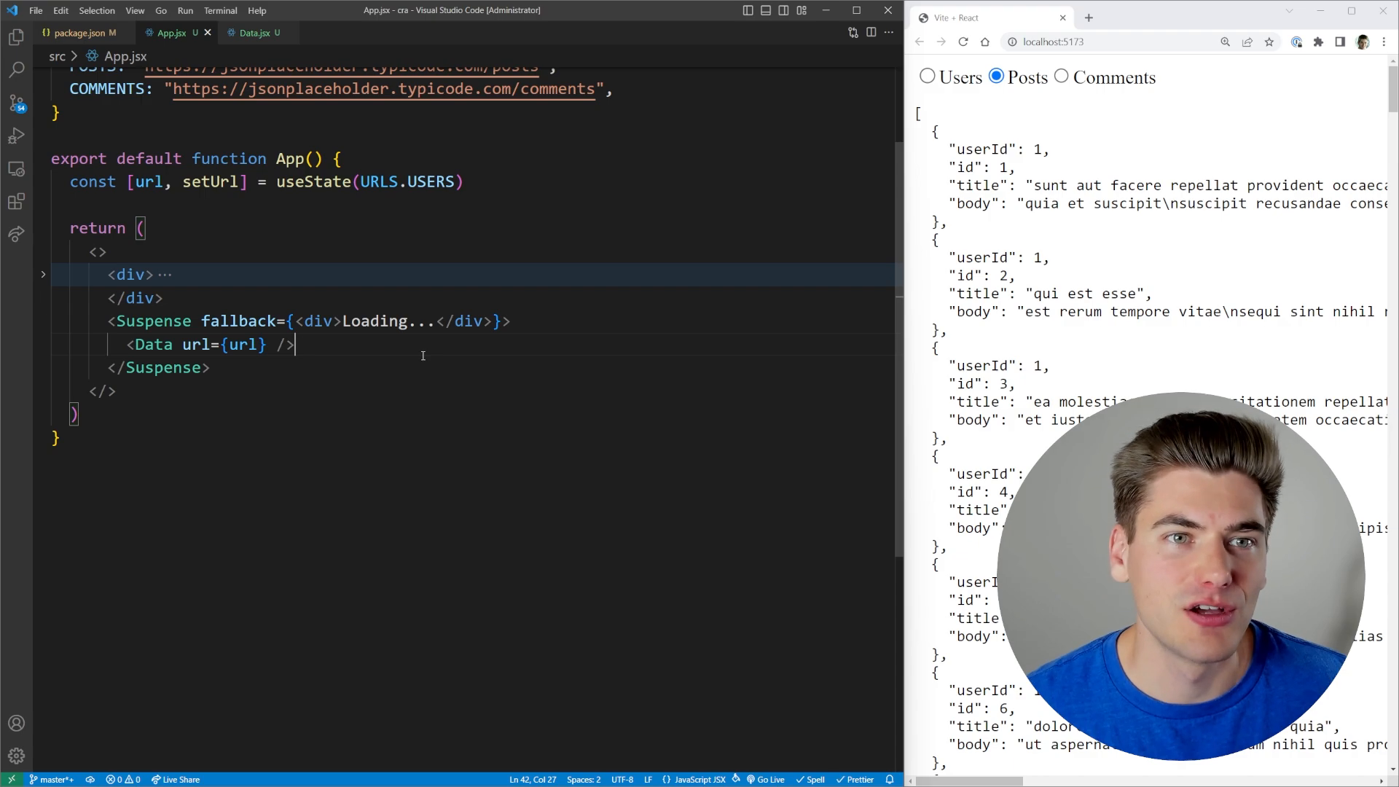
click(928, 77)
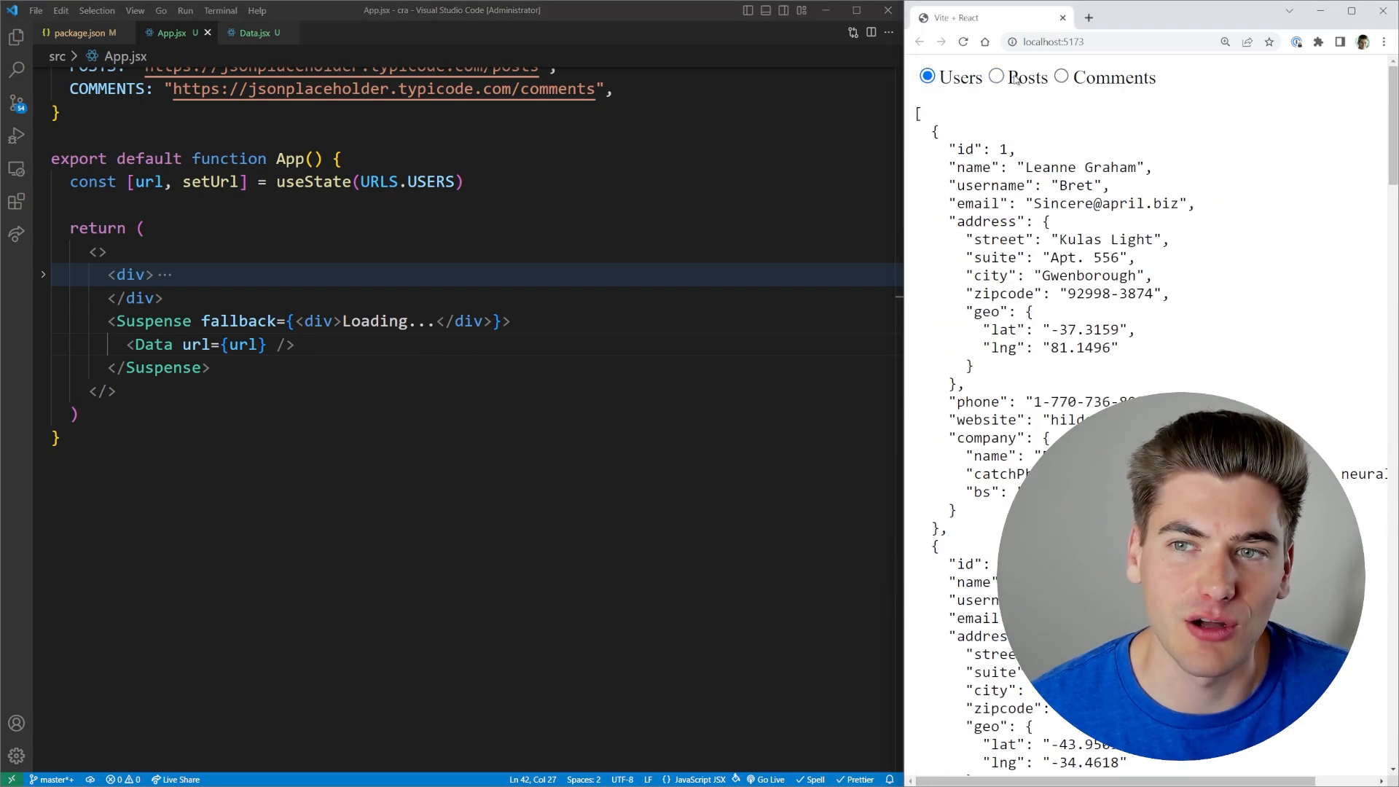
click(997, 77)
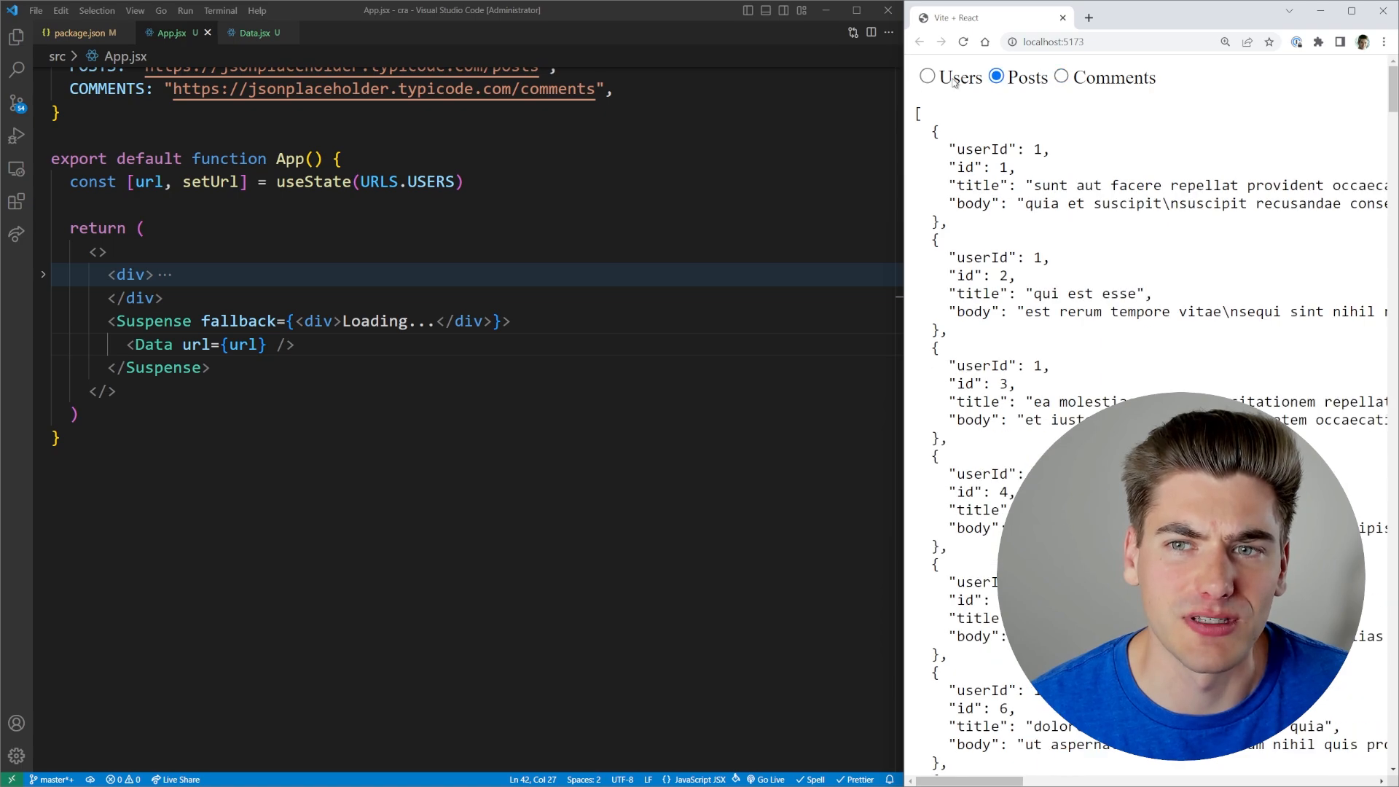
click(927, 77)
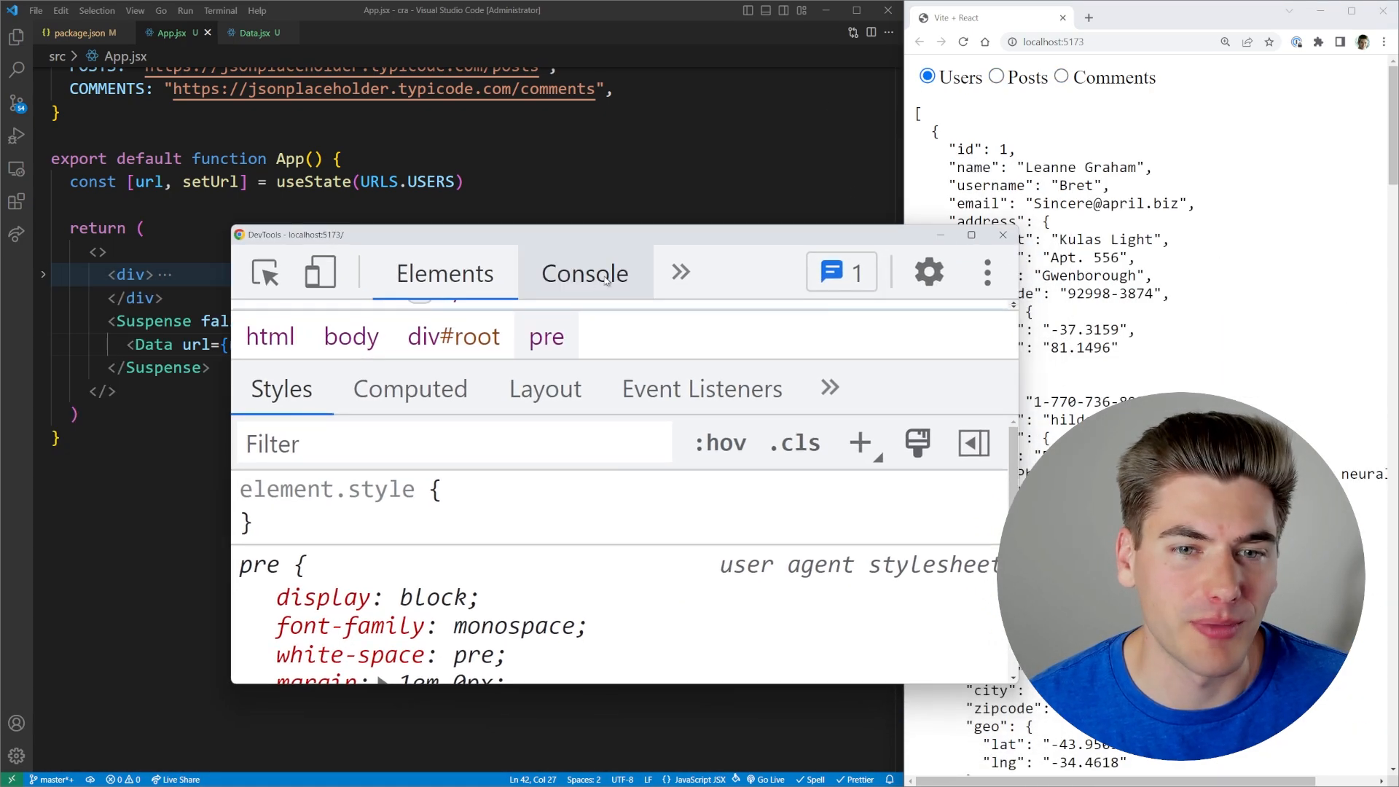
Step: Throttle the DevTools Network panel to Slow 3G, load Posts, then close DevTools
click(468, 190)
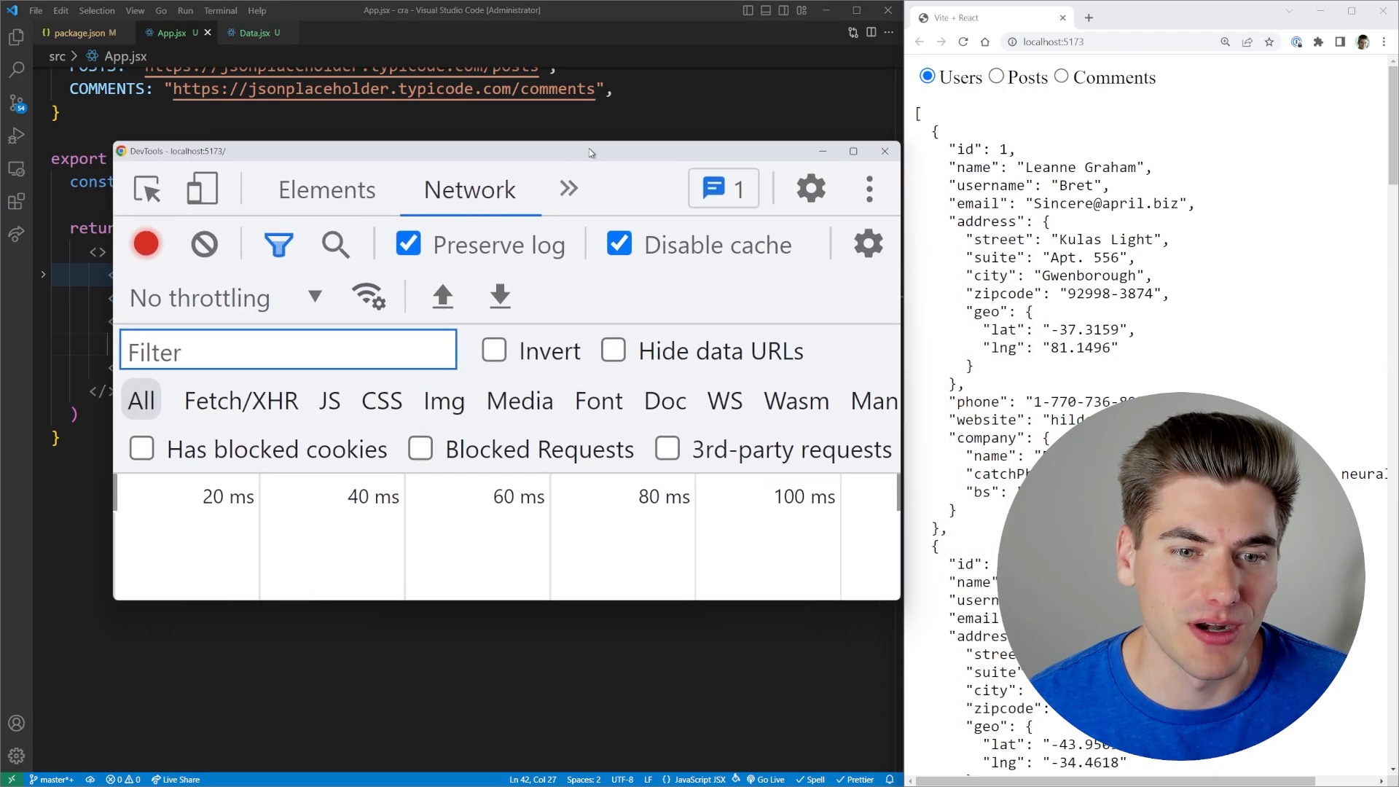
click(214, 297)
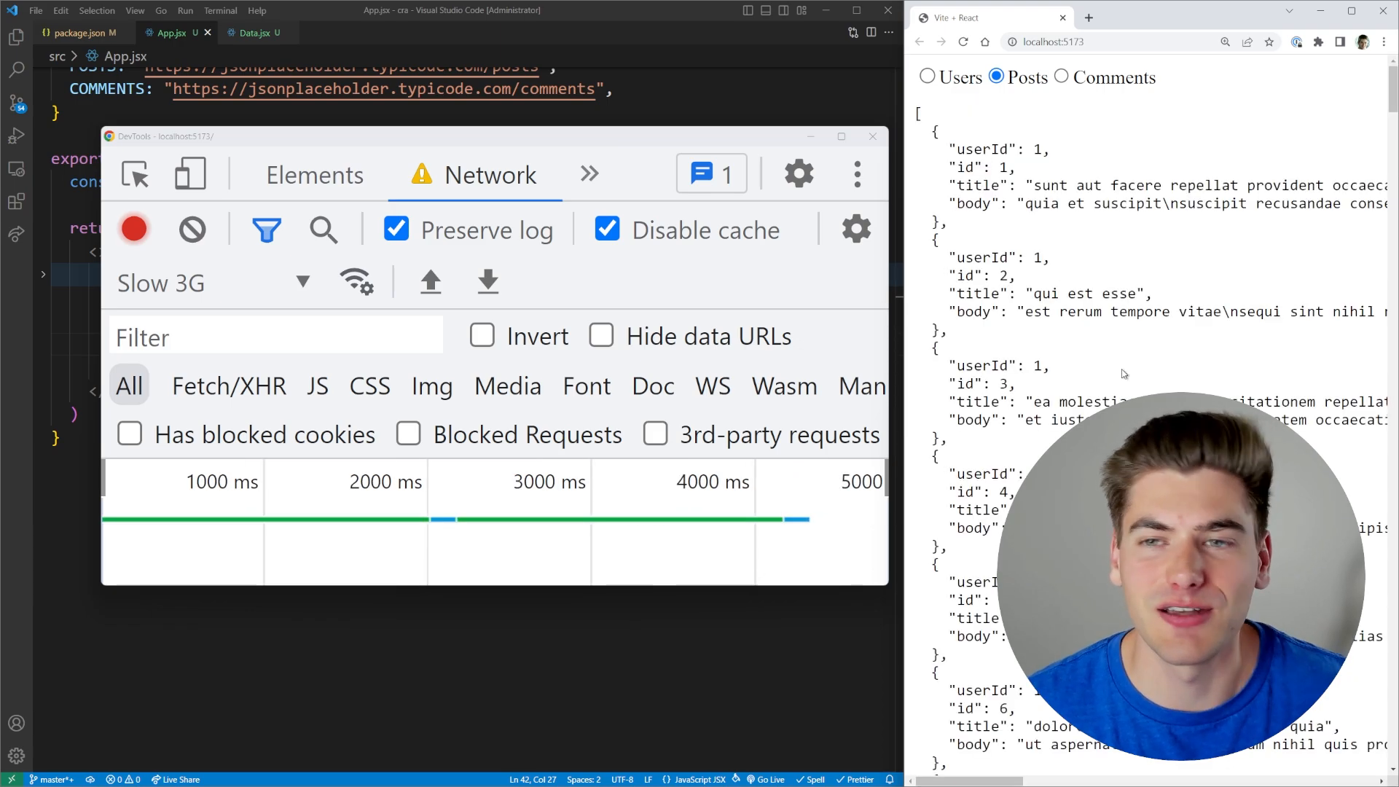
click(210, 283)
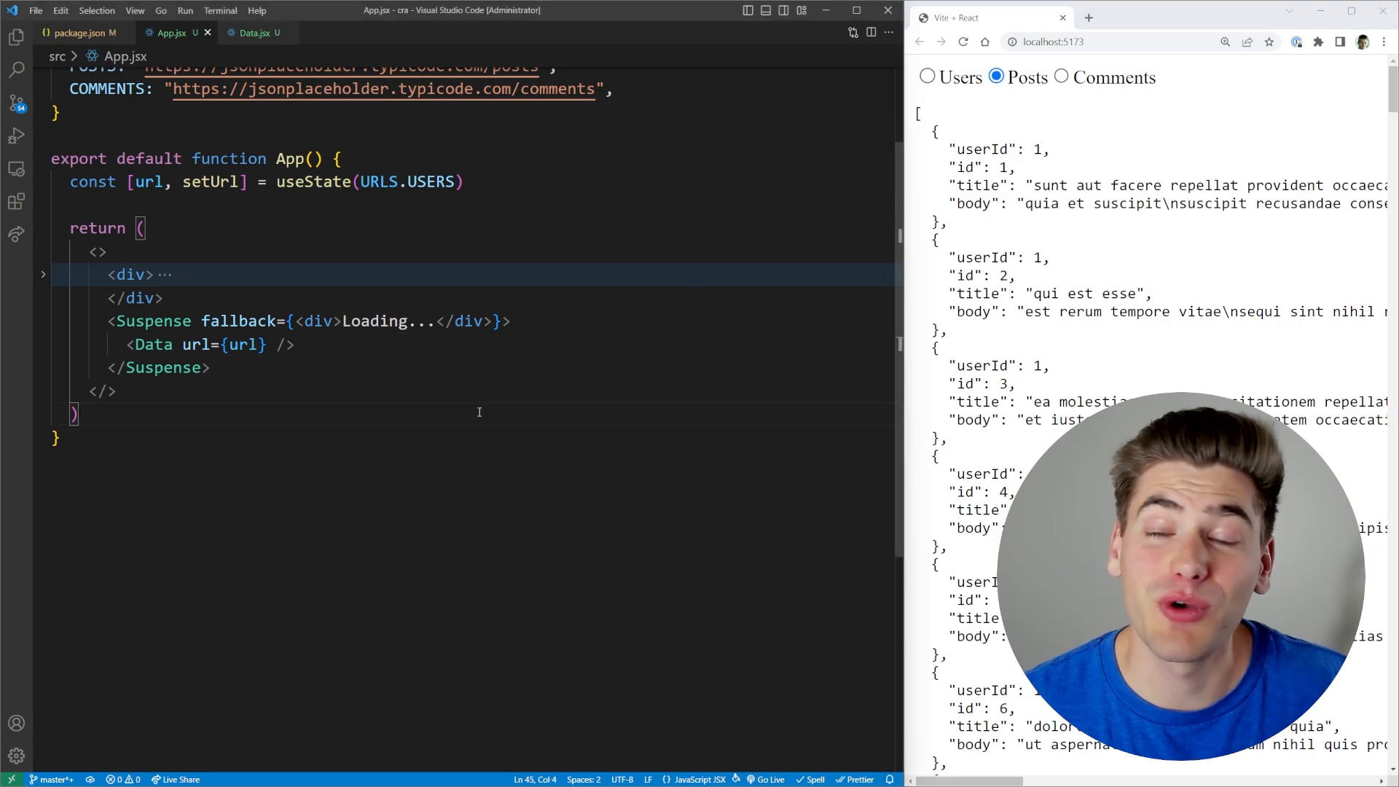
mouse_move(511, 399)
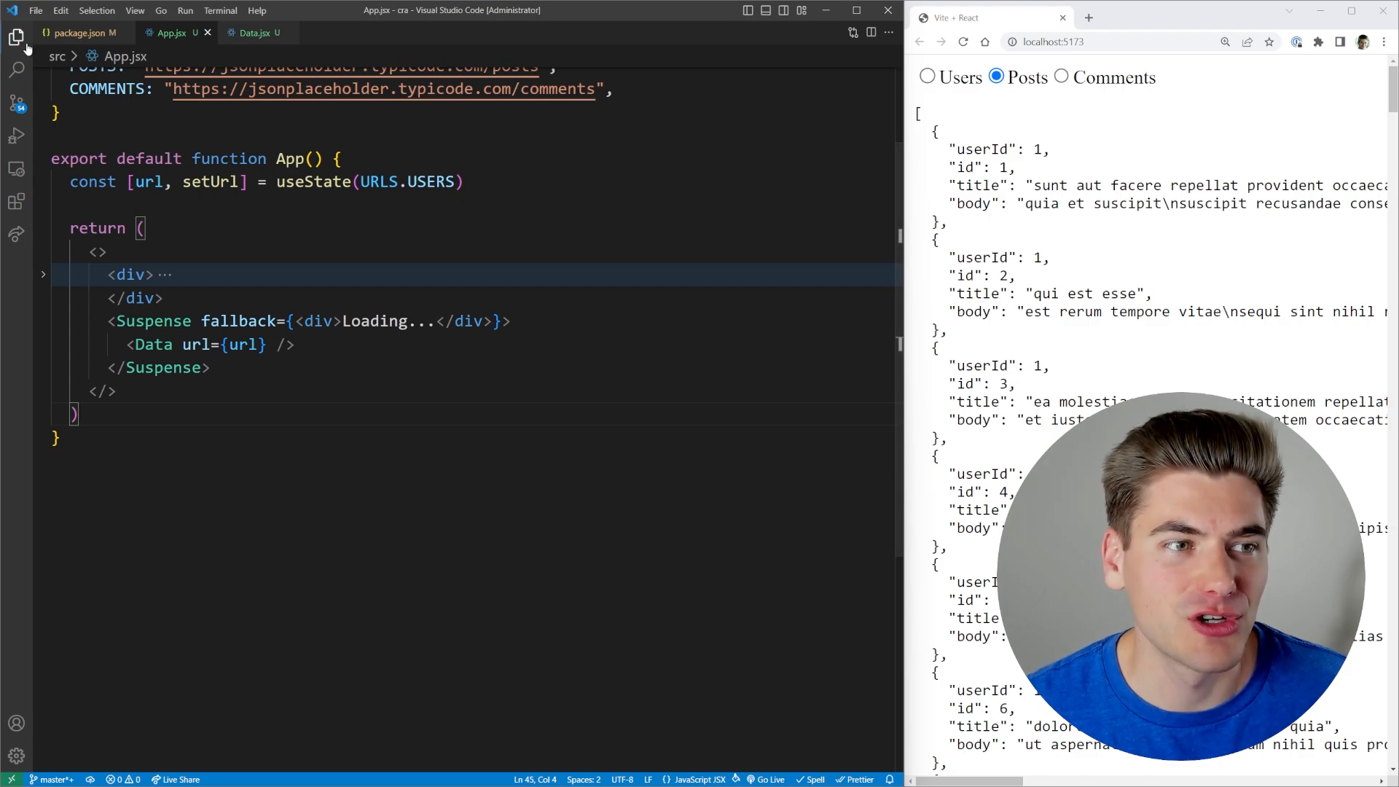
Step: Review ErrorBoundary.jsx, then wrap the Suspense block in App.jsx in <ErrorBoundary>
click(273, 33)
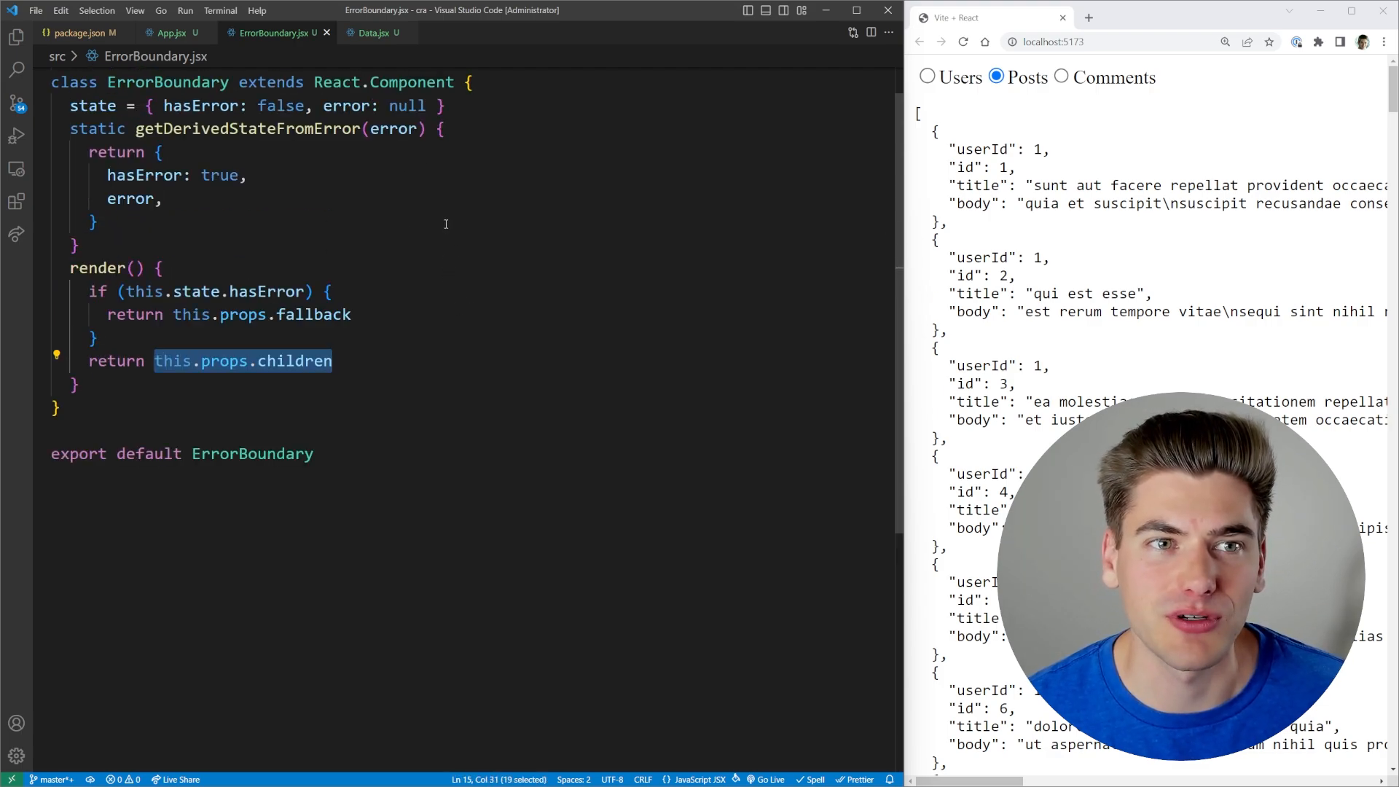
click(169, 33)
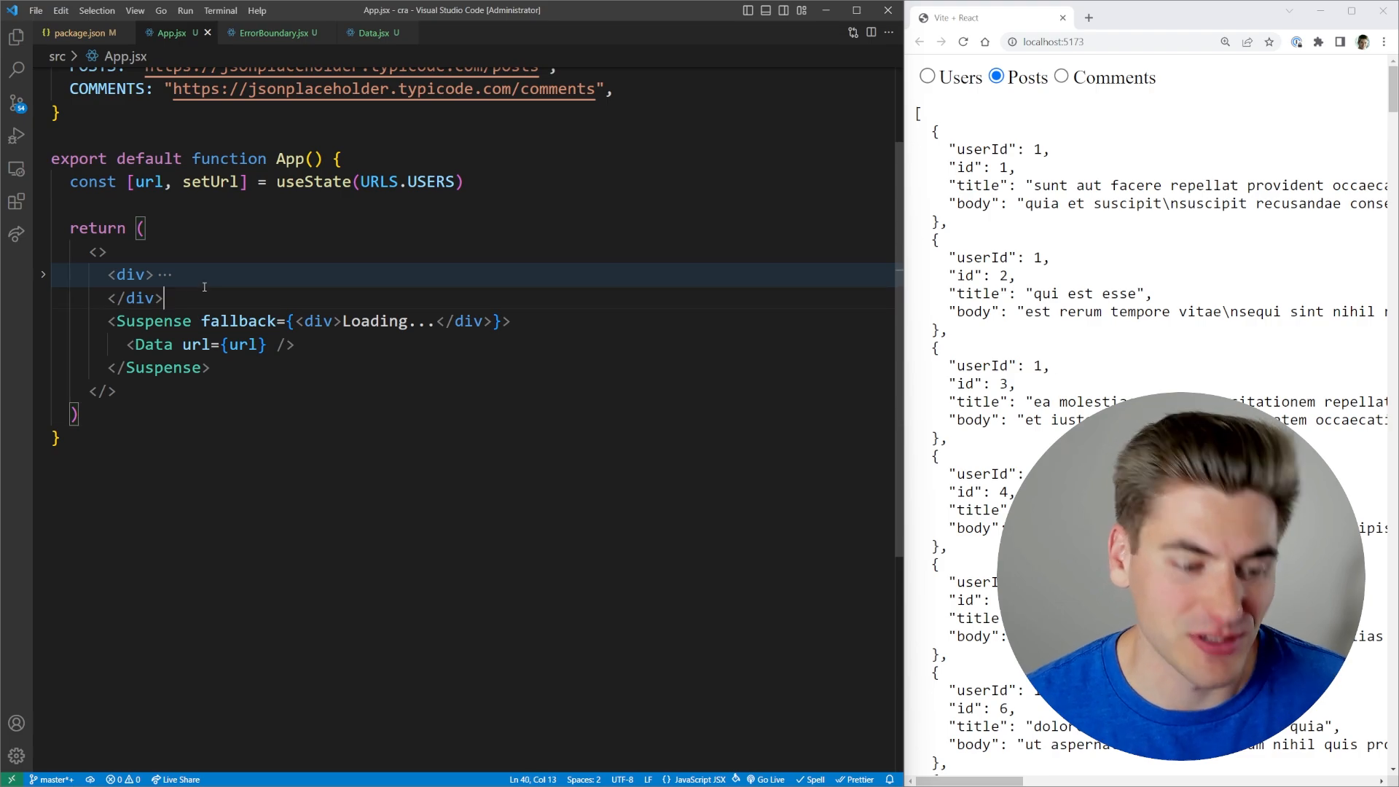
text(<ErrorBoundary>)
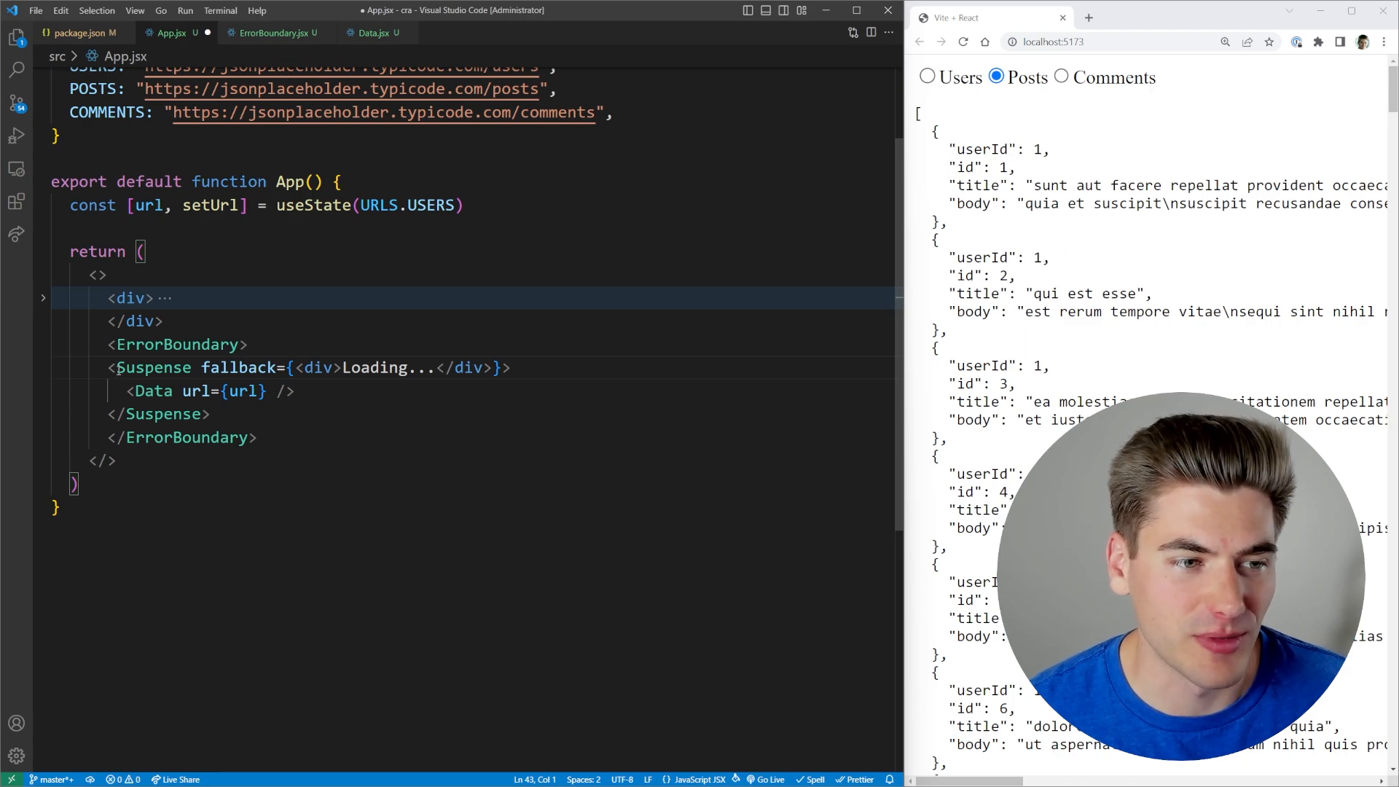
drag(117, 368, 210, 414)
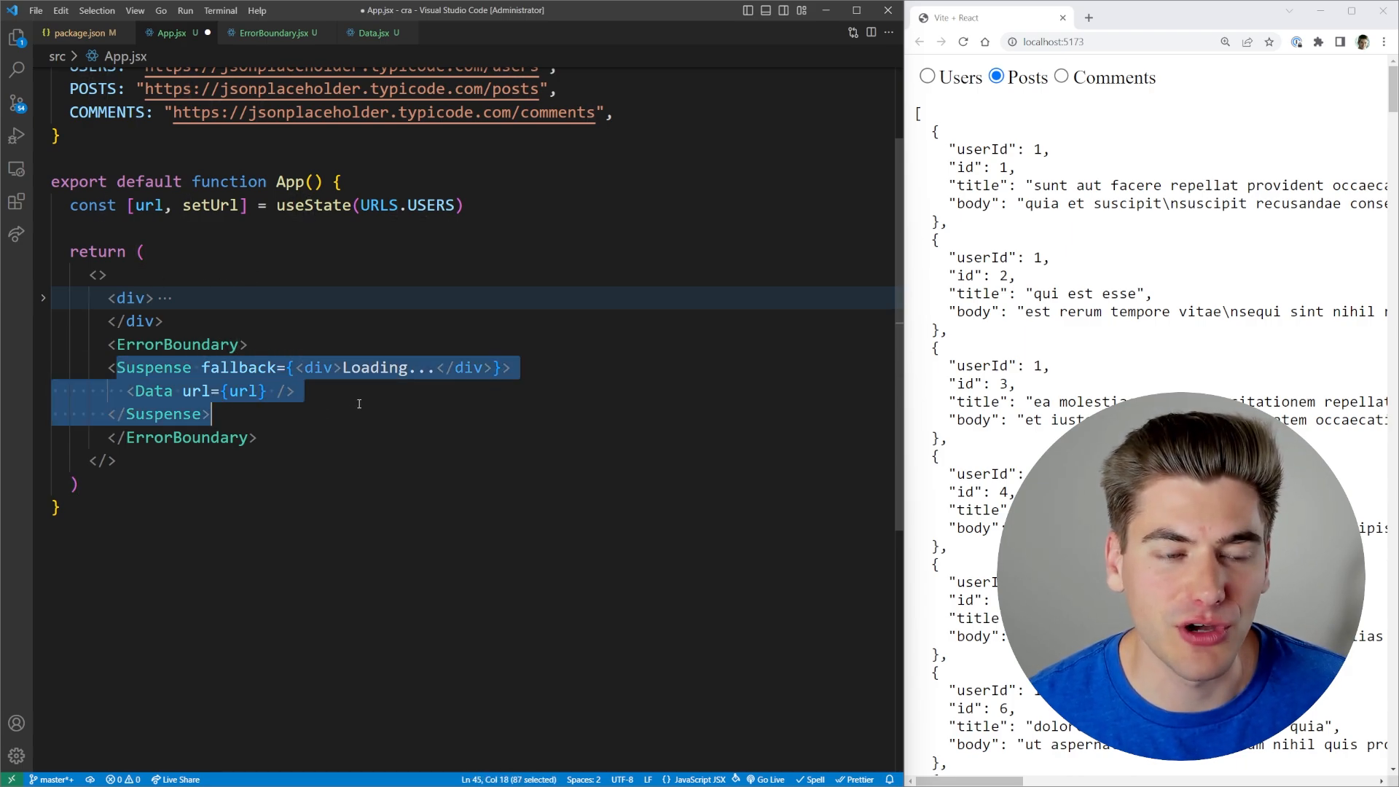
Step: Give the ErrorBoundary a fallback={<div>Error</div>} and save App.jsx
click(273, 34)
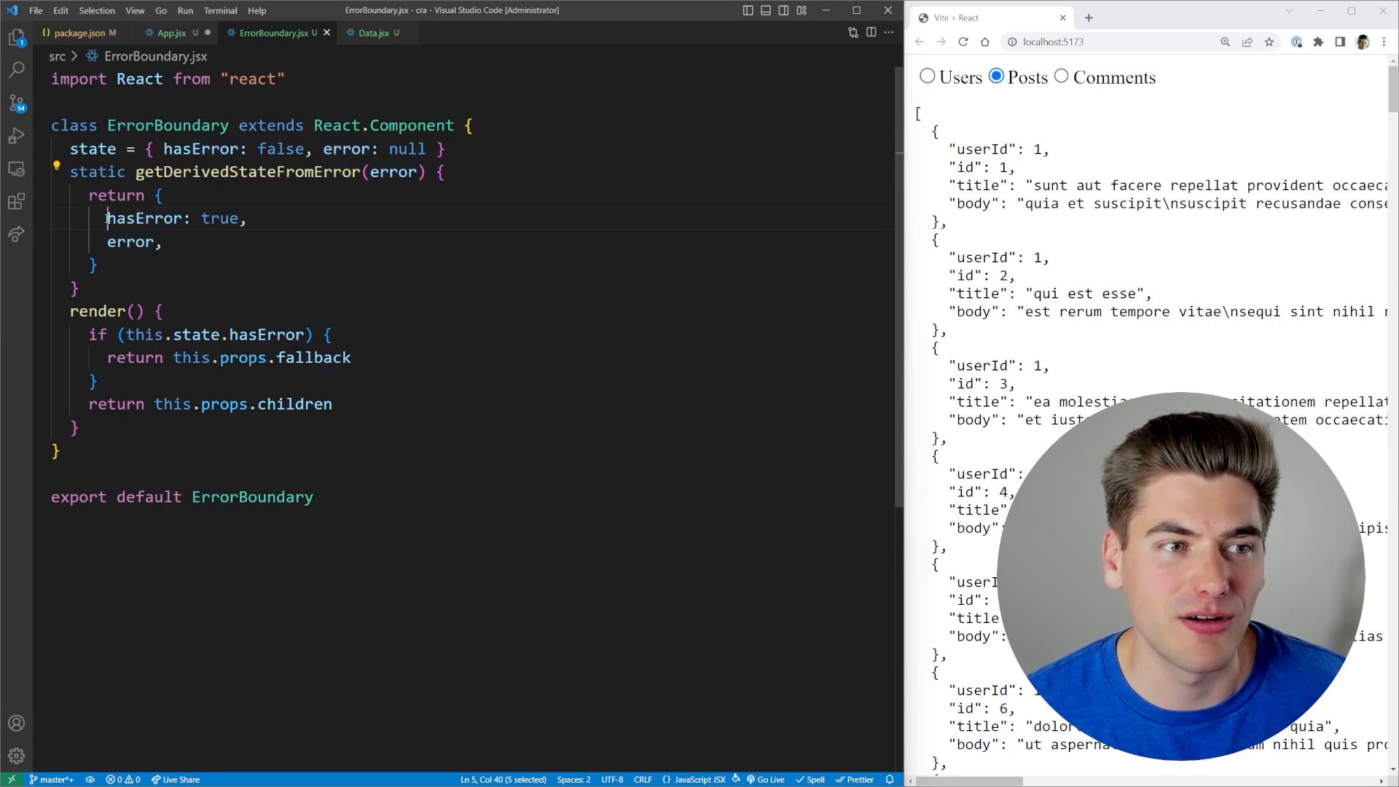
click(169, 34)
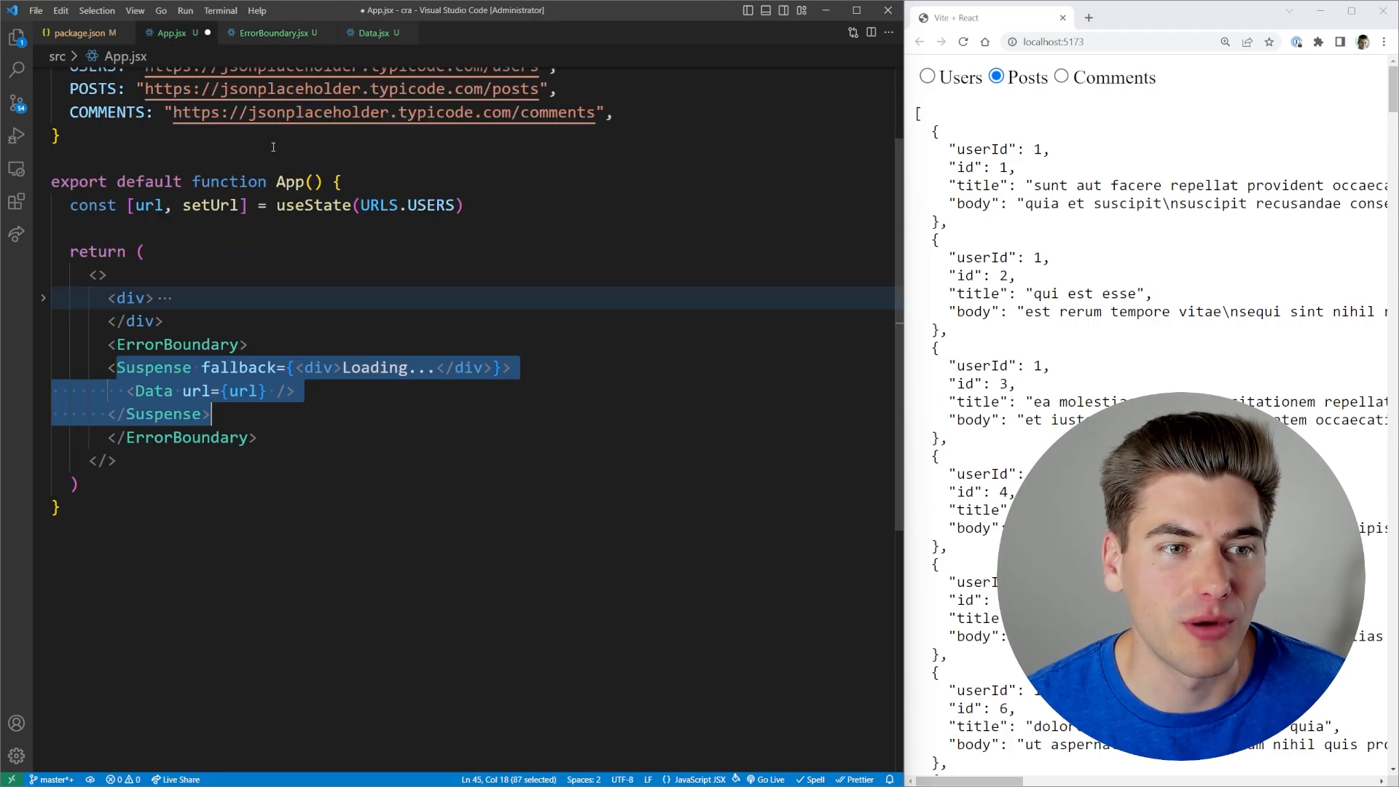
text(fallback={<div)
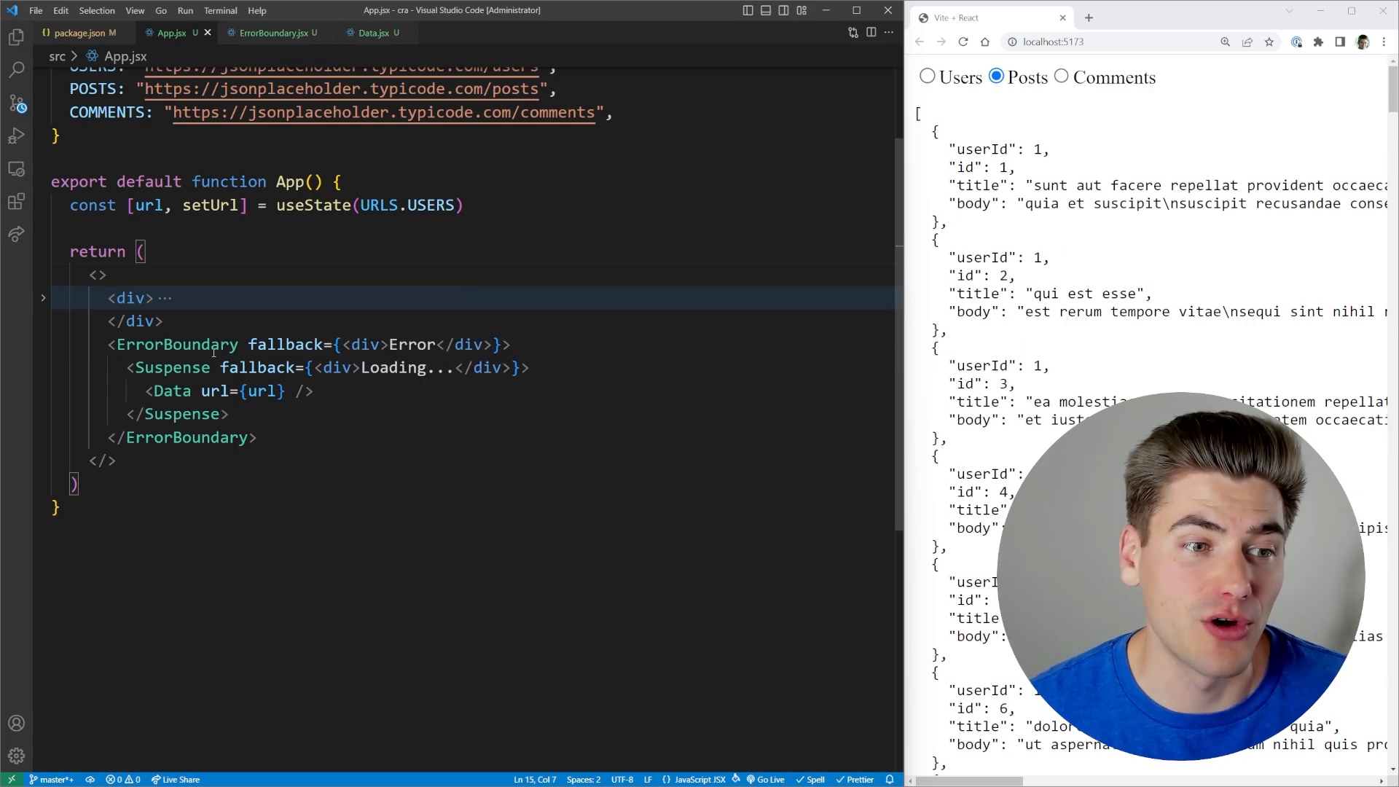
drag(213, 344, 512, 344)
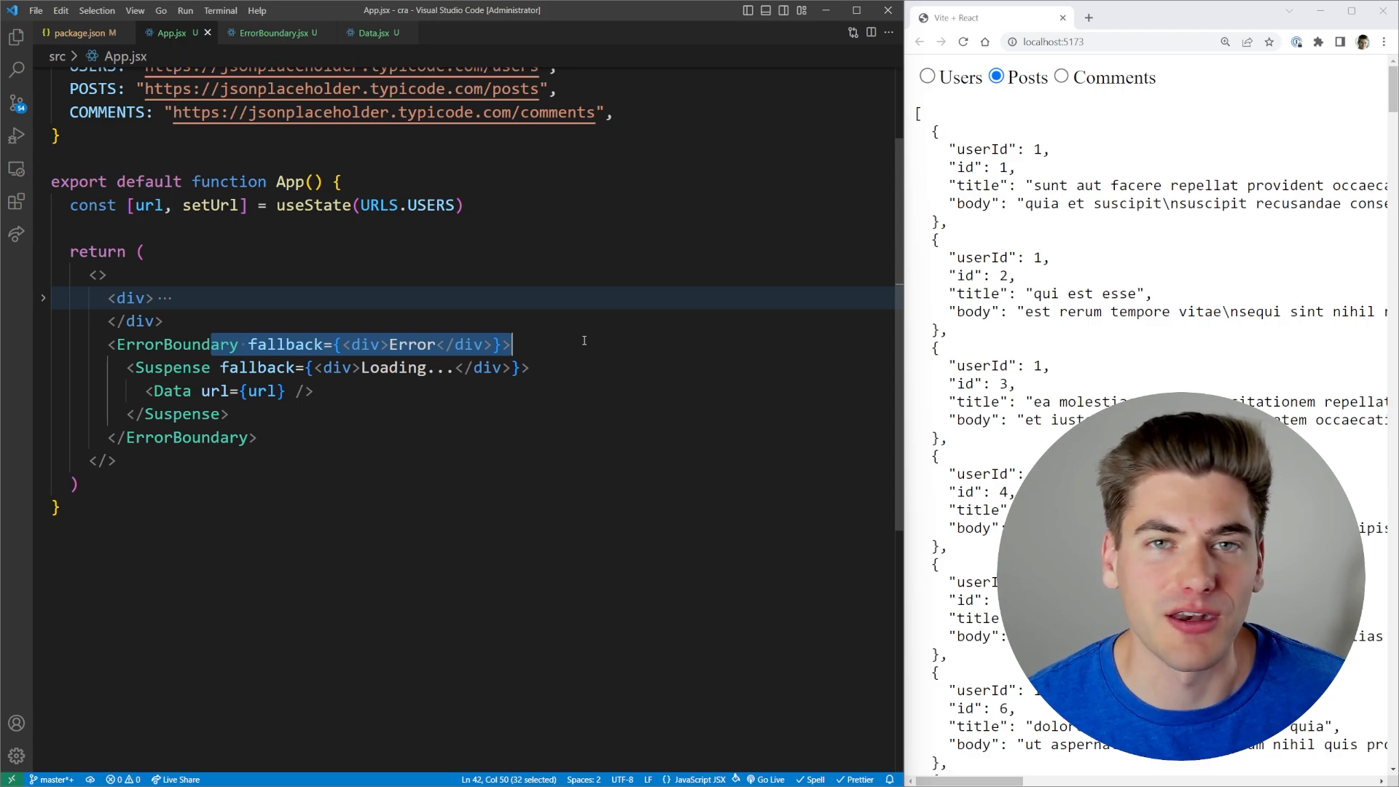
Step: In Data.jsx pass a rejected Promise.reject to use() to trigger the Error fallback
click(374, 33)
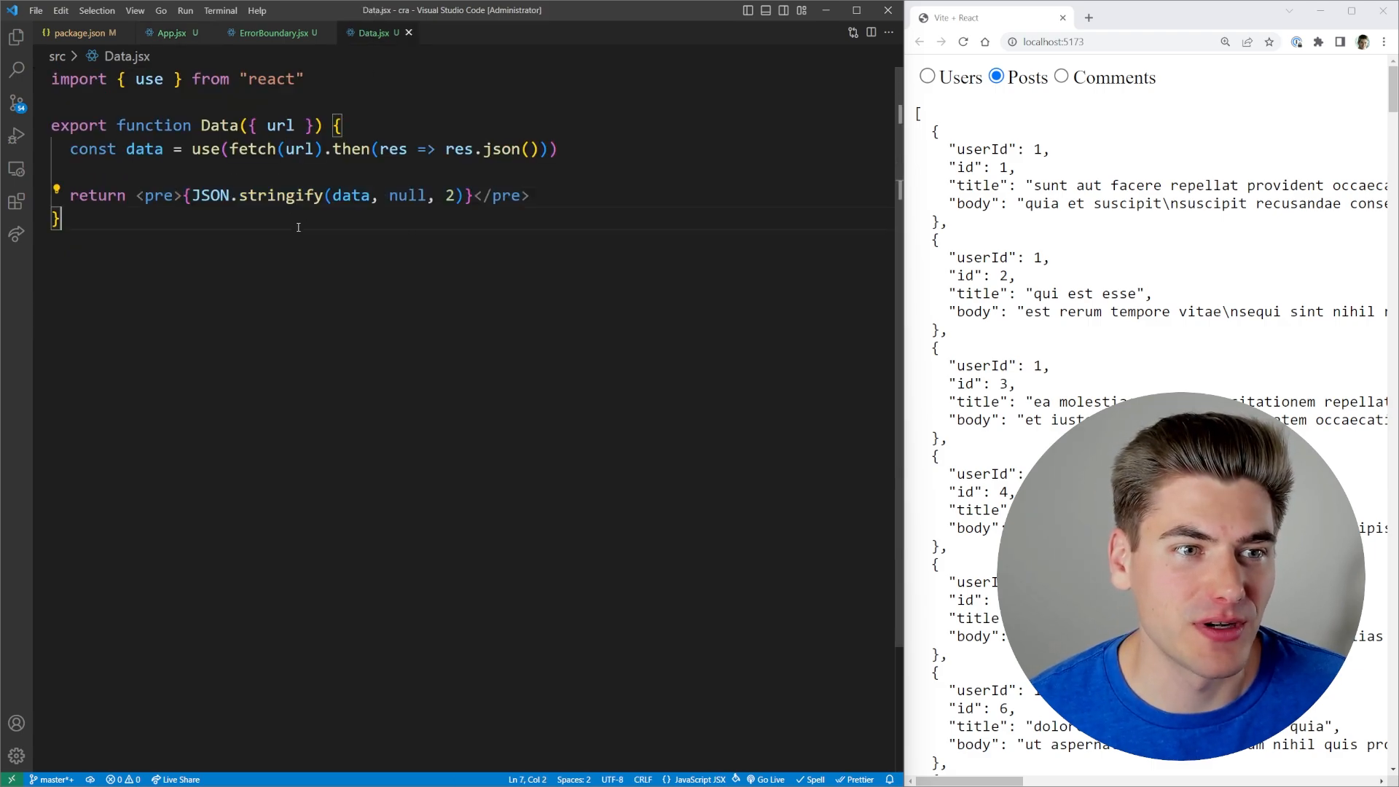
text(P))
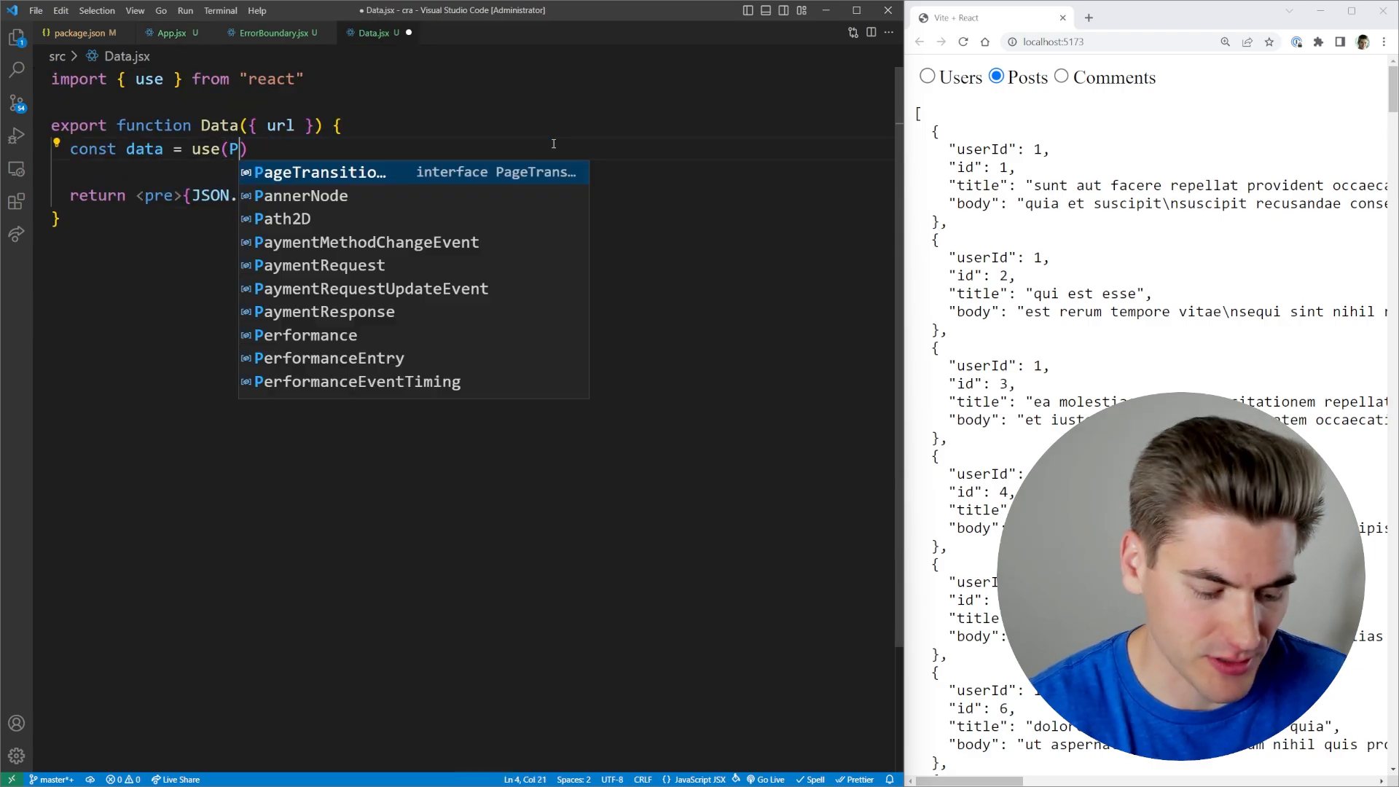
text(romise.rj)
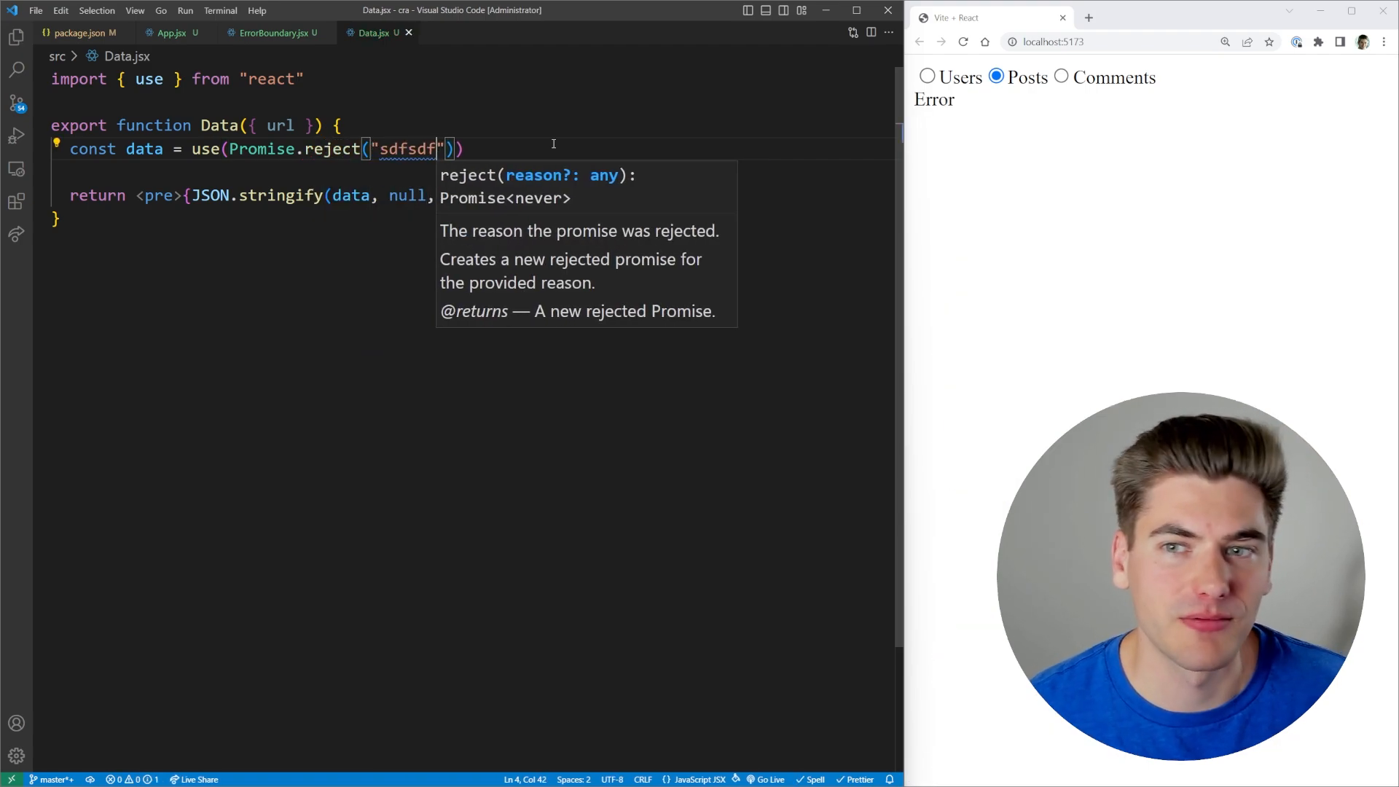
drag(247, 149, 438, 149)
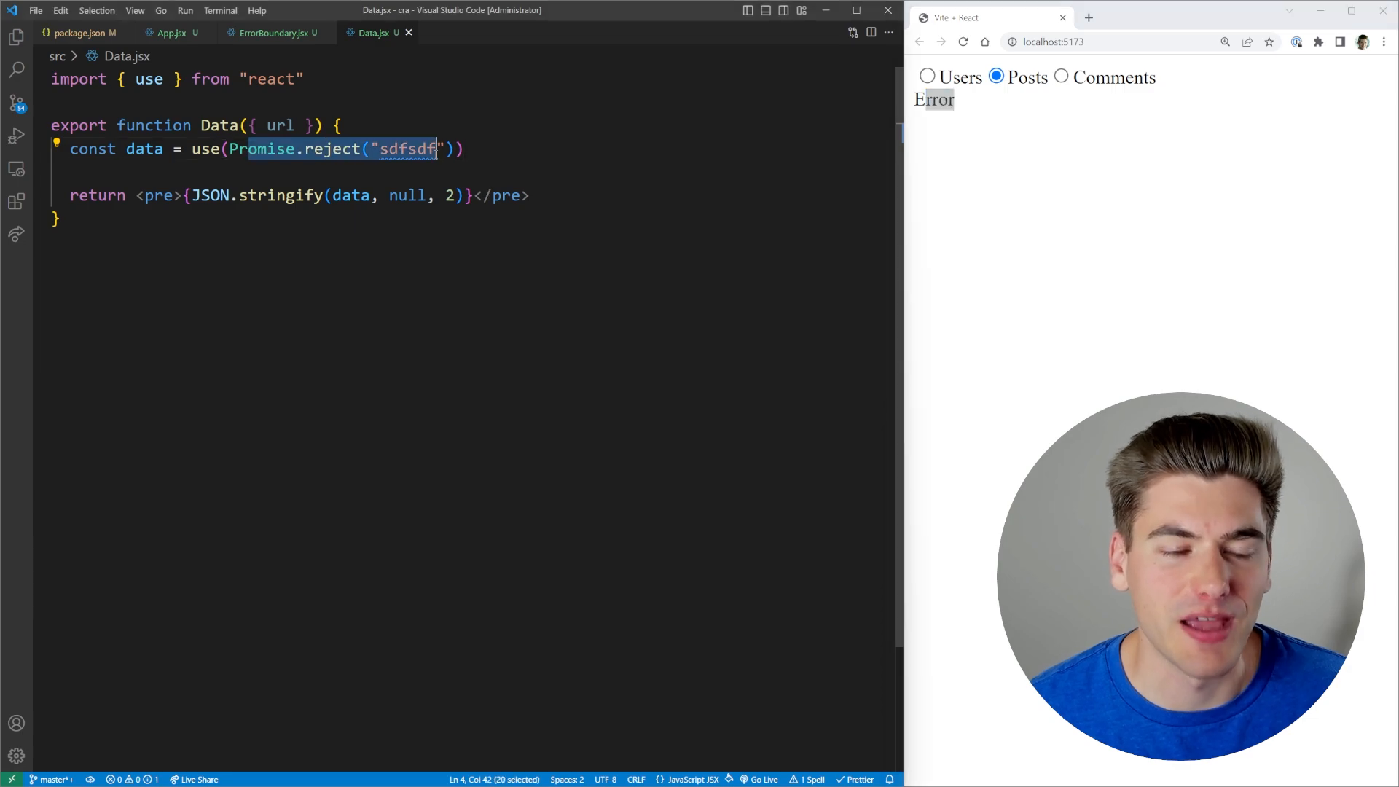
Step: Review ErrorBoundary.jsx, App.jsx and Data.jsx in turn, ending on Data.jsx with the fetch restored
click(272, 34)
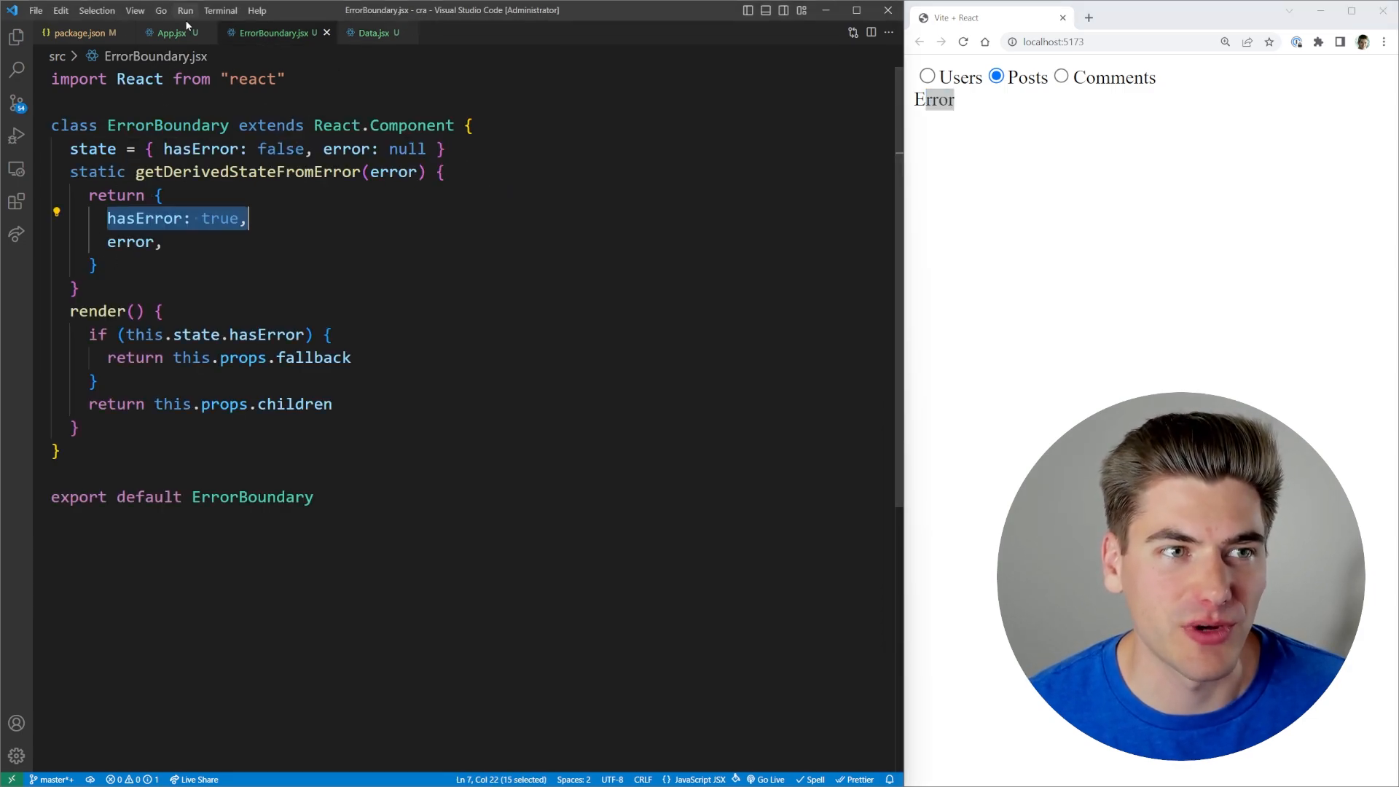
click(170, 33)
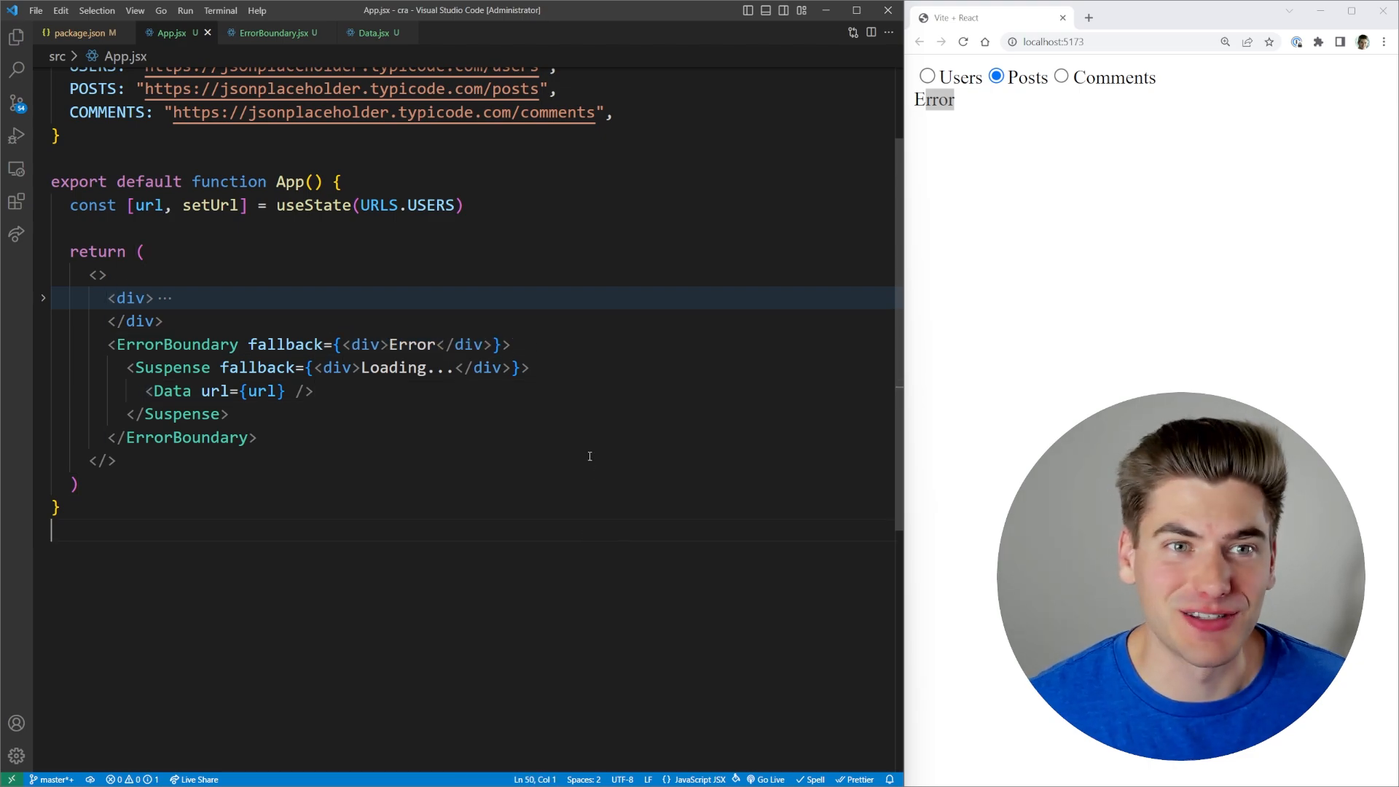
click(374, 34)
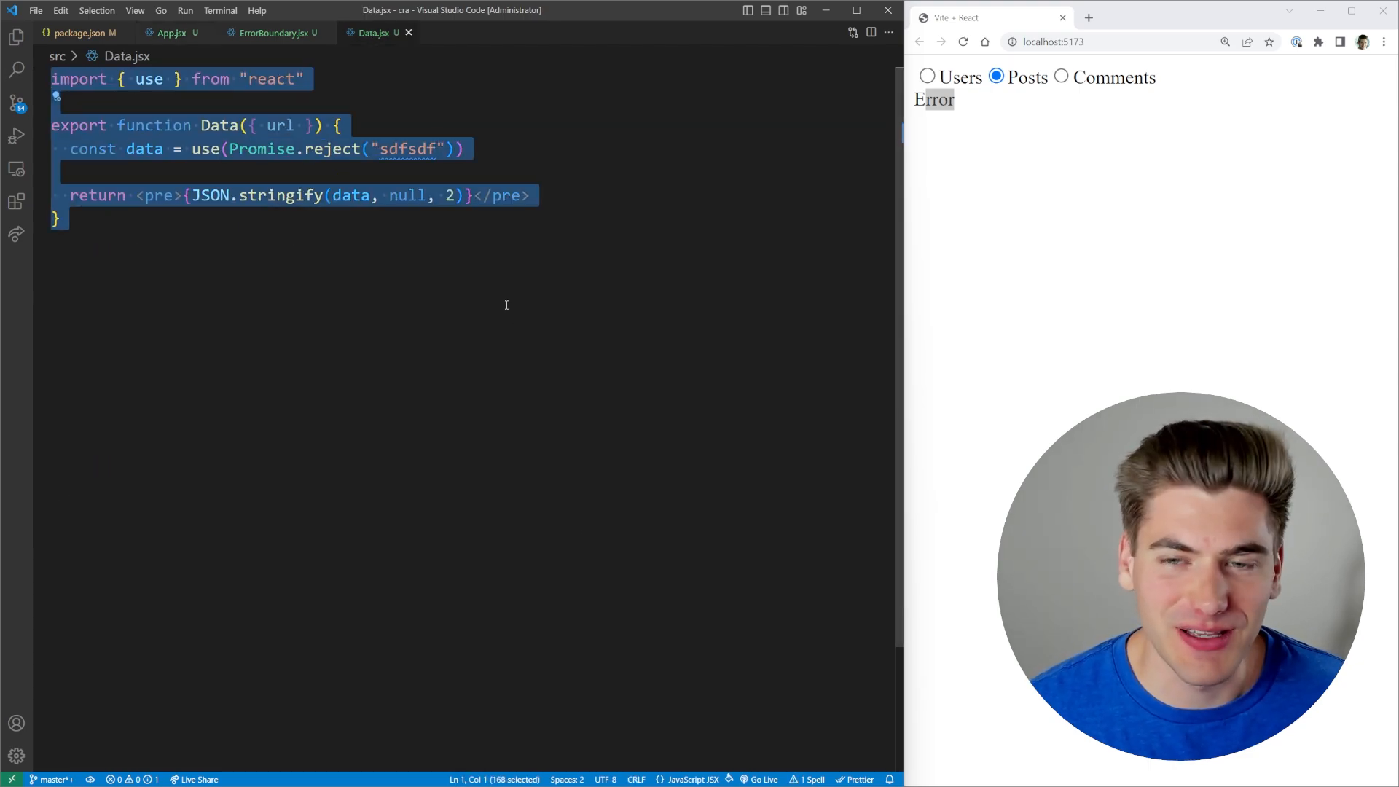
click(274, 34)
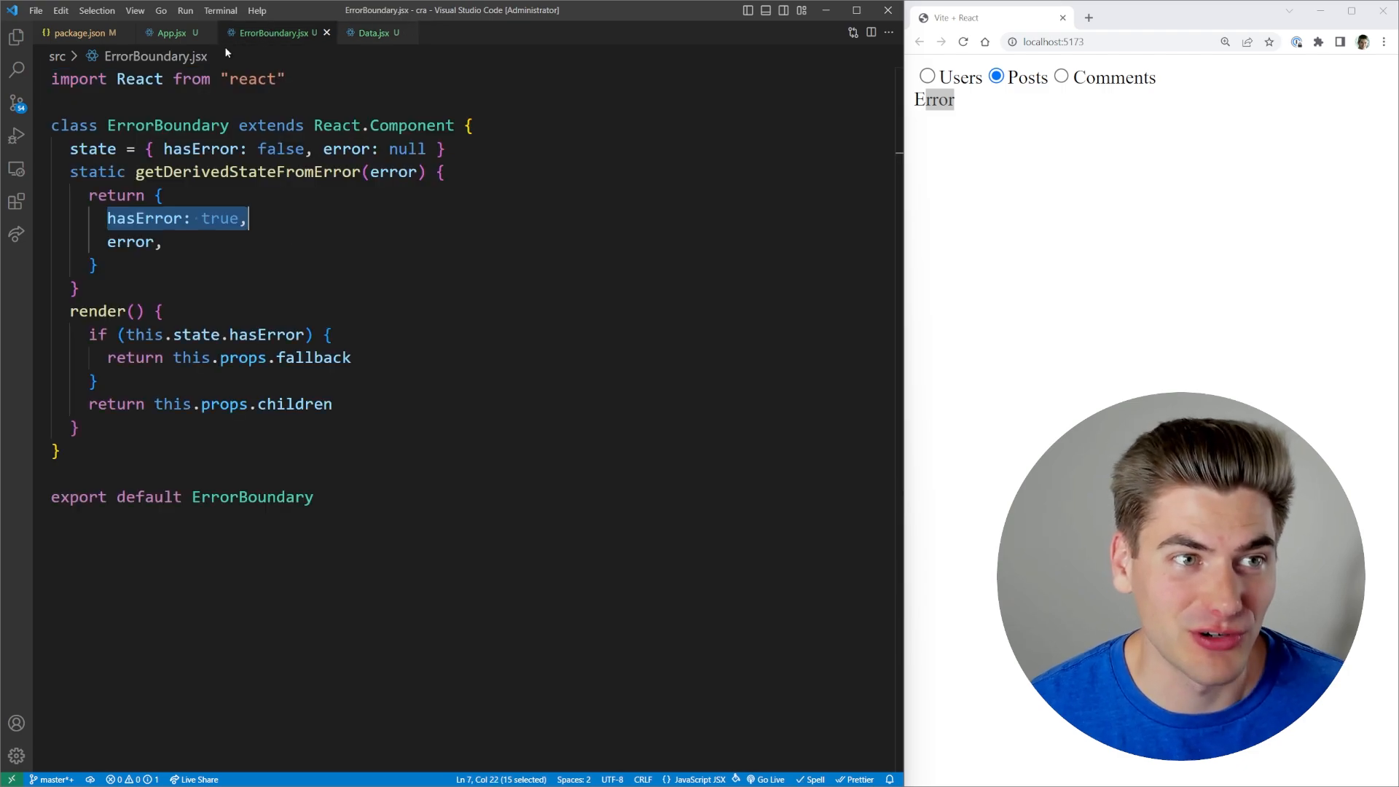
click(169, 33)
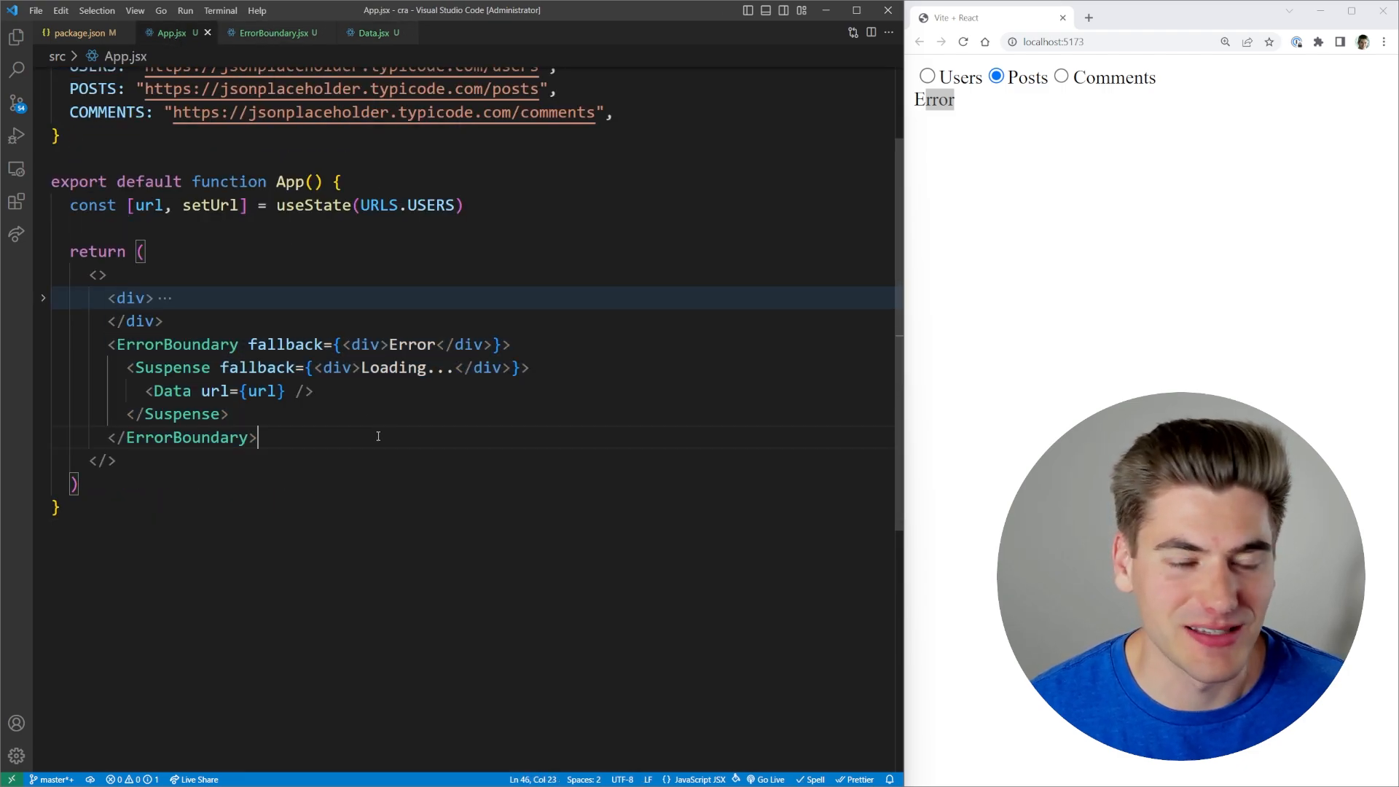
click(374, 34)
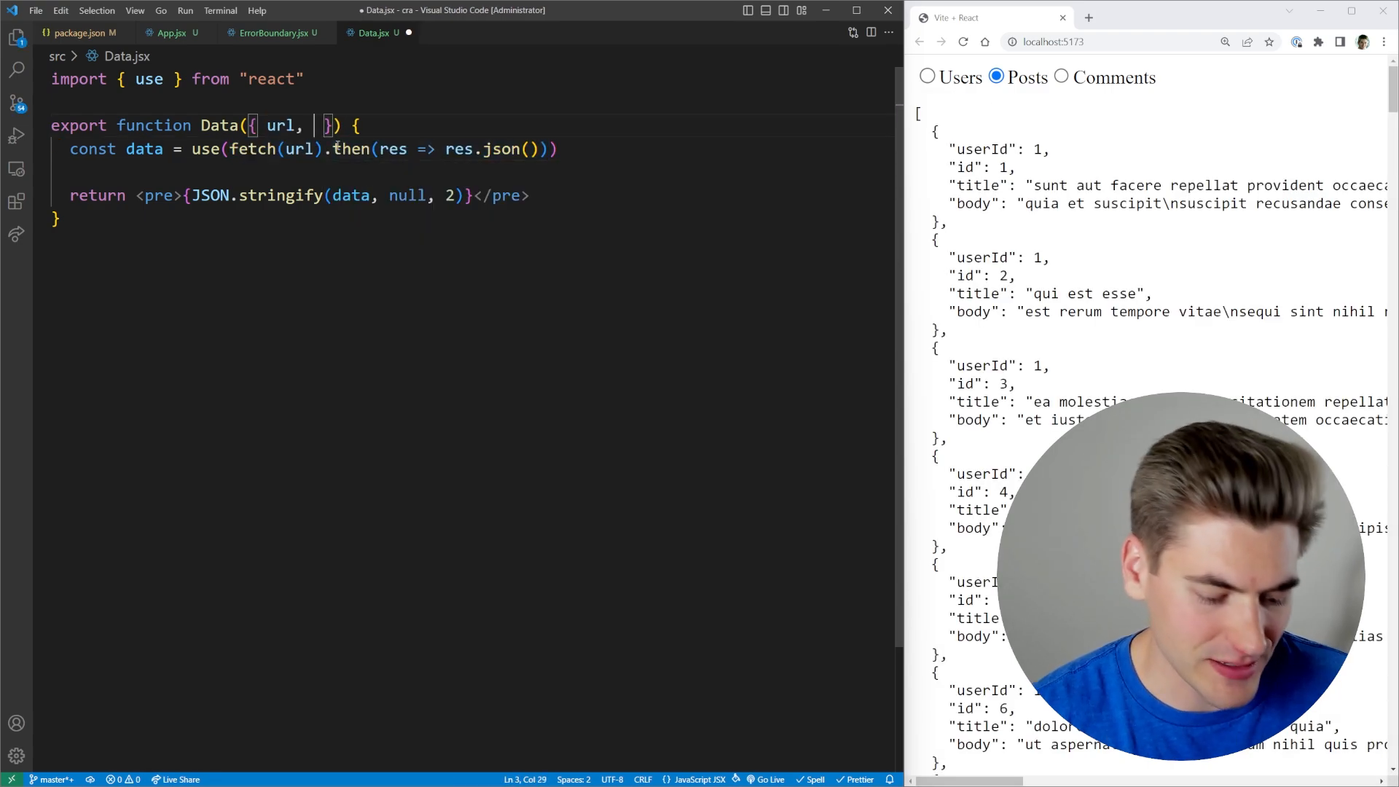
Step: Add a shouldFetch prop, let data = "Default Data", and call use(fetch…) only if (shouldFetch)
text(shouldFetch)
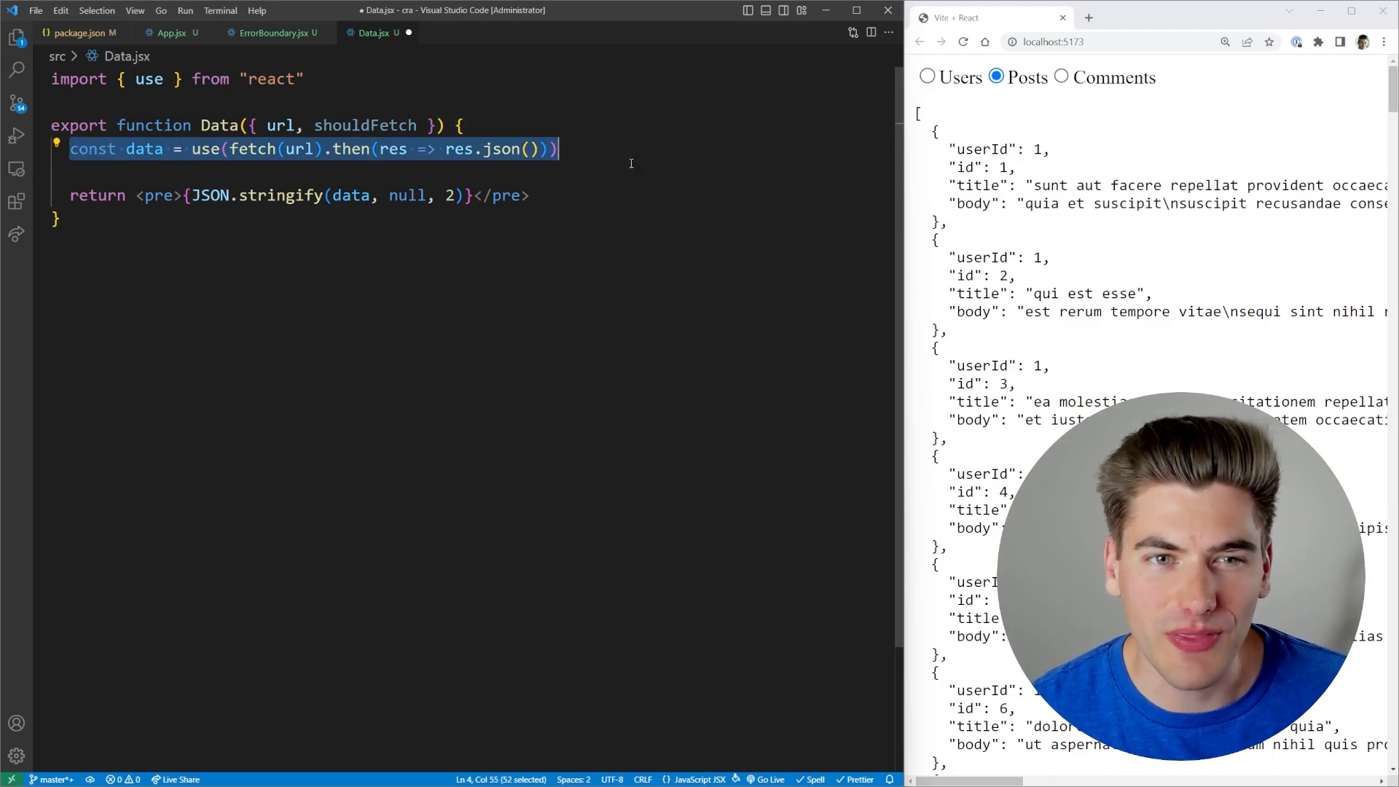
double_click(364, 125)
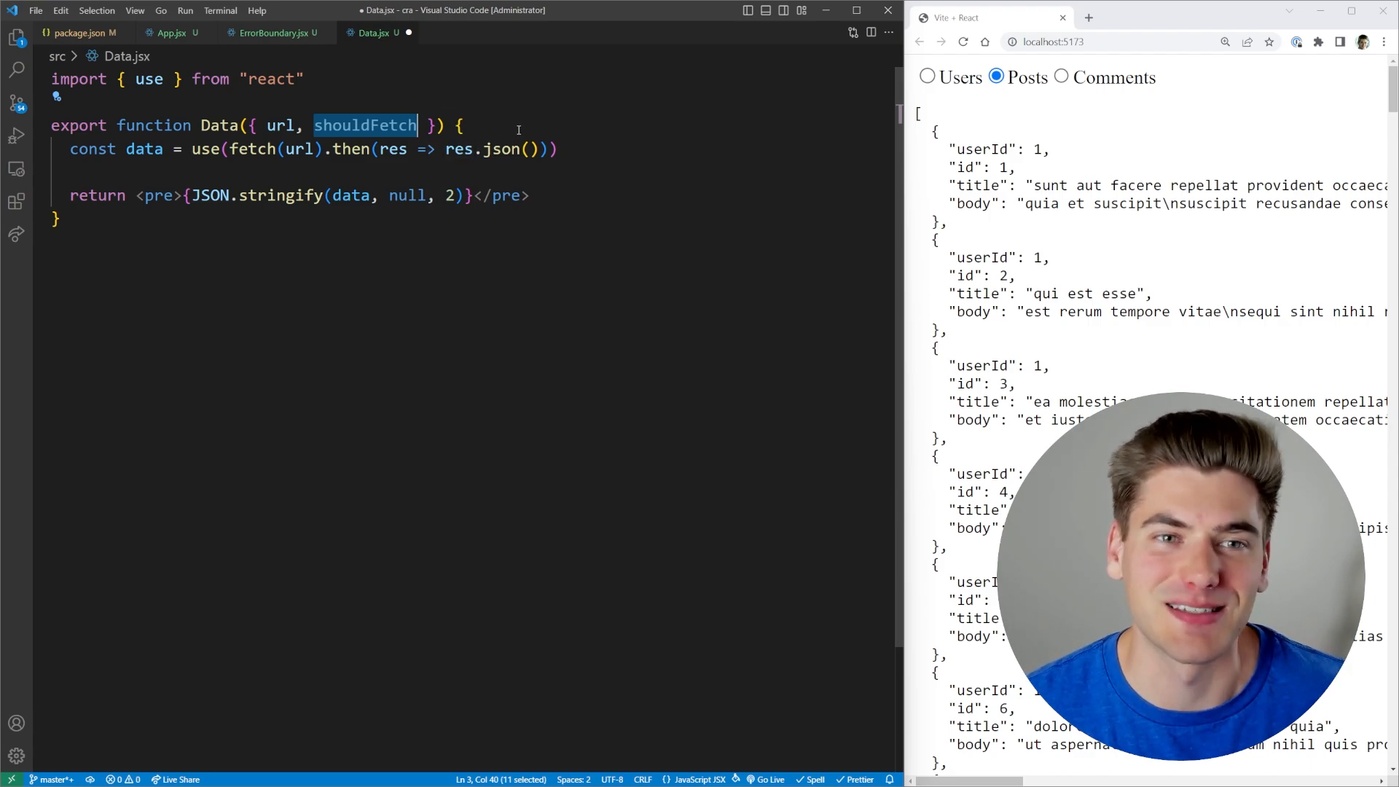
text(ret)
text(if ()
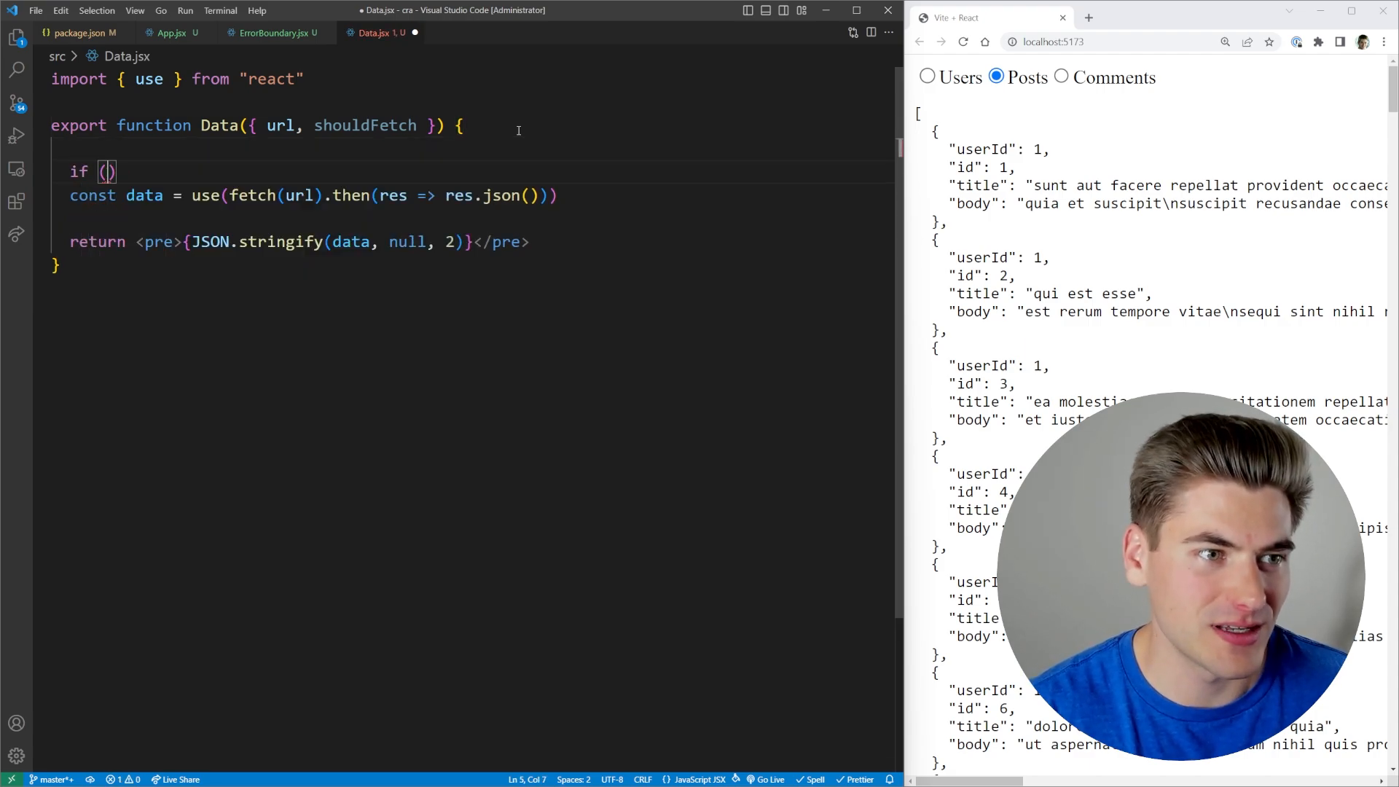
text(shouldFetch) {)
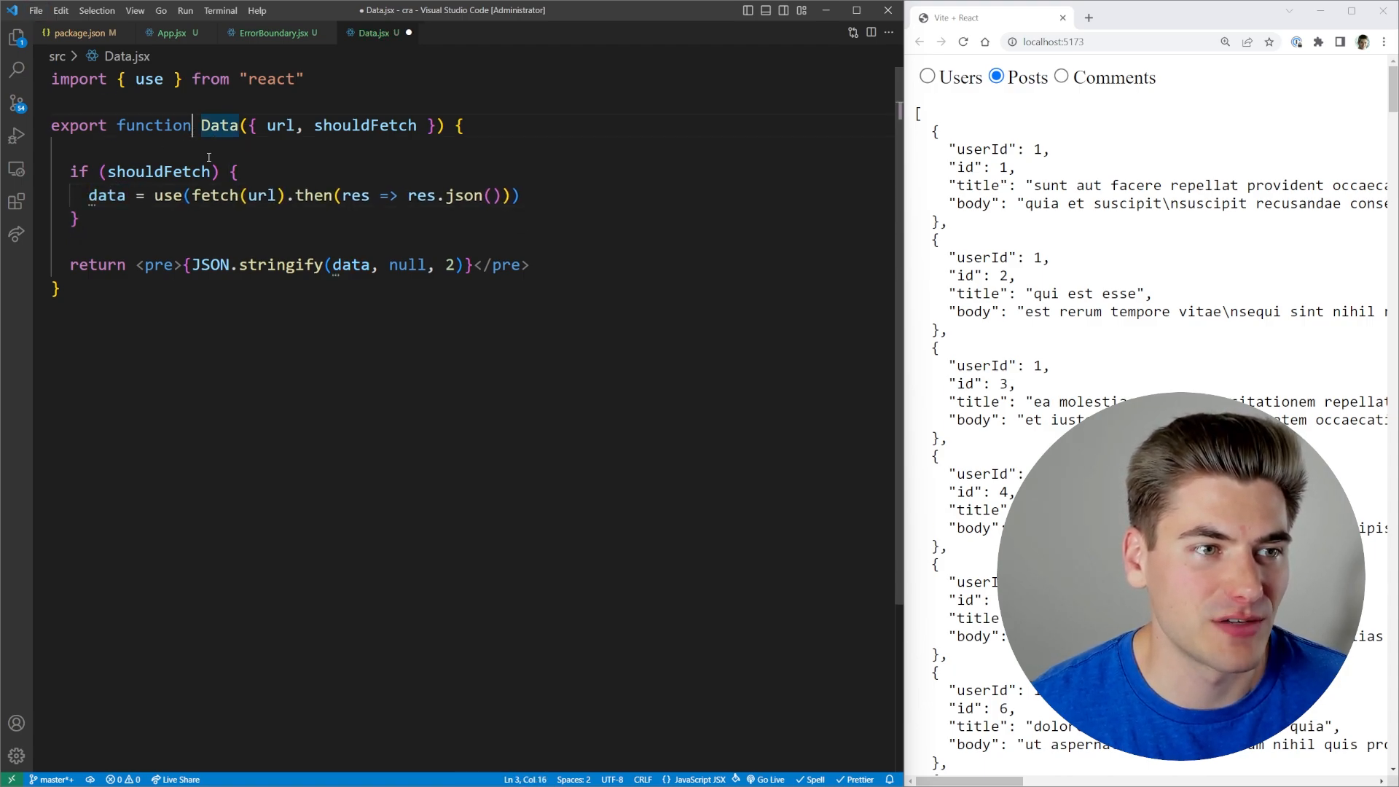
text(let)
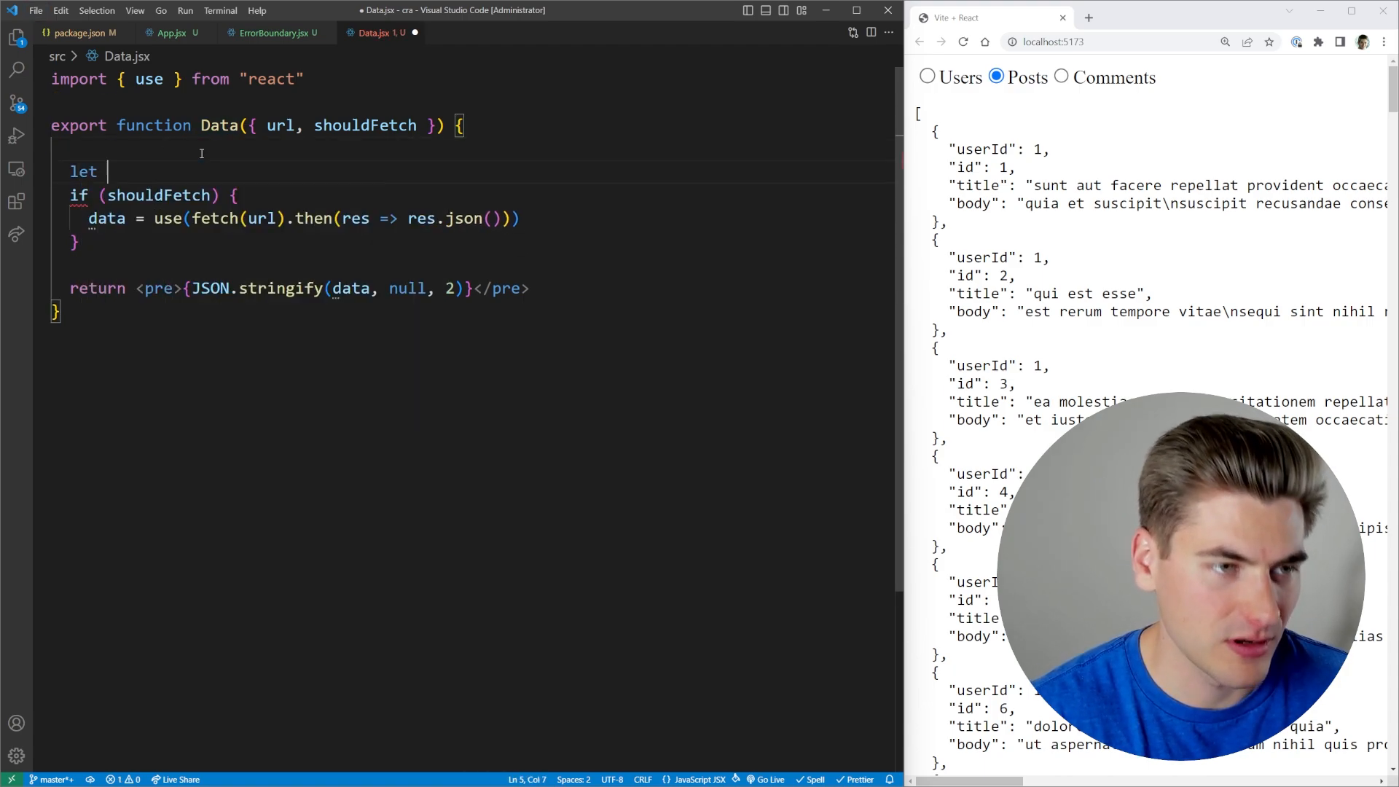
text(data = "Default D")
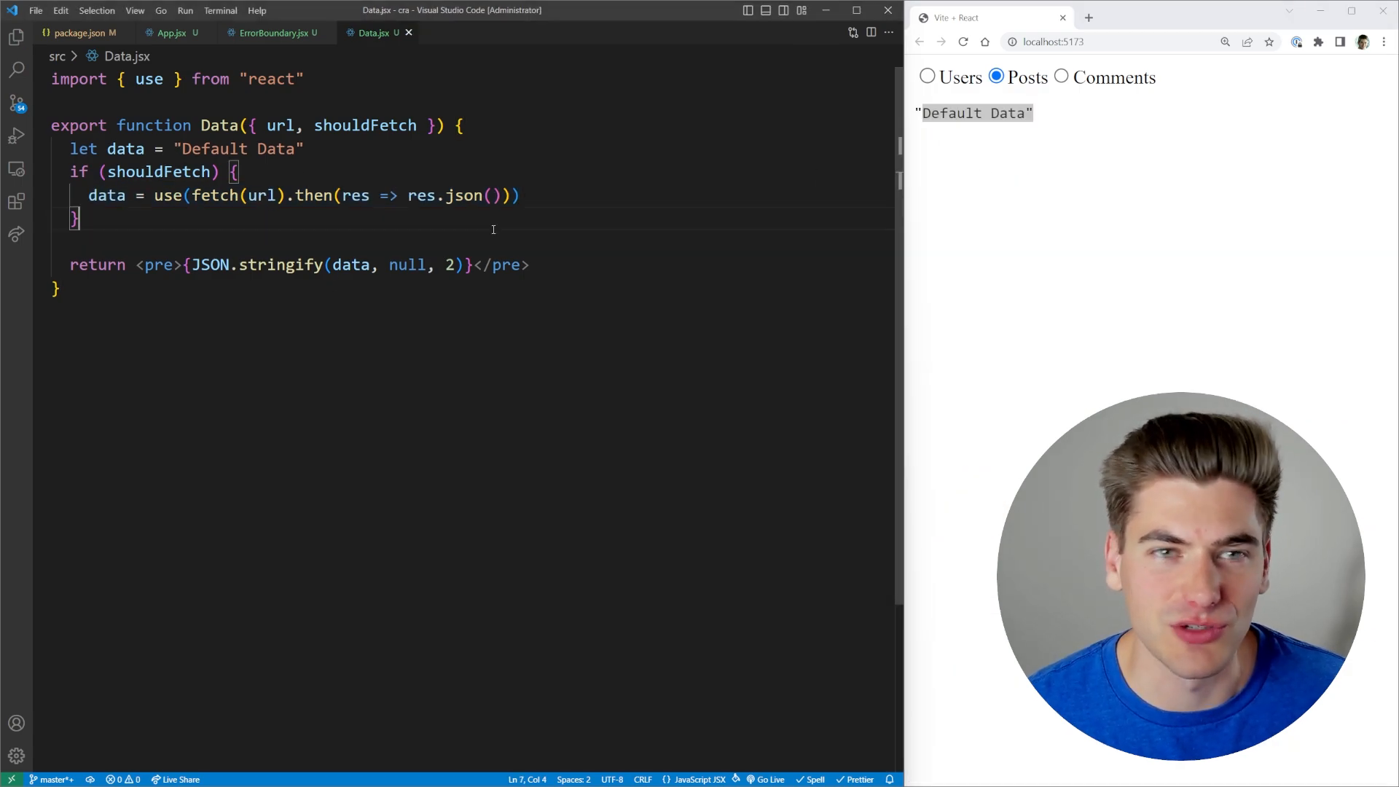
Step: Pass shouldFetch to <Data> in App.jsx and highlight the conditional use call in Data.jsx
click(169, 34)
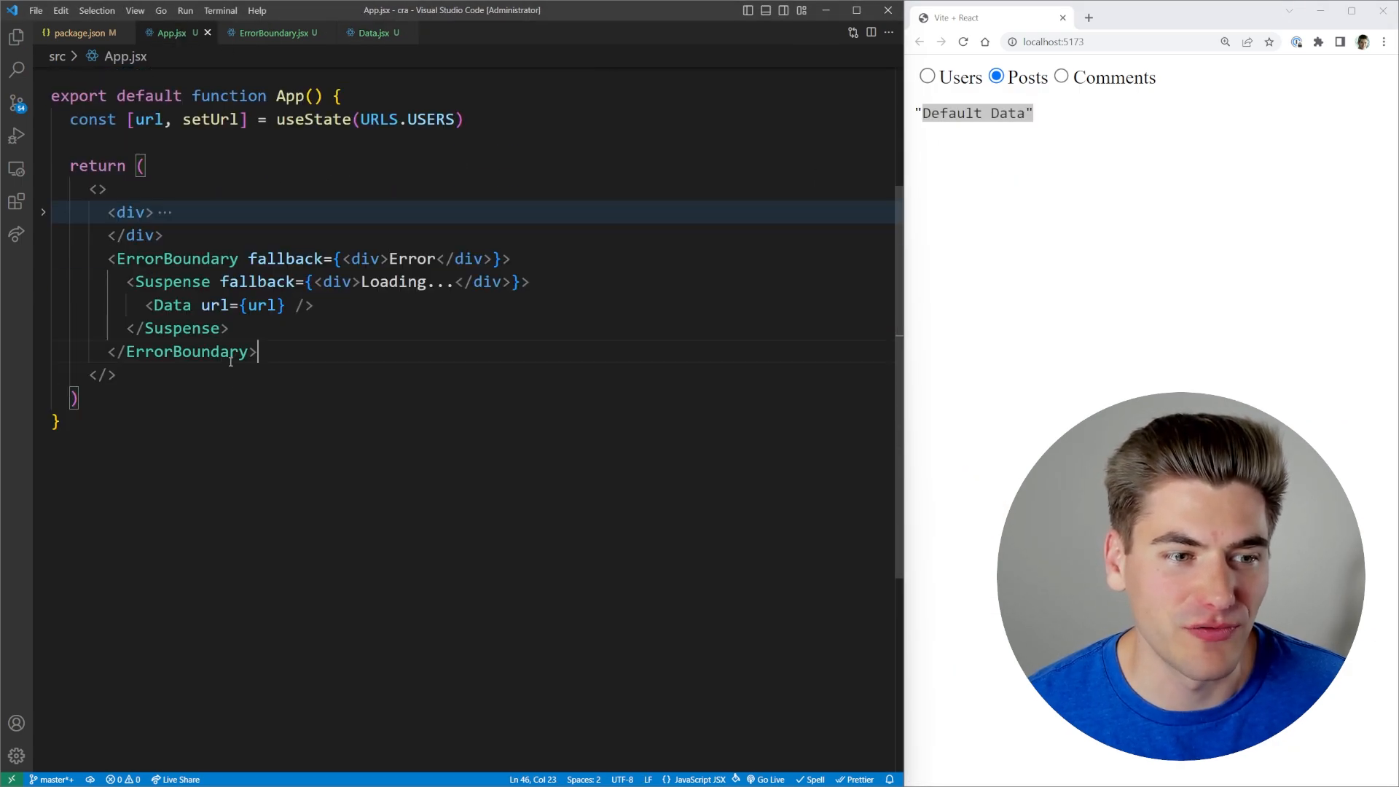
text(shouldFetch)
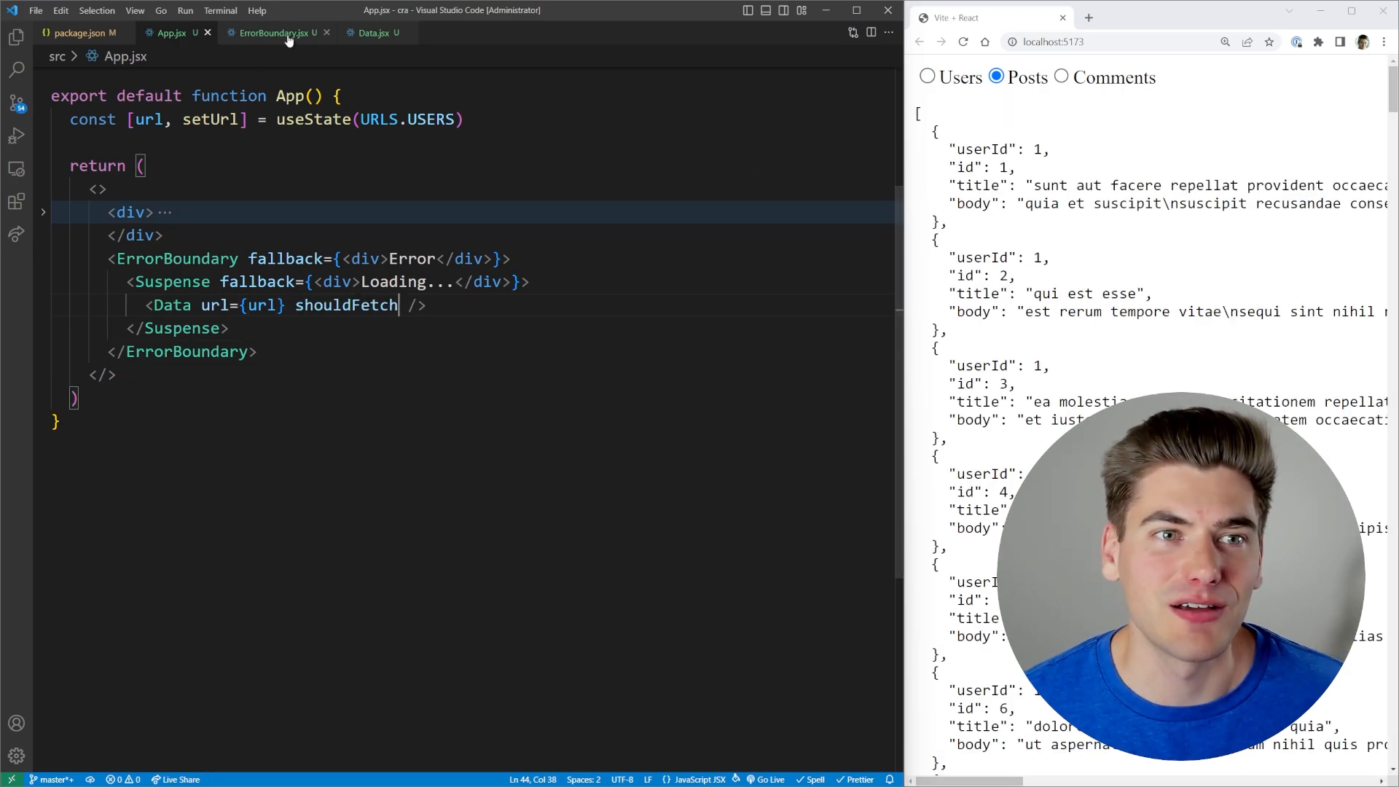
click(375, 34)
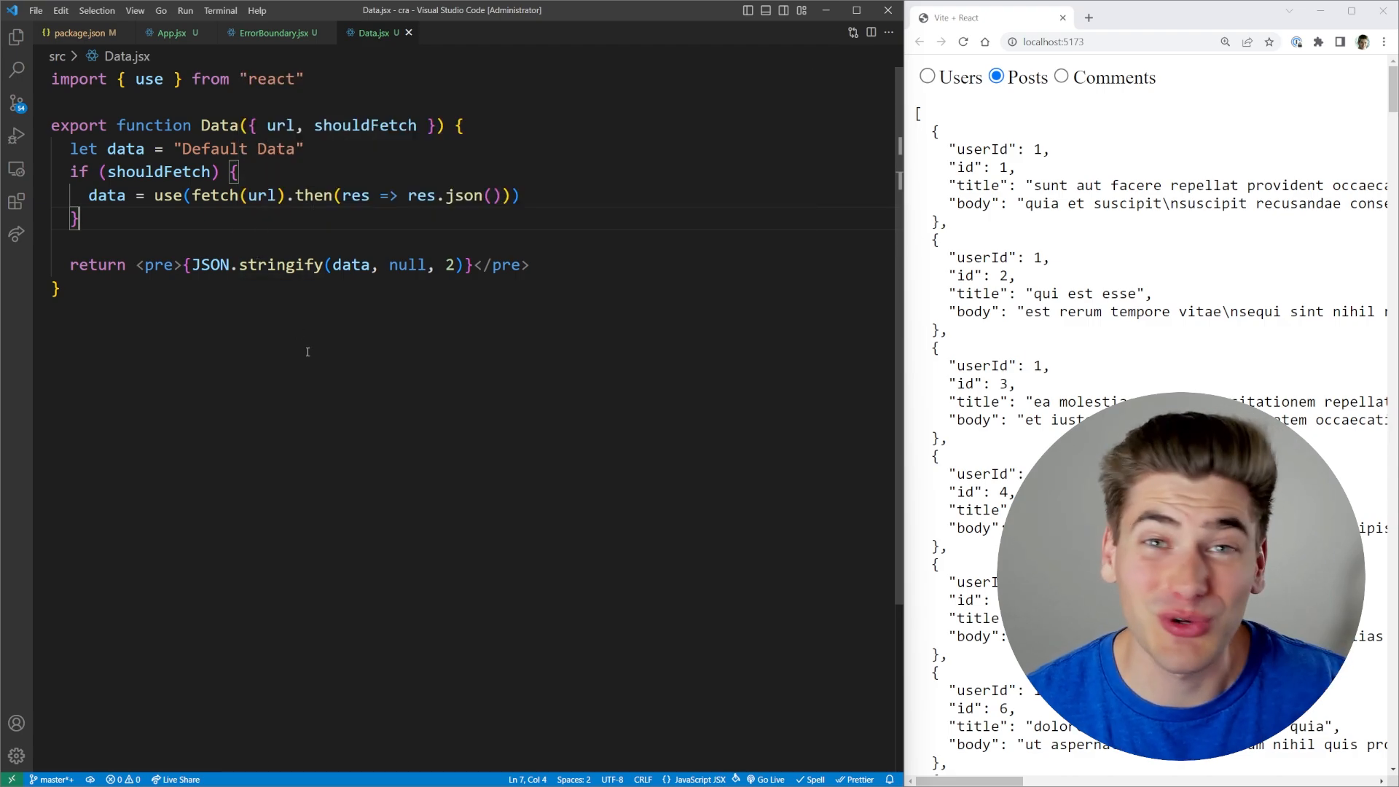
click(54, 312)
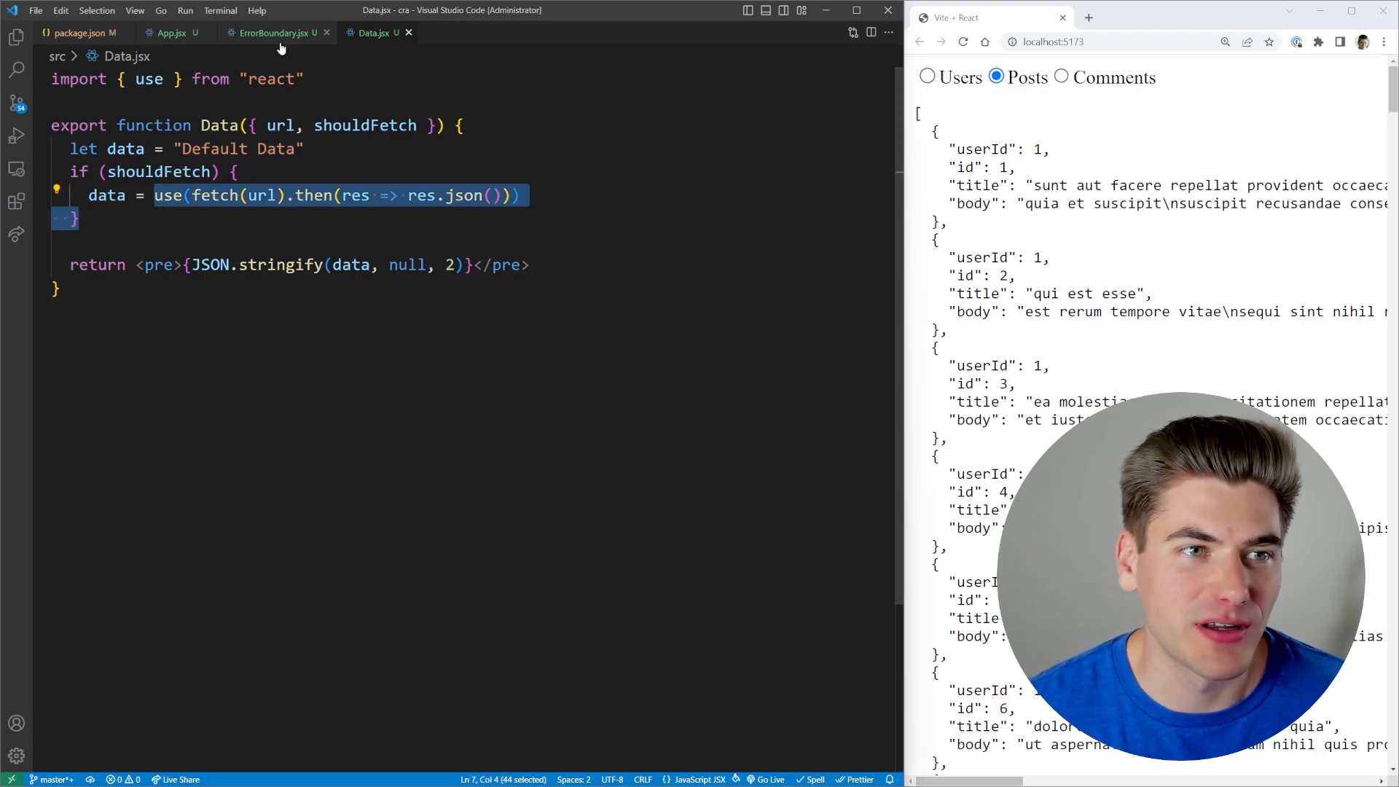
Step: Remove the duplicated <Data> lines in App.jsx, leaving one Data with shouldFetch
click(171, 33)
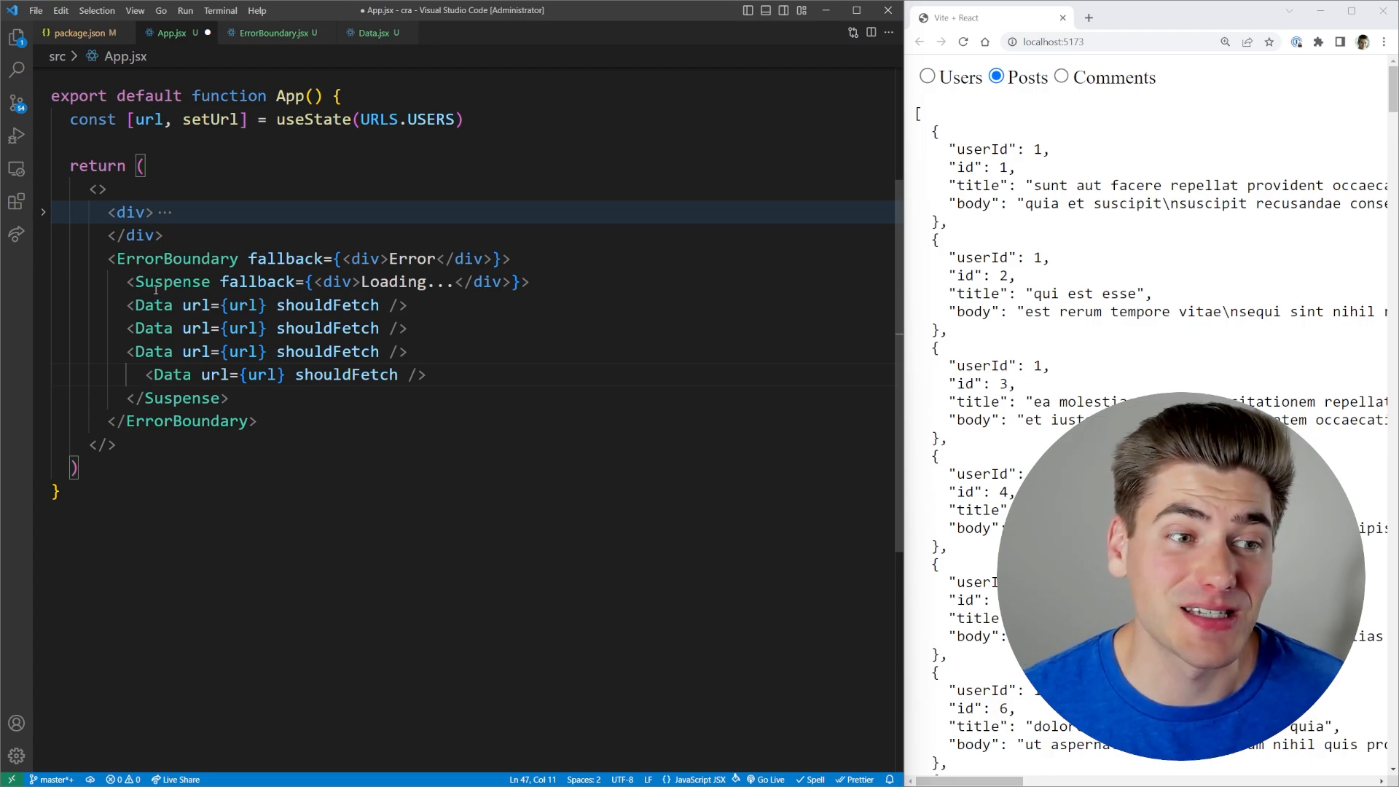
mouse_move(172, 281)
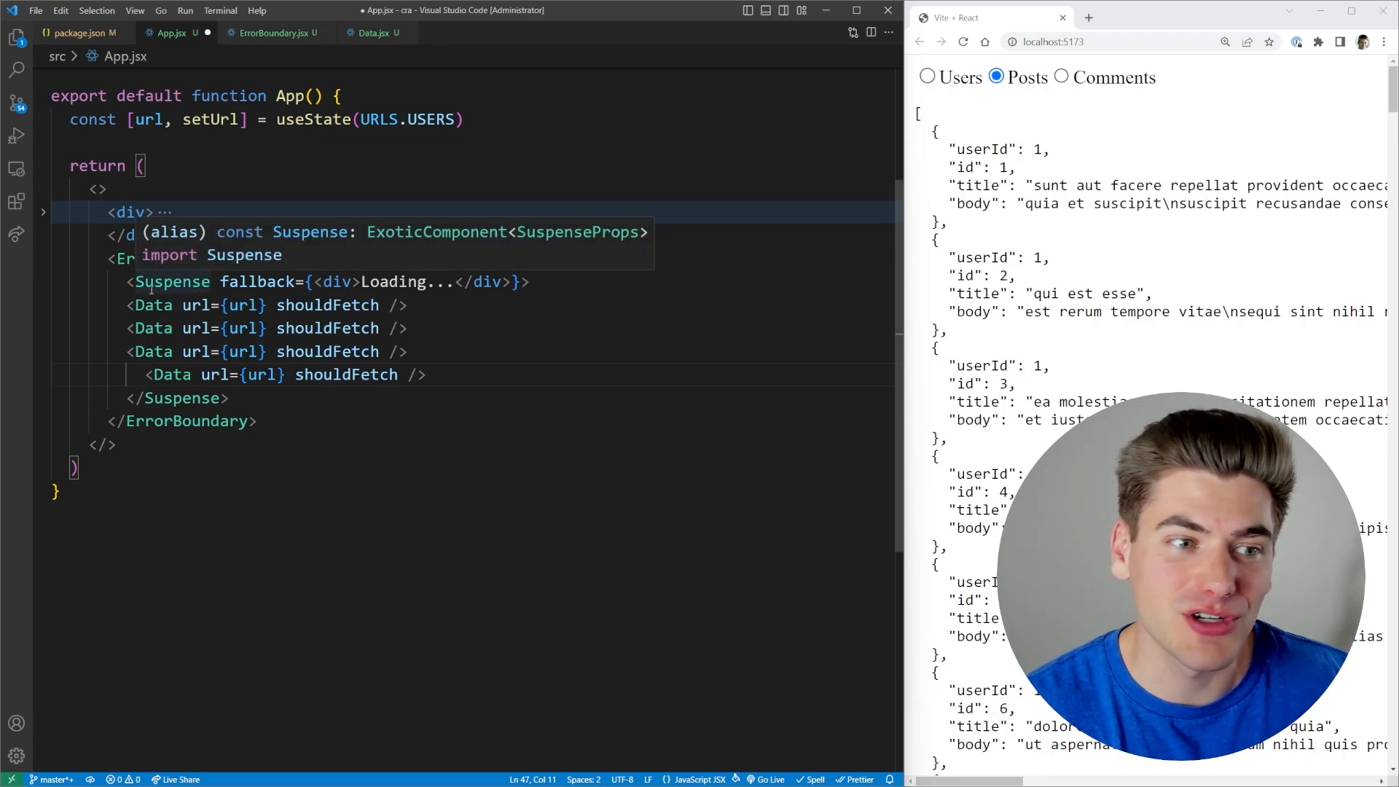
drag(127, 305, 427, 375)
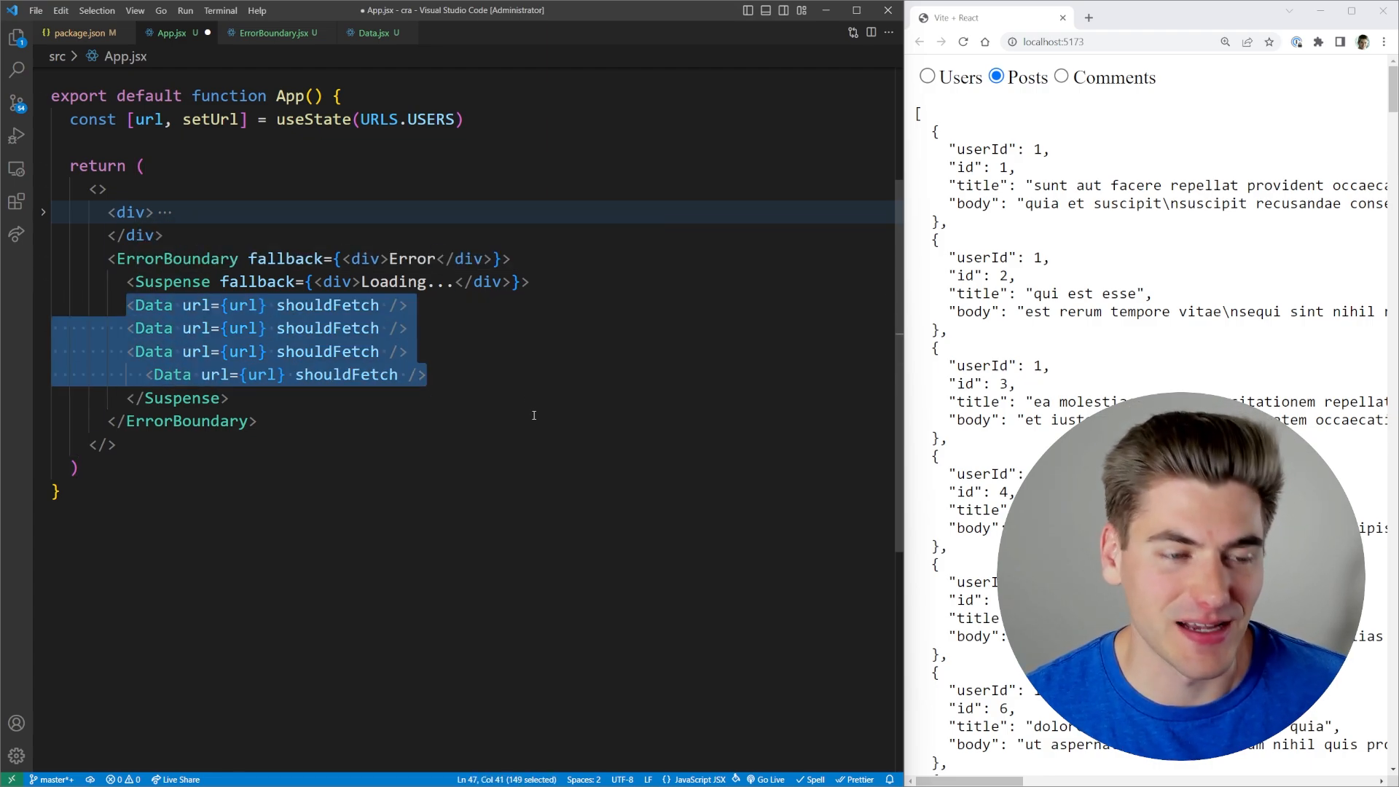
key(Delete)
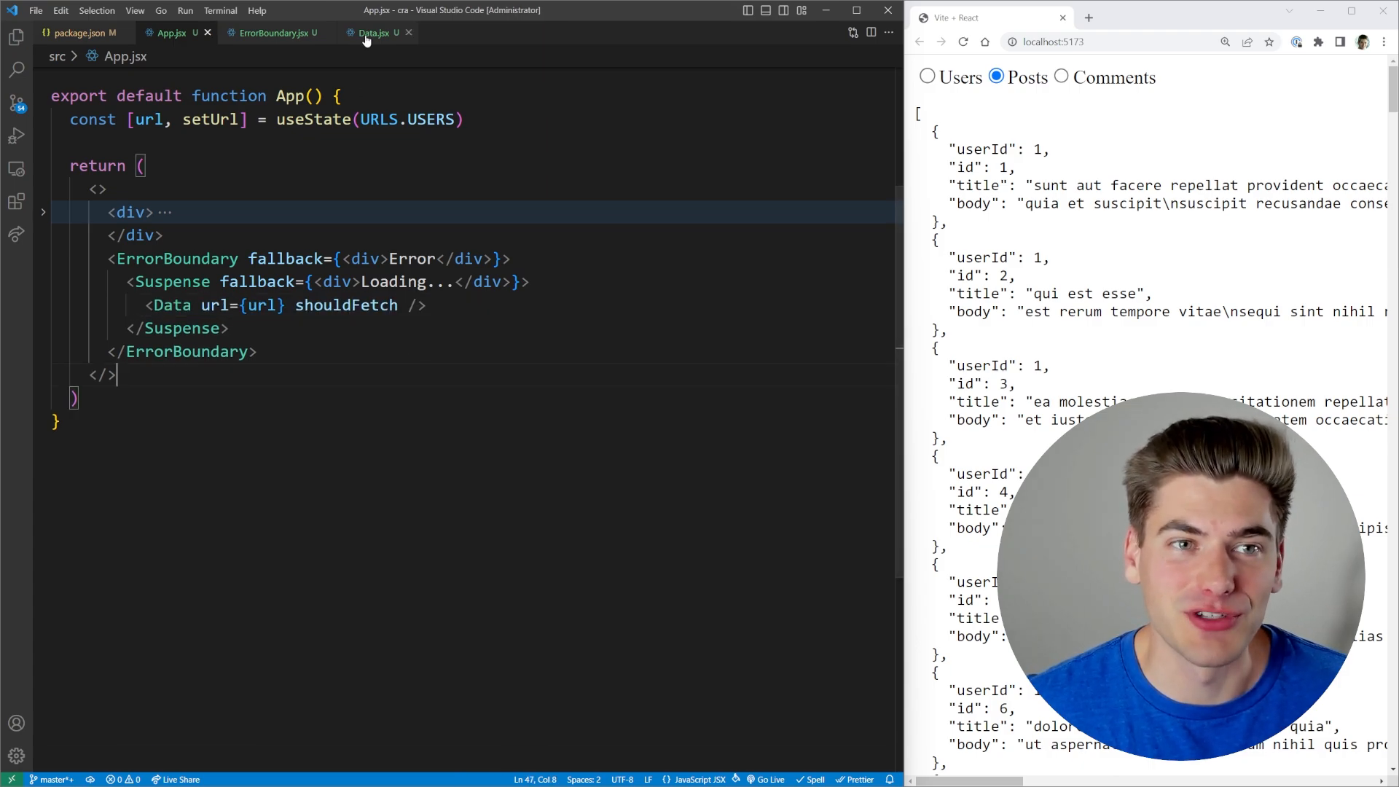
Step: Make use() in Data.jsx read Context and add a demo useContext(Context) line
click(373, 33)
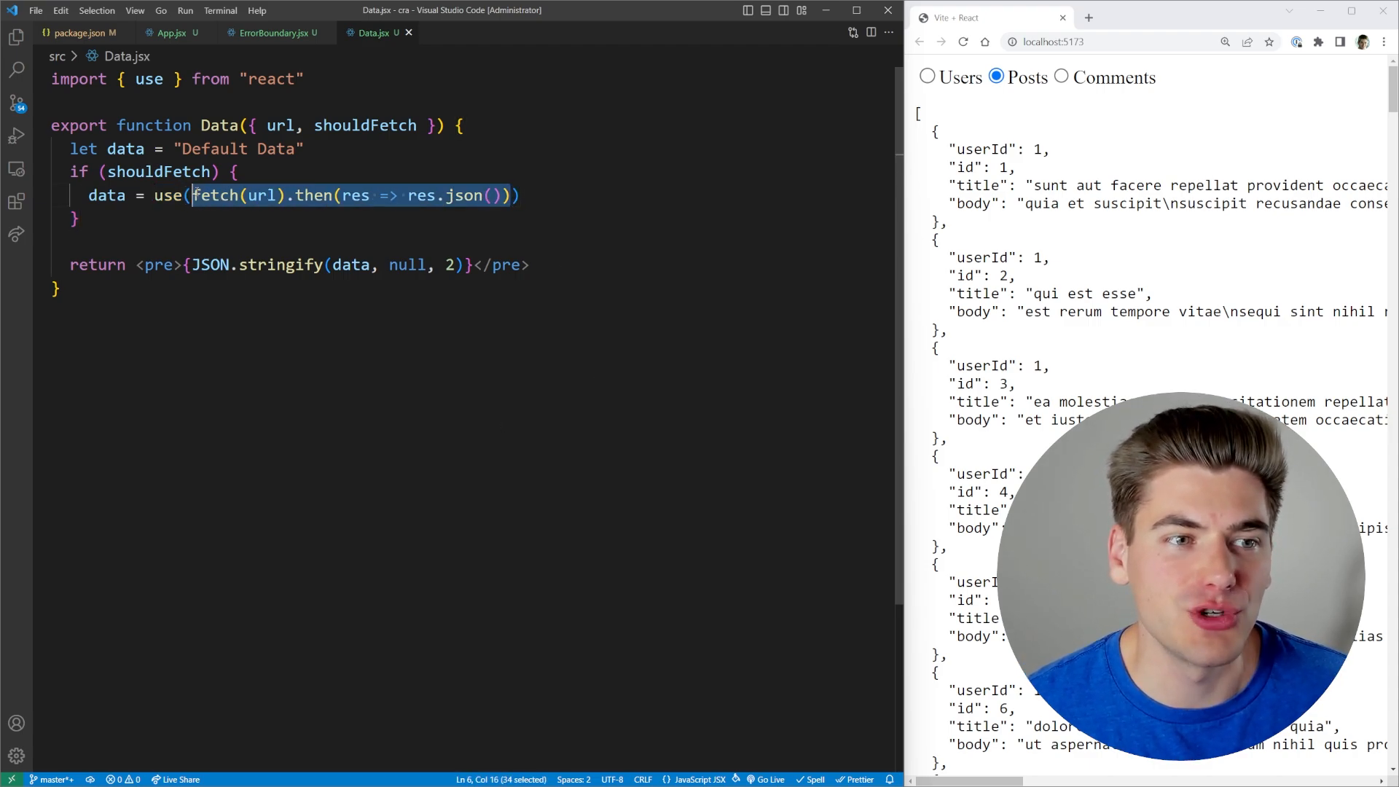
text(Context))
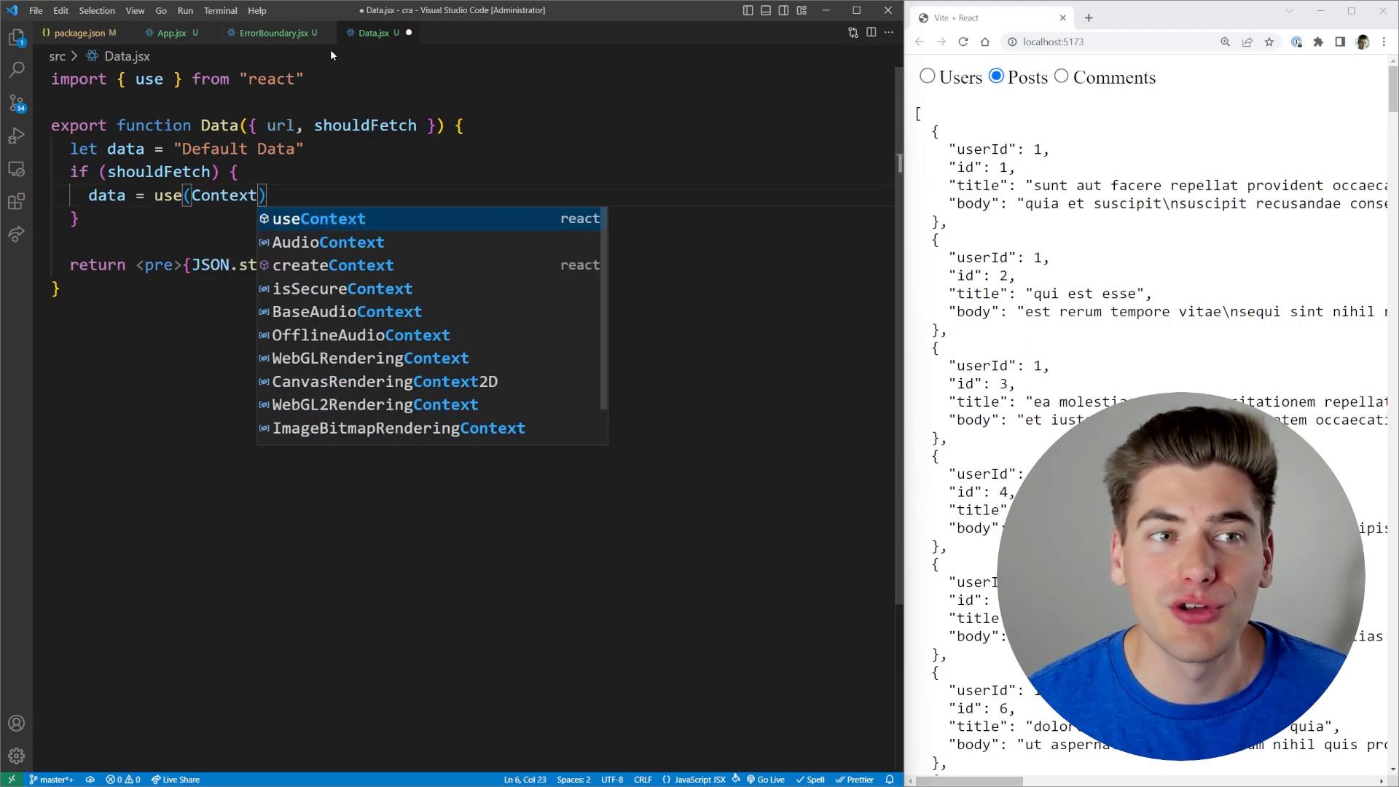
text(useConte)
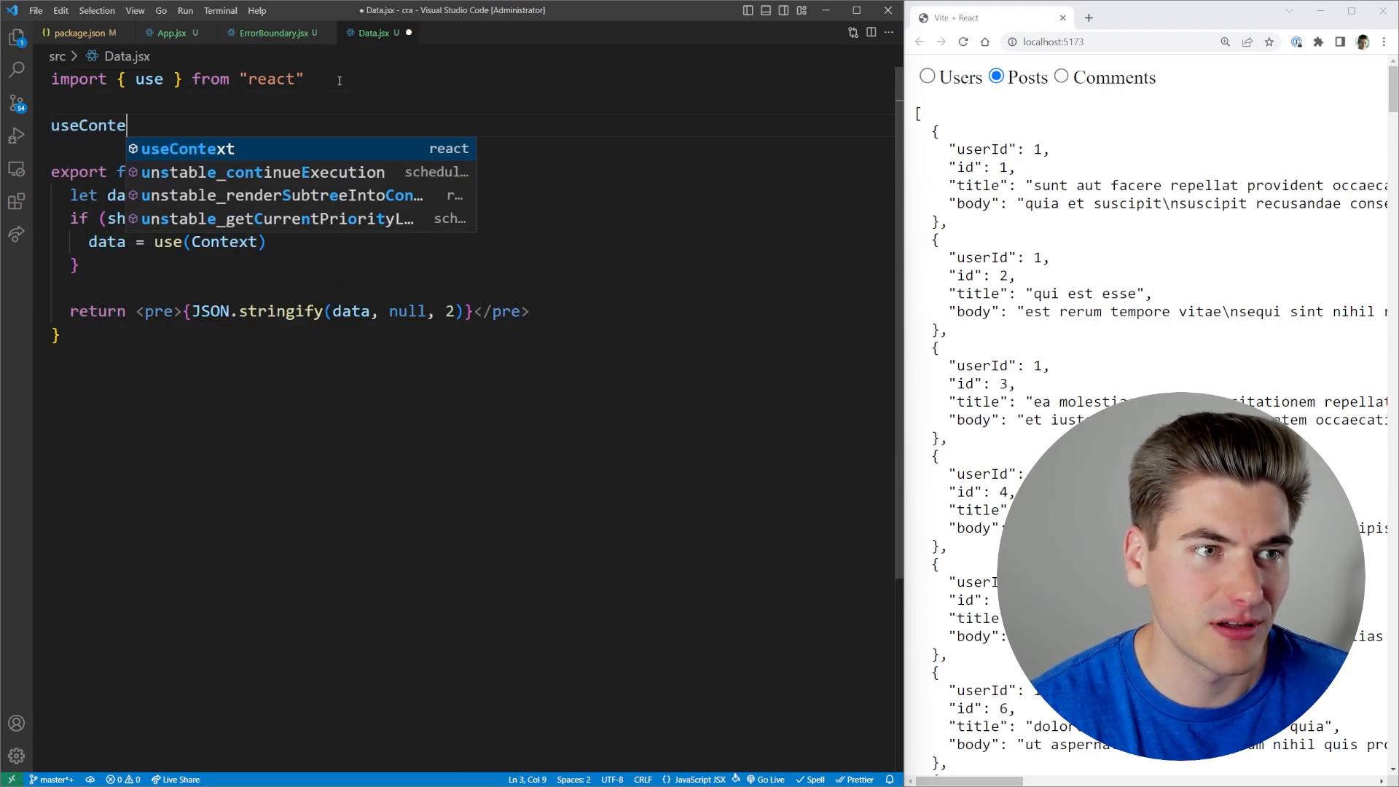
text(xt(Context))
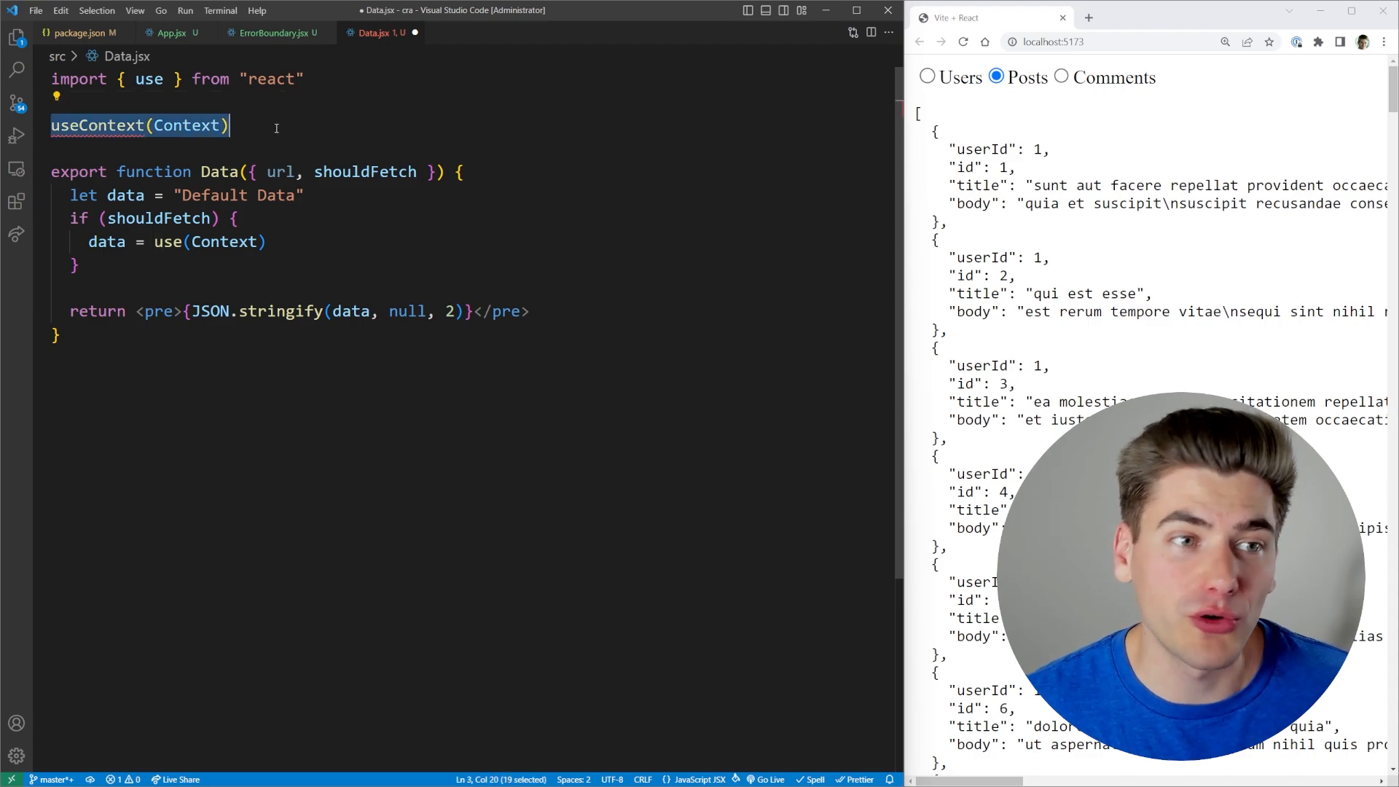
Step: Delete the demo useContext line, keeping use(Context) in the shouldFetch branch
double_click(224, 242)
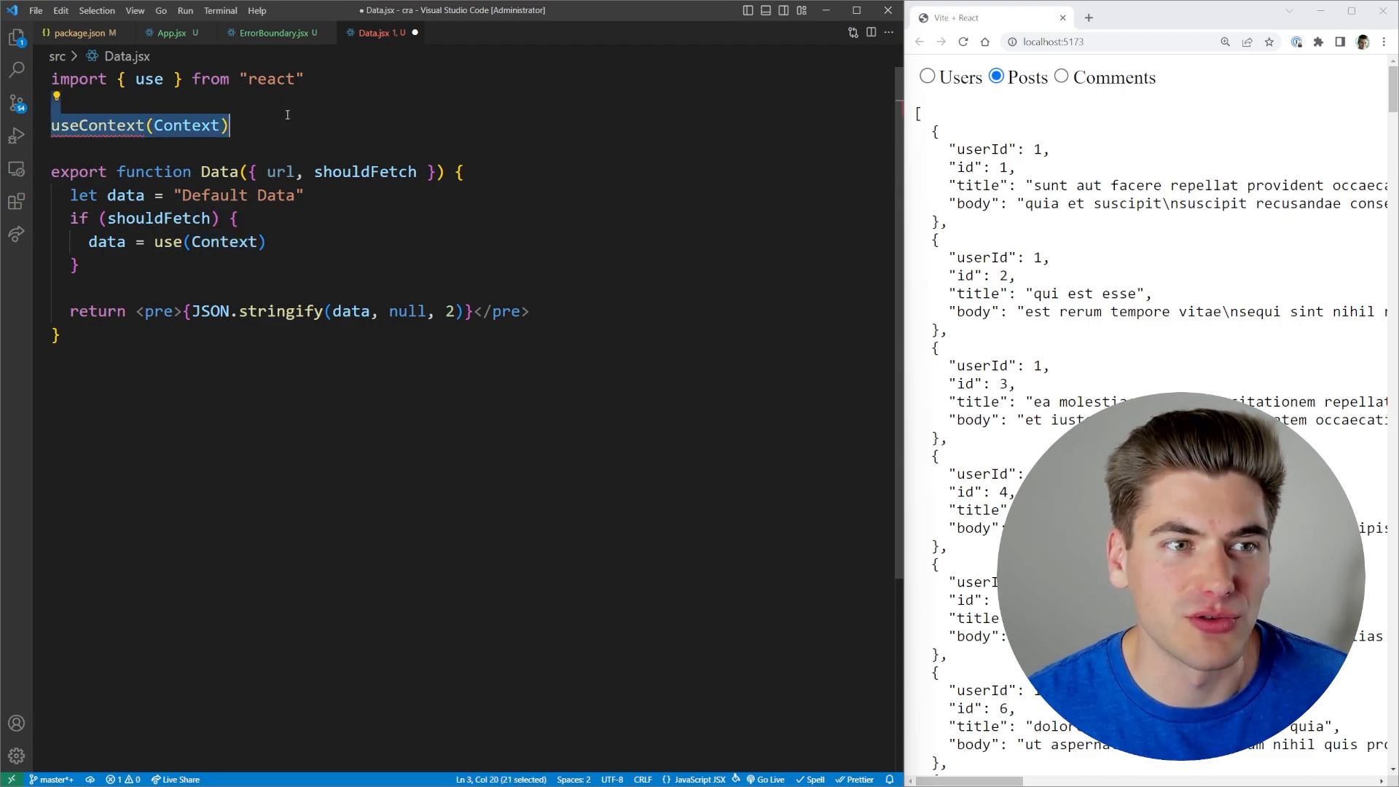
key(Delete)
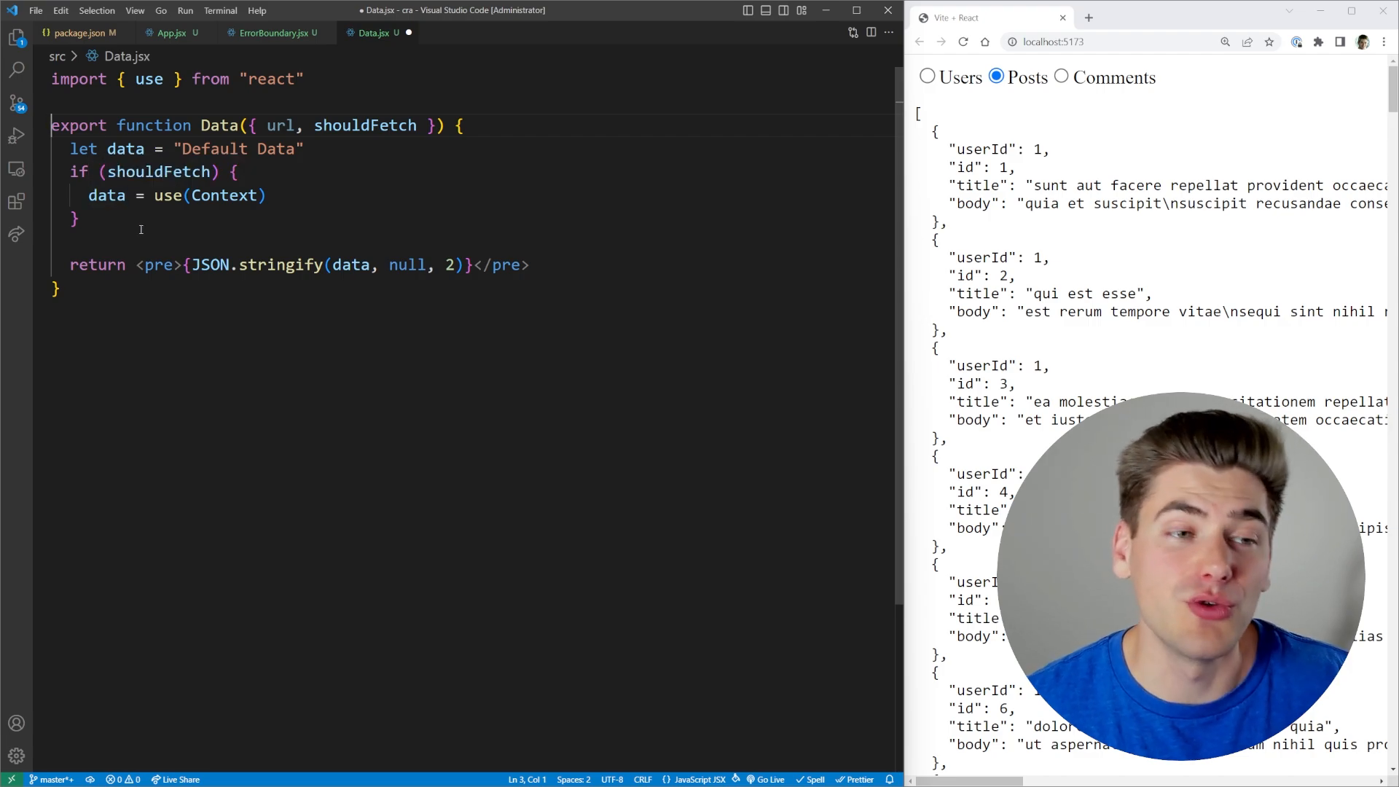
double_click(166, 195)
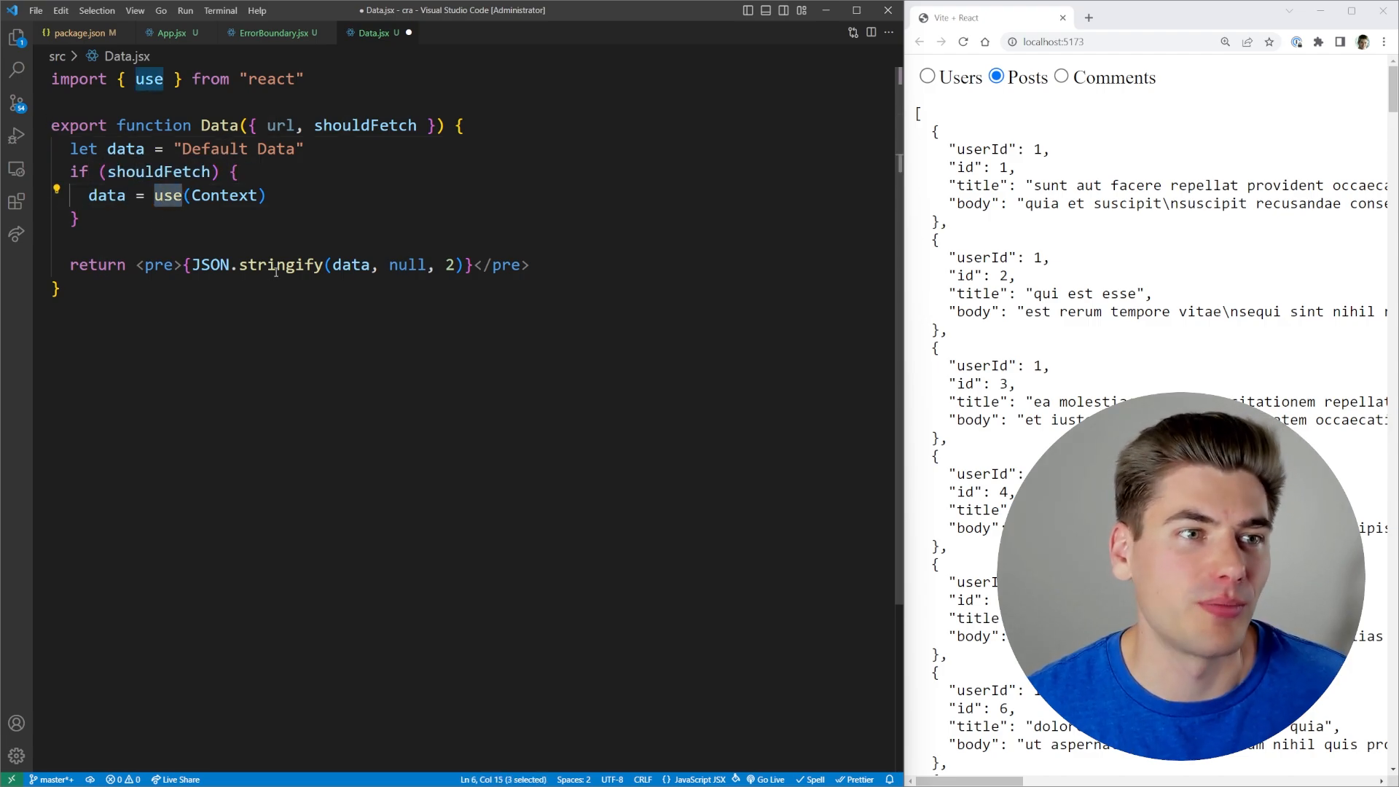
mouse_move(282, 265)
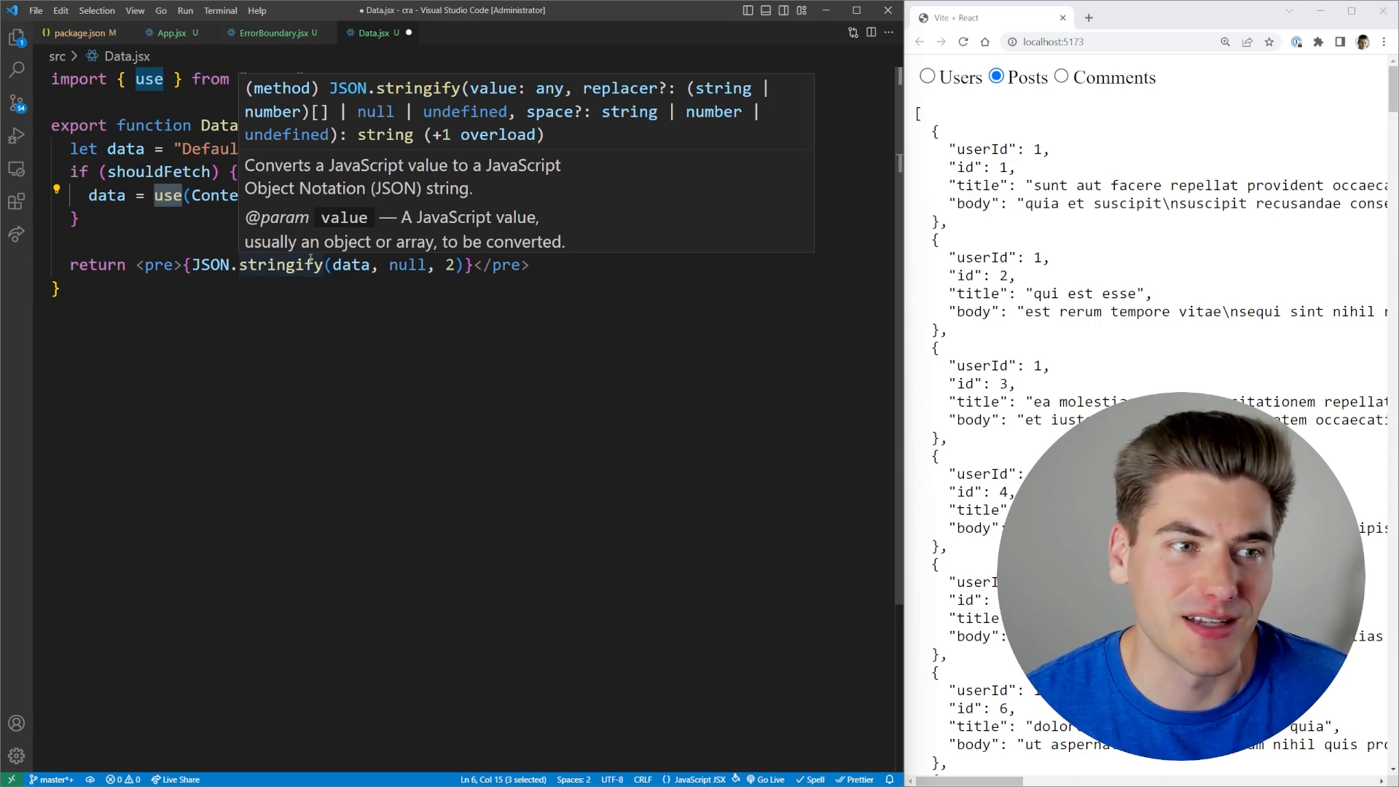